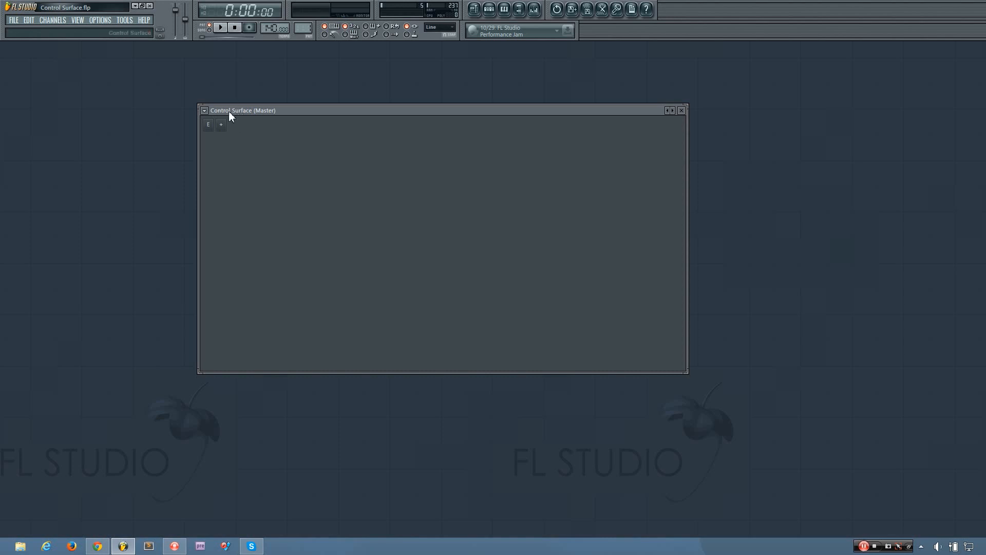
mouse_move(291, 113)
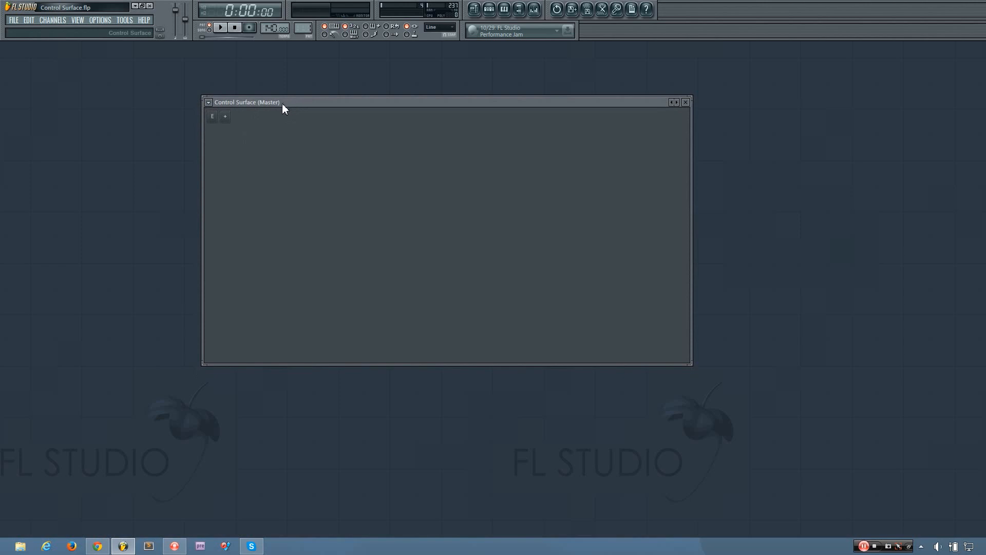
mouse_move(299, 164)
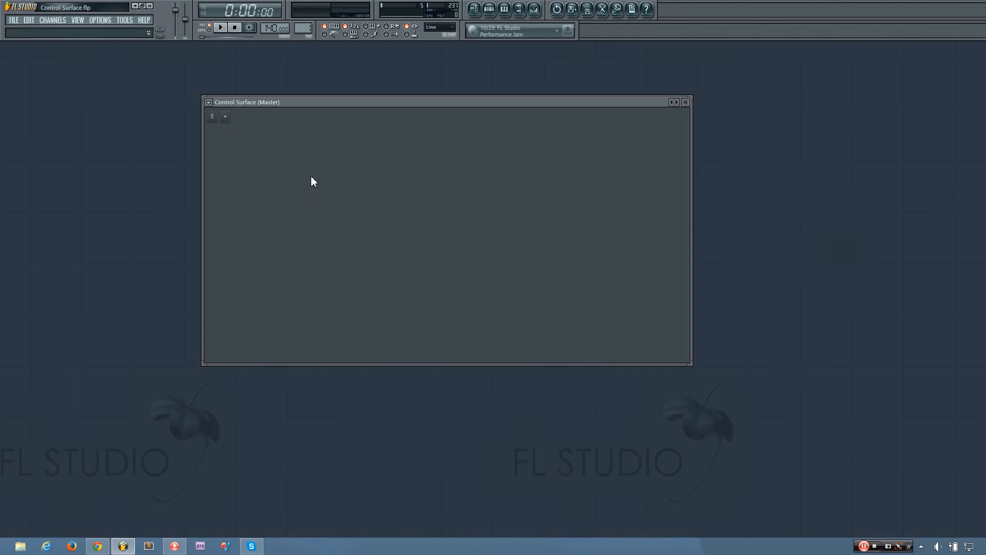
mouse_move(310, 176)
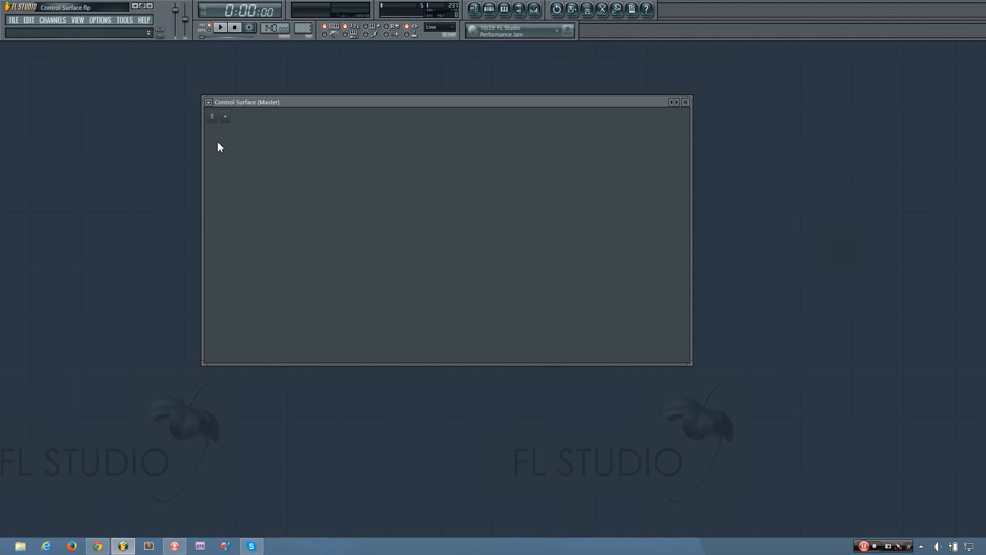
mouse_move(221, 322)
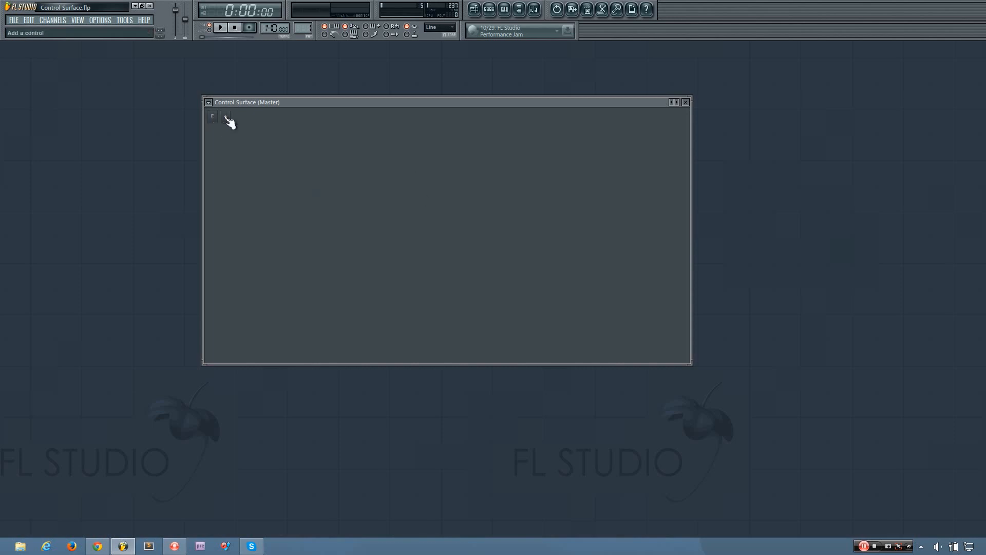
Add a Knob control and drag Knob 1 toward the upper left of the surface.
left_click(224, 116)
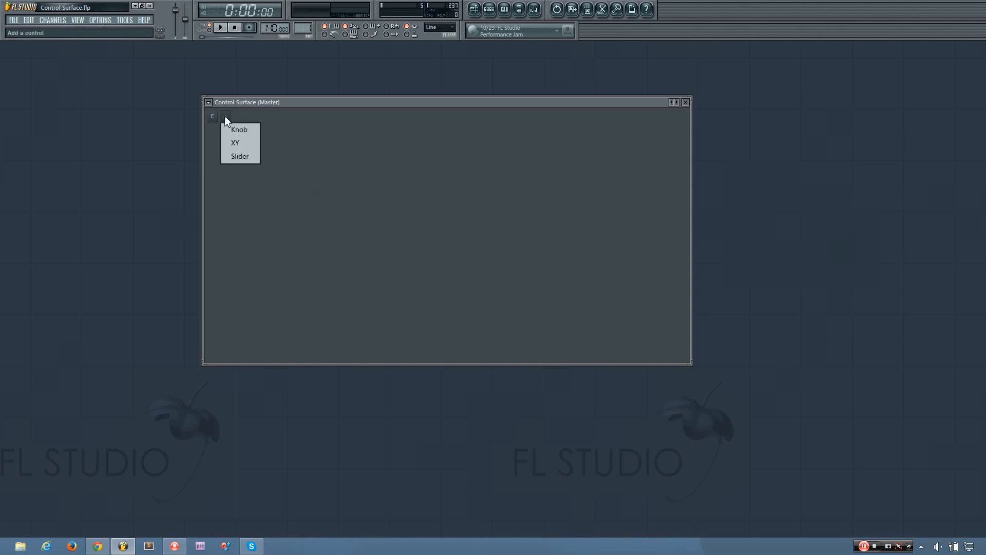
mouse_move(246, 131)
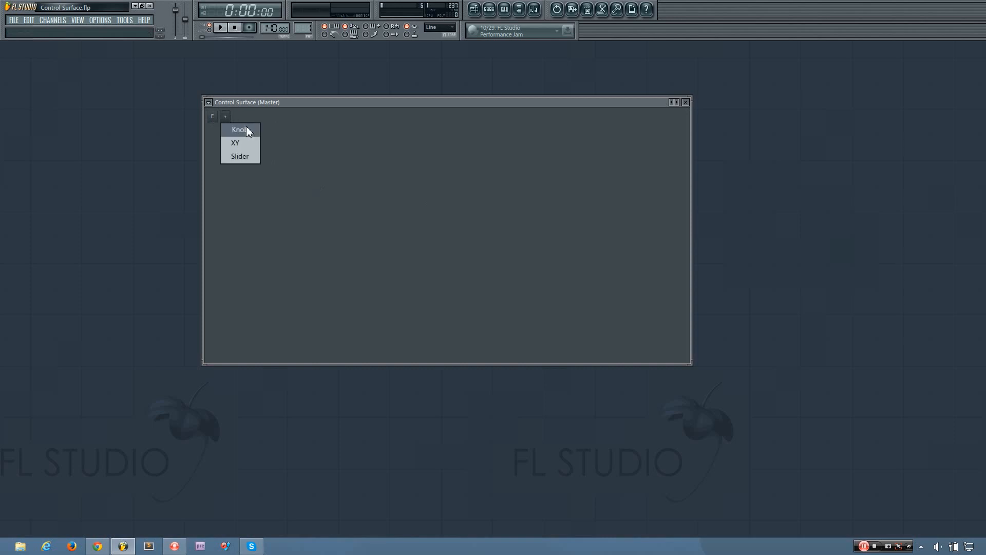
mouse_move(253, 147)
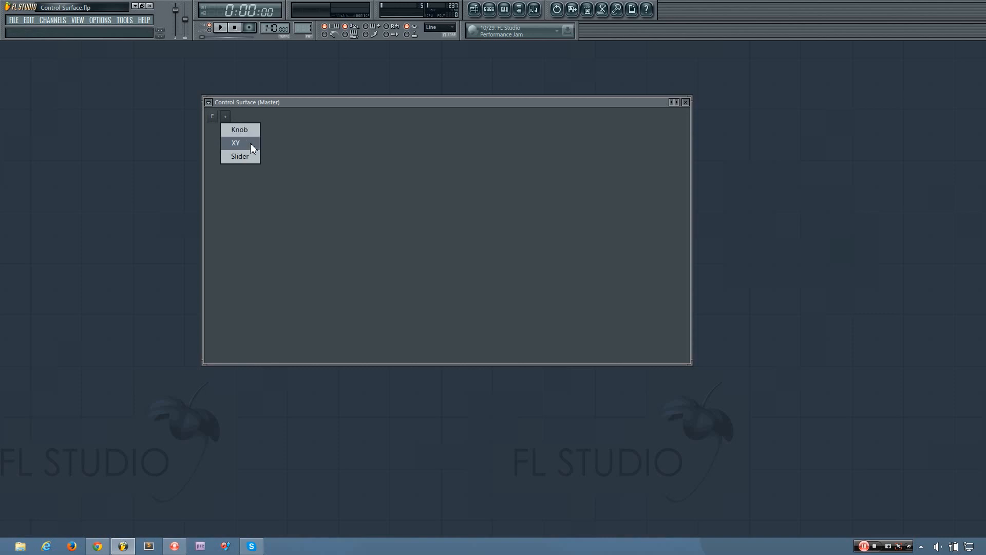
mouse_move(249, 156)
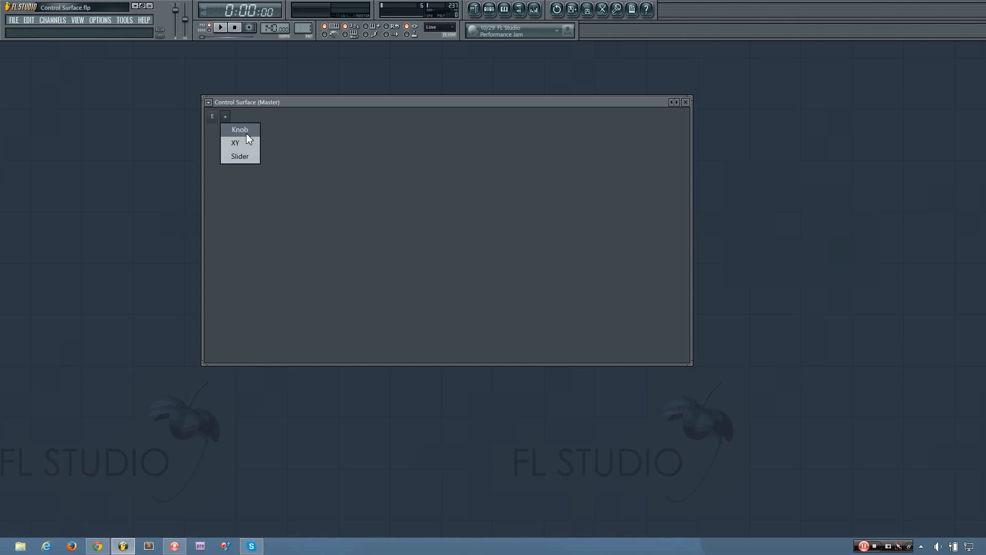
left_click(239, 129)
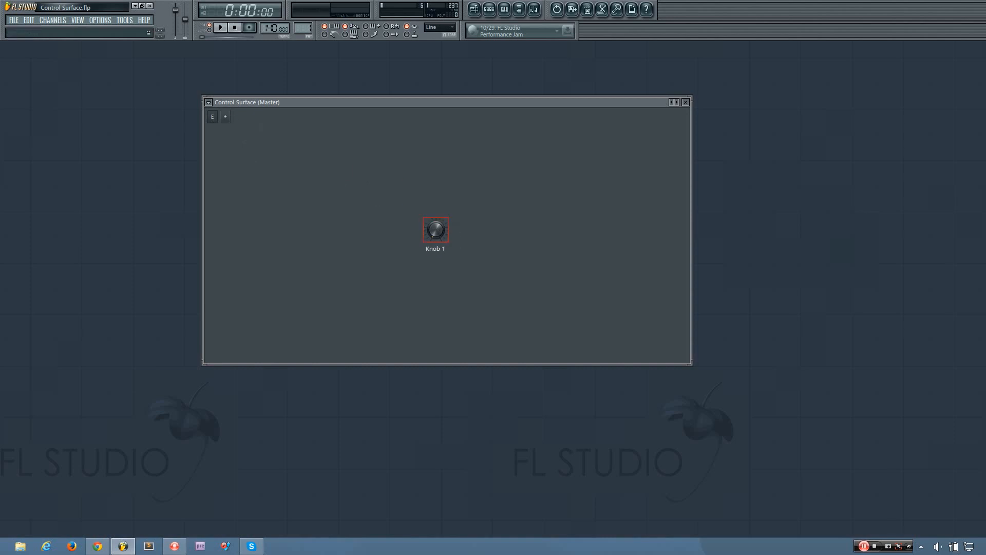
left_click_drag(435, 228, 334, 175)
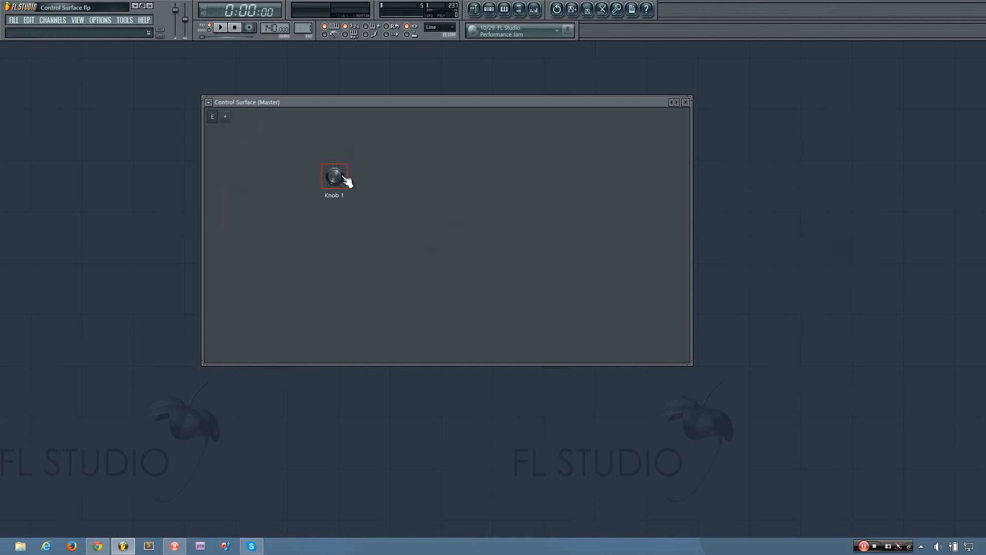
left_click_drag(334, 176, 279, 169)
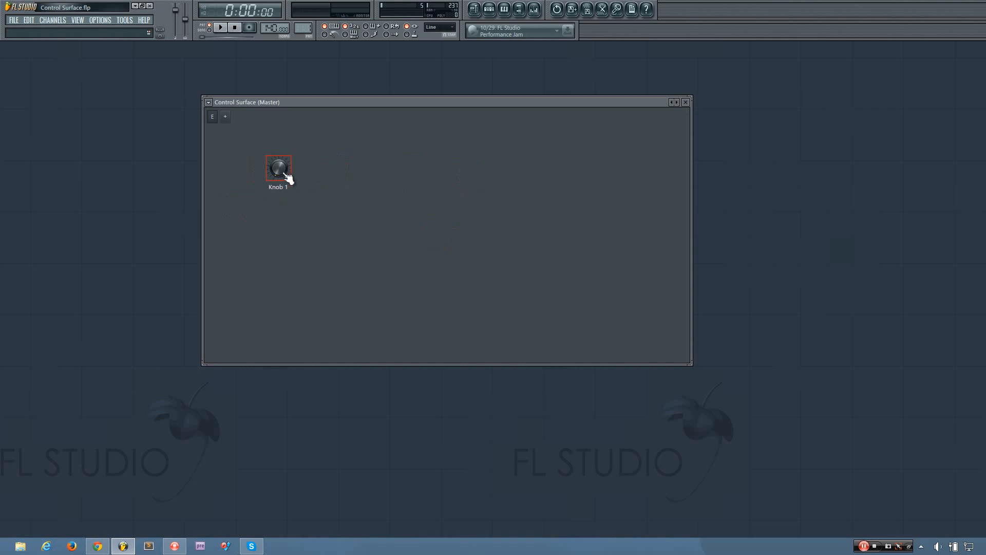
right_click(277, 169)
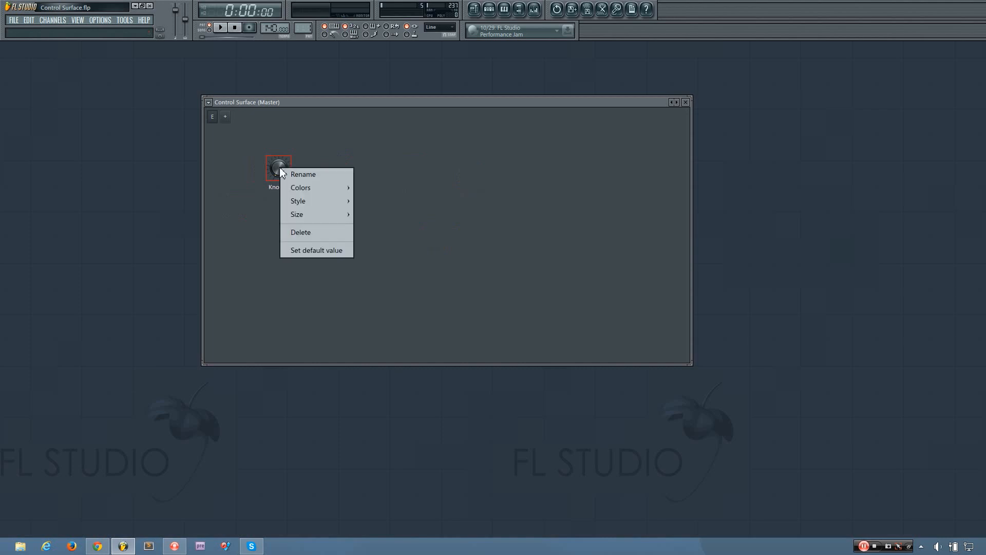
mouse_move(280, 174)
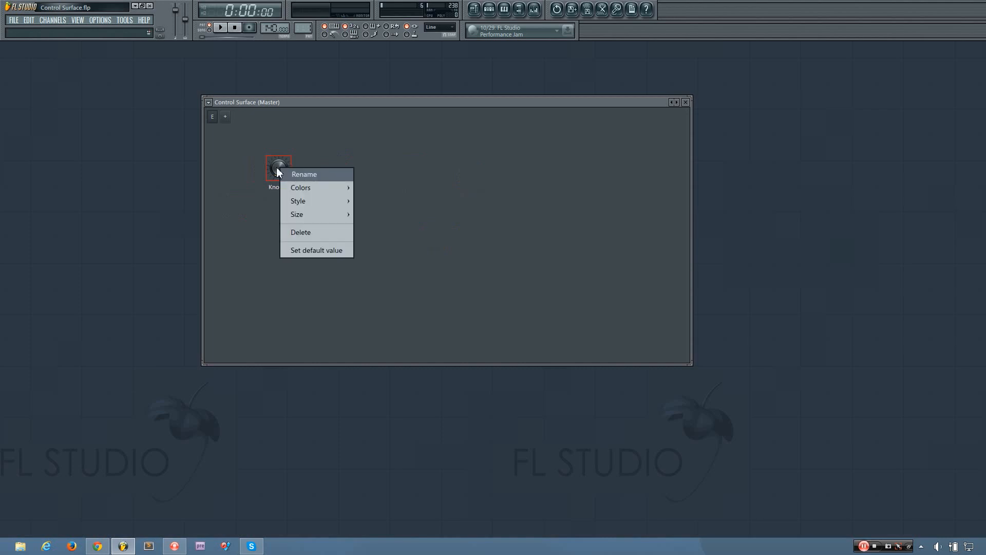
Rename Knob 1 to KNOB via its Rename option.
left_click(304, 174)
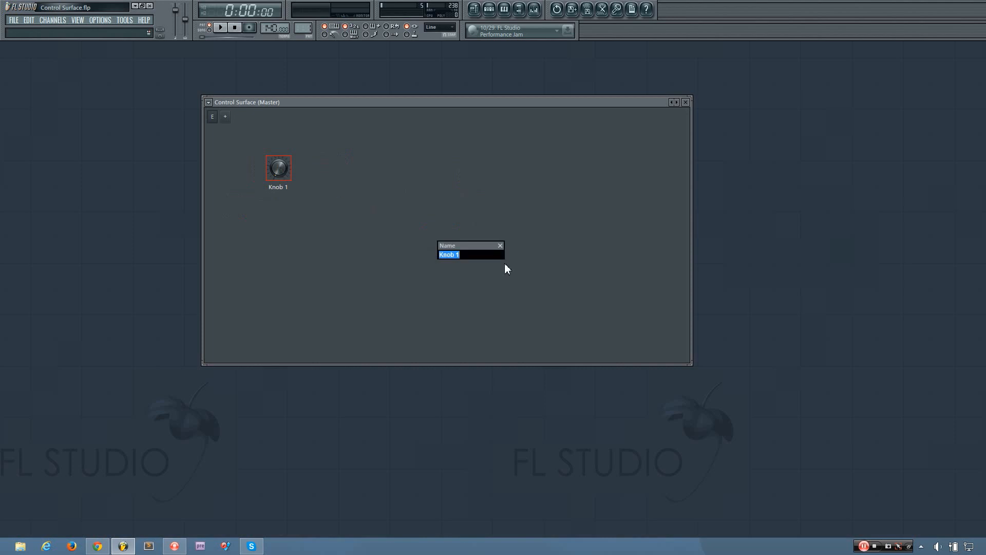
mouse_move(475, 267)
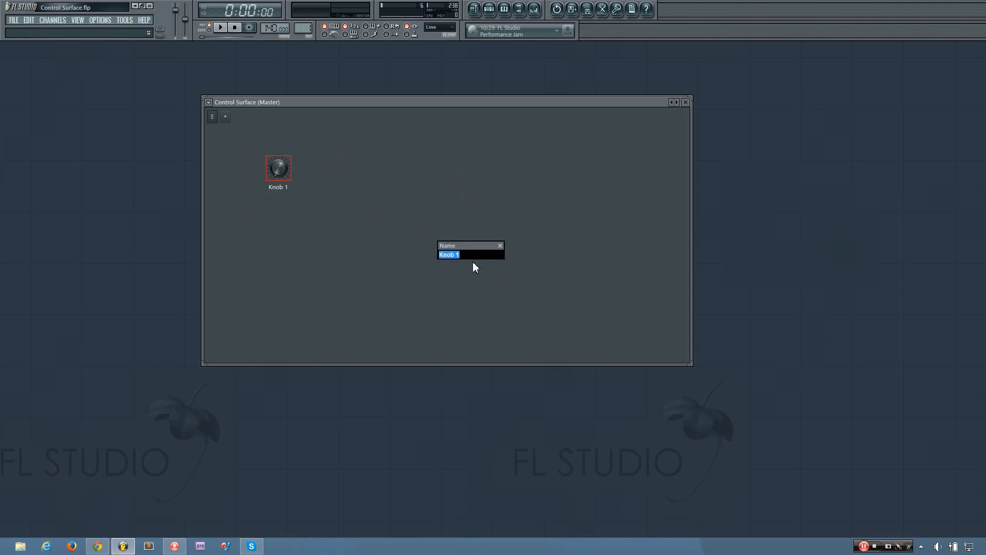
type("K")
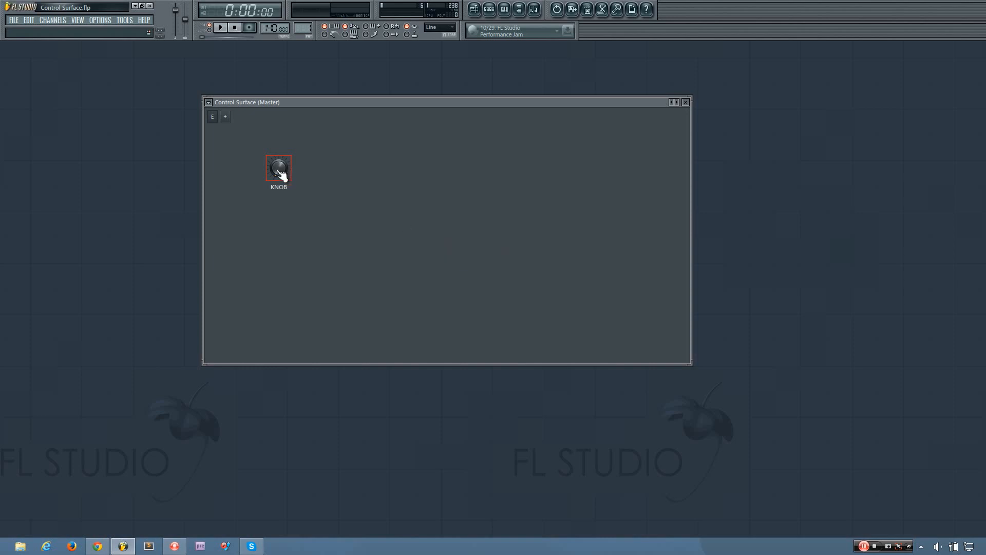
Colour the KNOB's cap cyan, then apply the Simple Blue style to it.
right_click(278, 168)
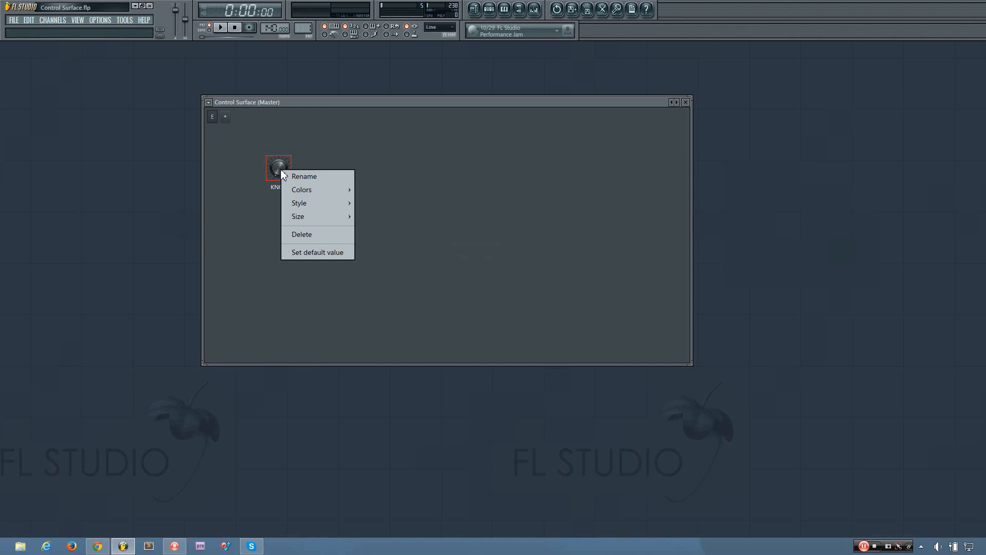
mouse_move(312, 198)
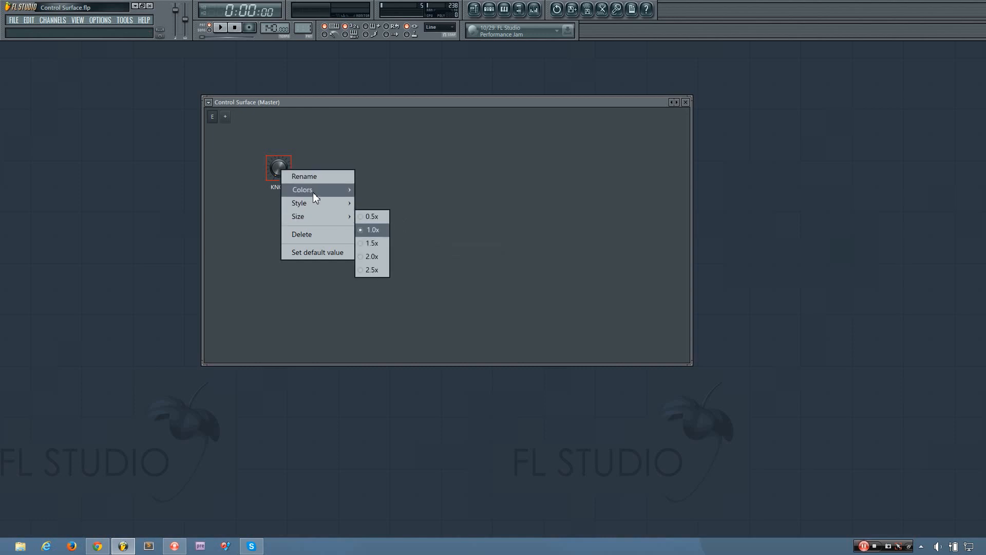
mouse_move(311, 189)
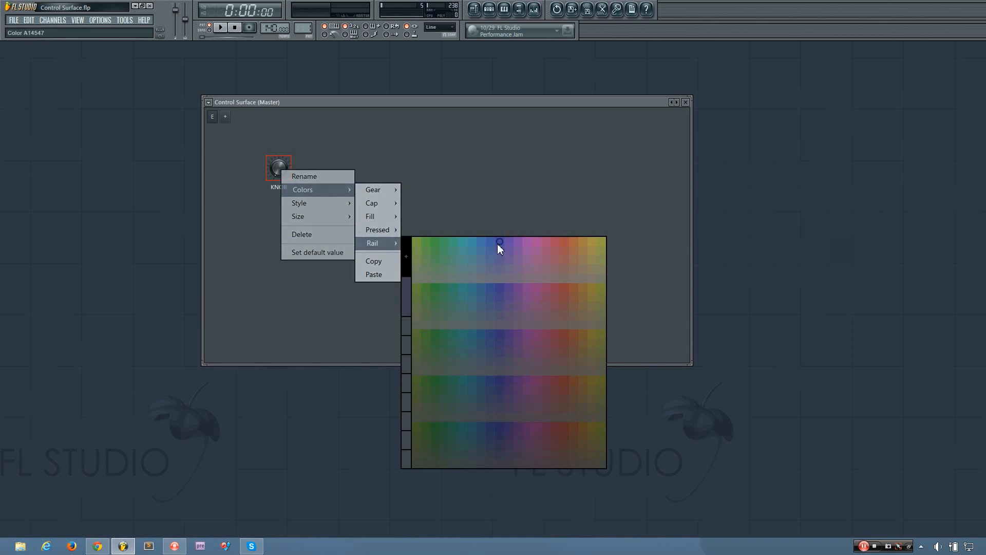
mouse_move(505, 245)
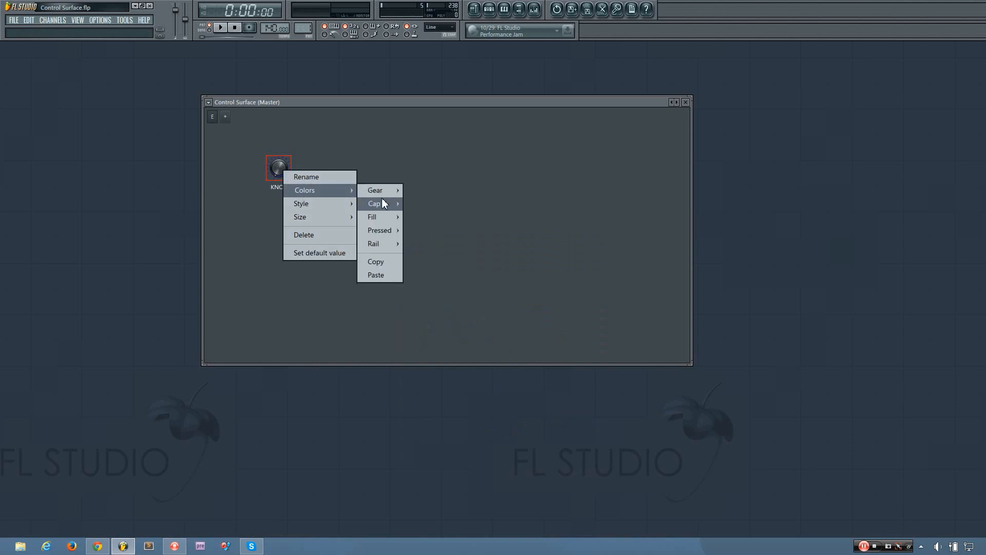
left_click(374, 204)
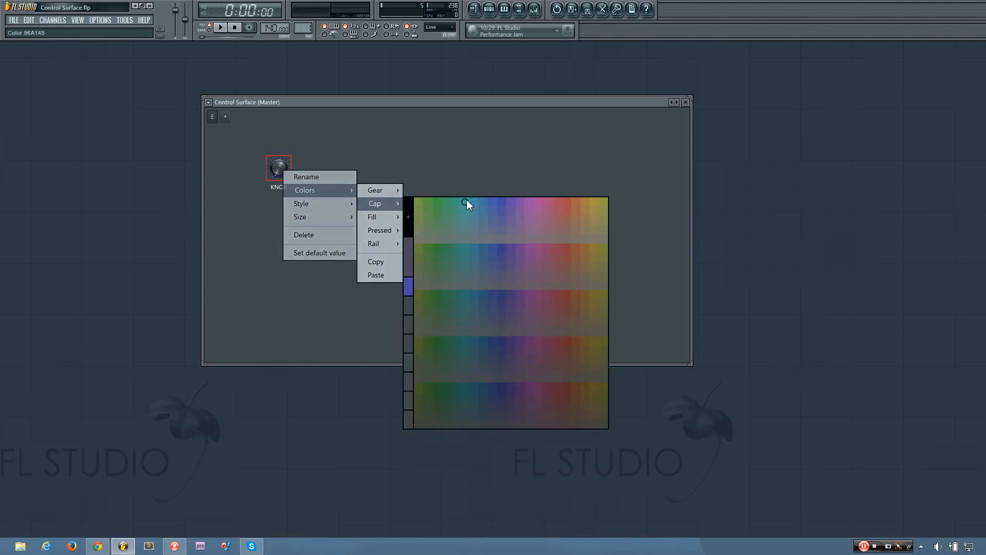
left_click(466, 203)
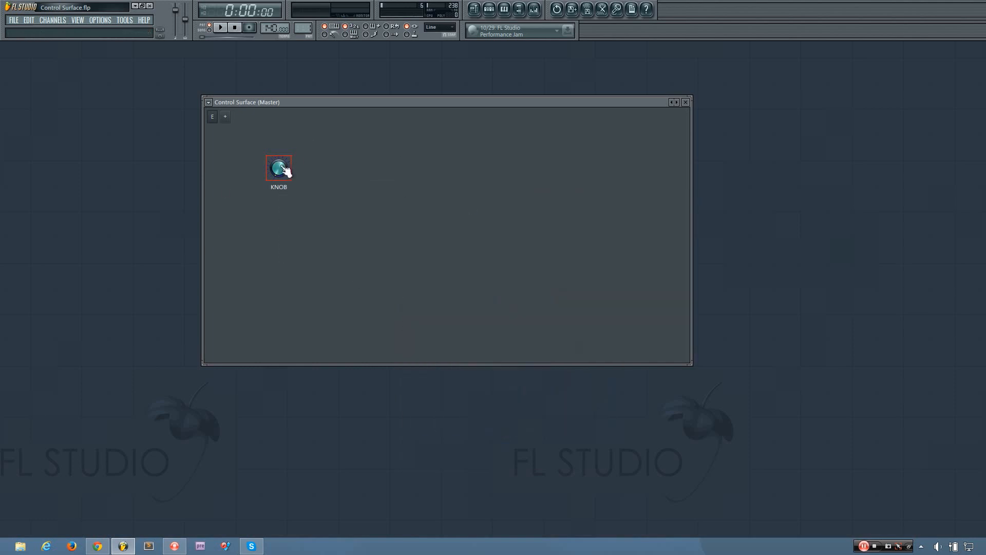
right_click(278, 167)
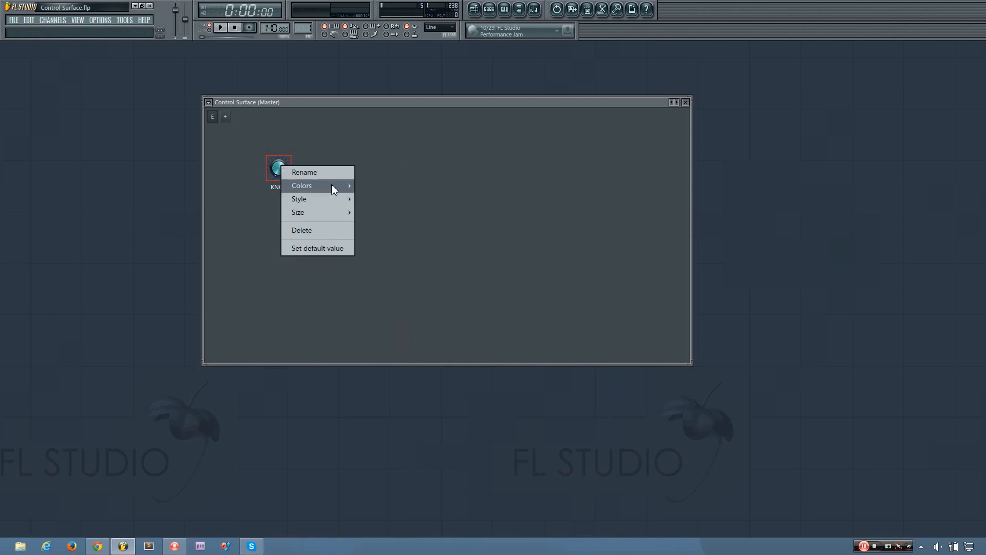
mouse_move(314, 199)
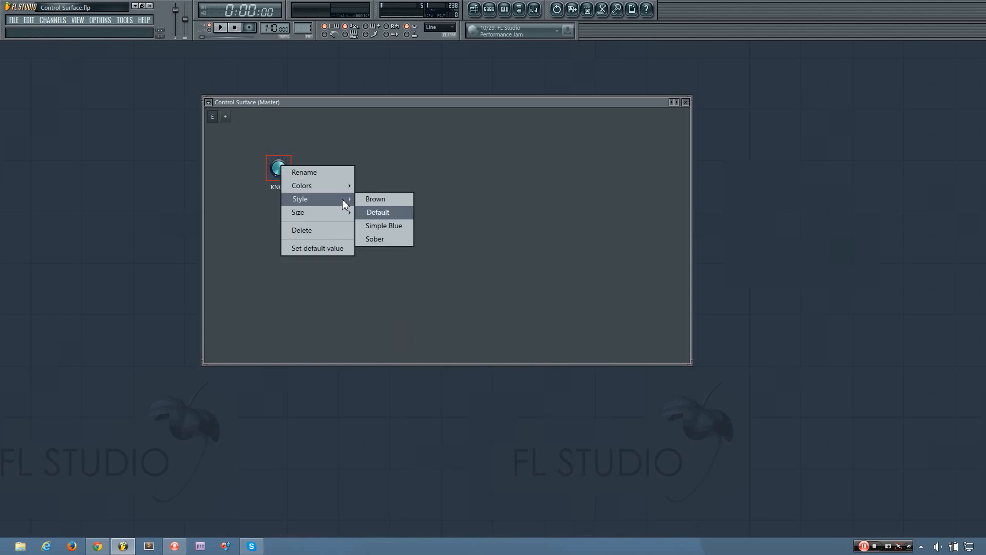
mouse_move(395, 202)
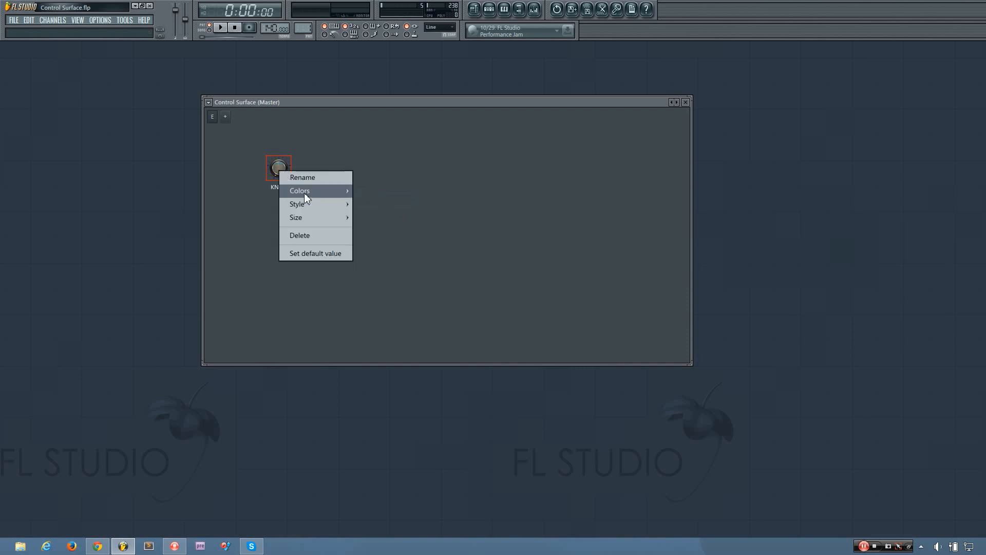
mouse_move(298, 204)
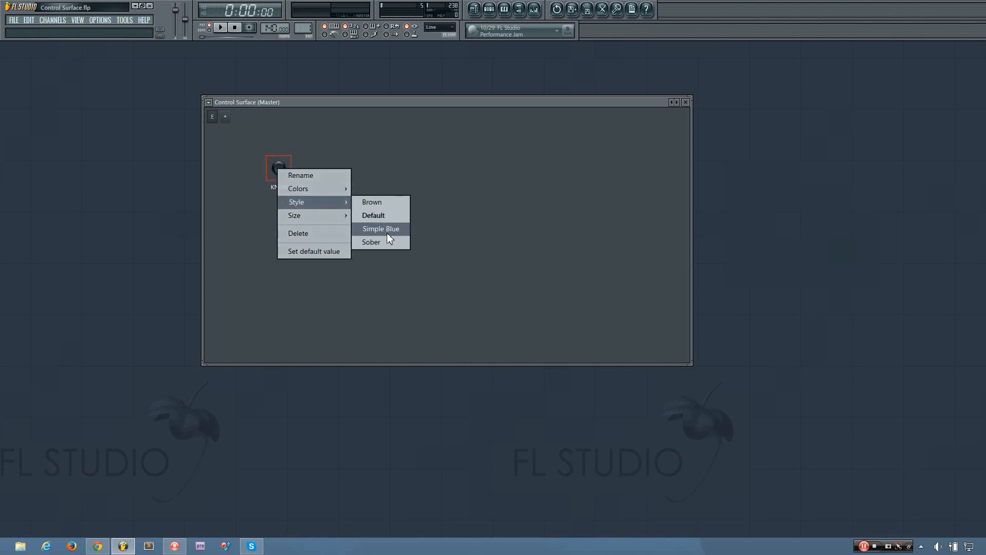
left_click(380, 228)
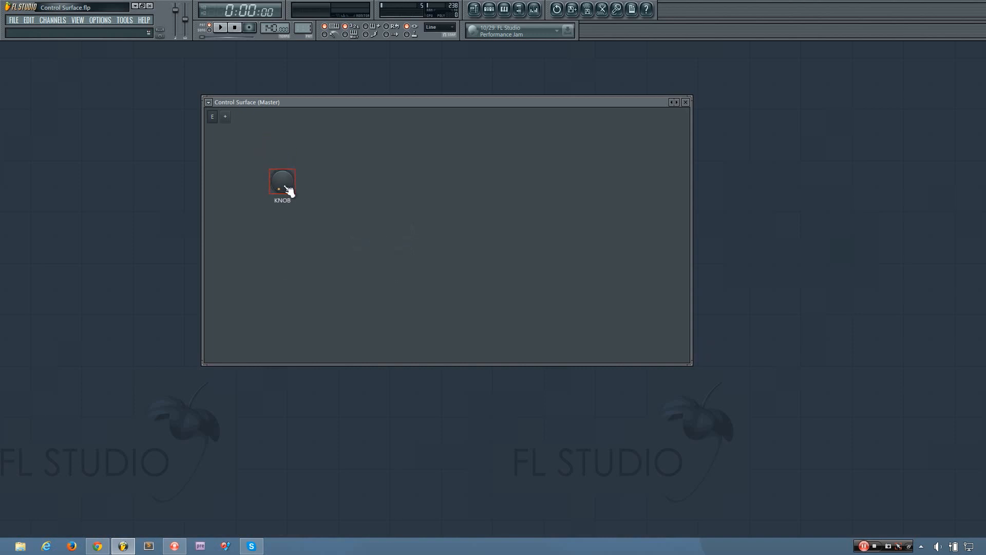
Resize the KNOB, first smaller and then to a much larger size multiplier.
right_click(281, 183)
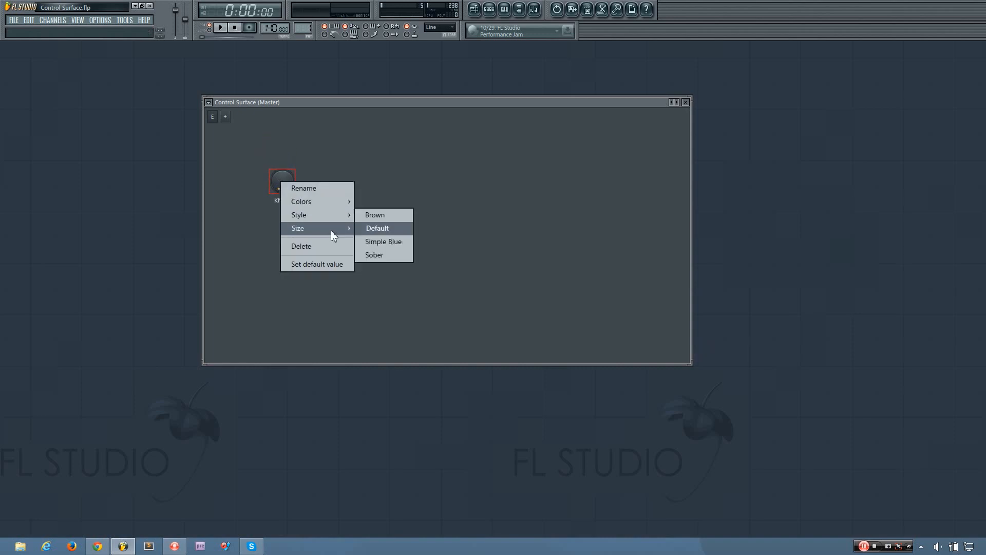
left_click(384, 242)
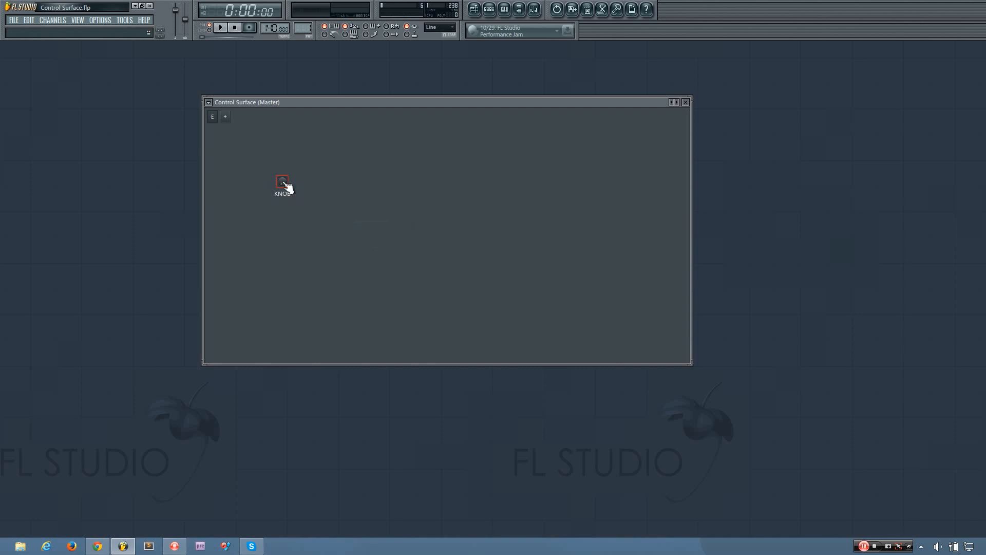
right_click(282, 183)
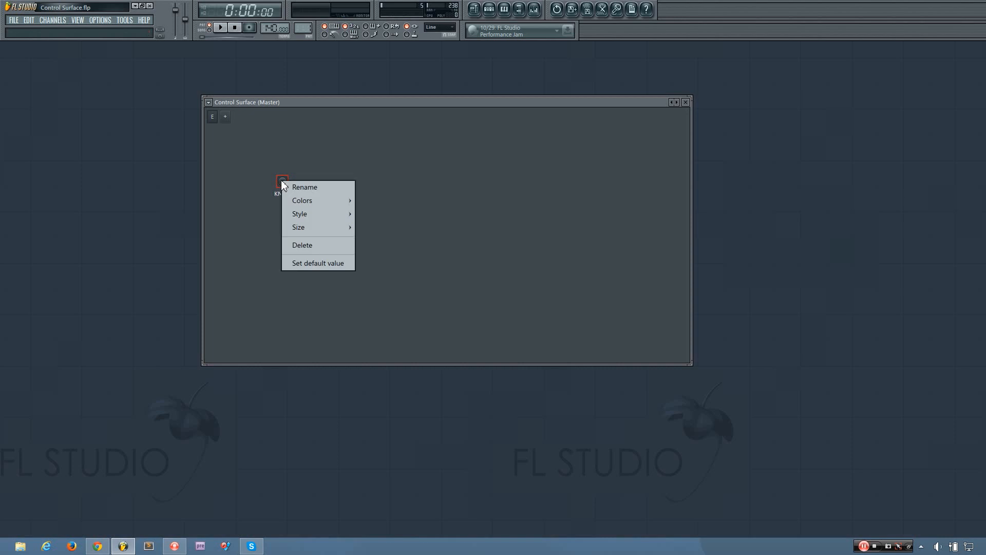
mouse_move(316, 227)
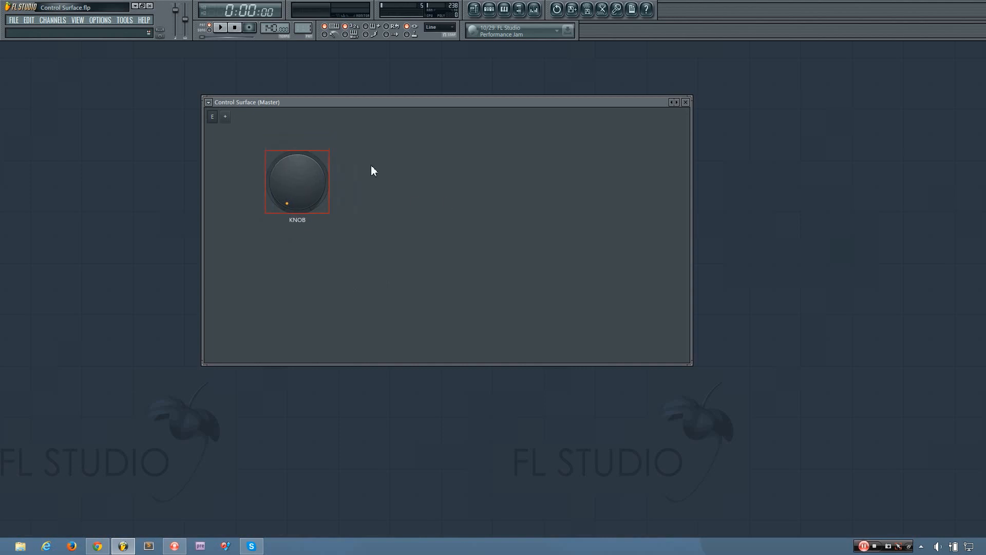
right_click(297, 181)
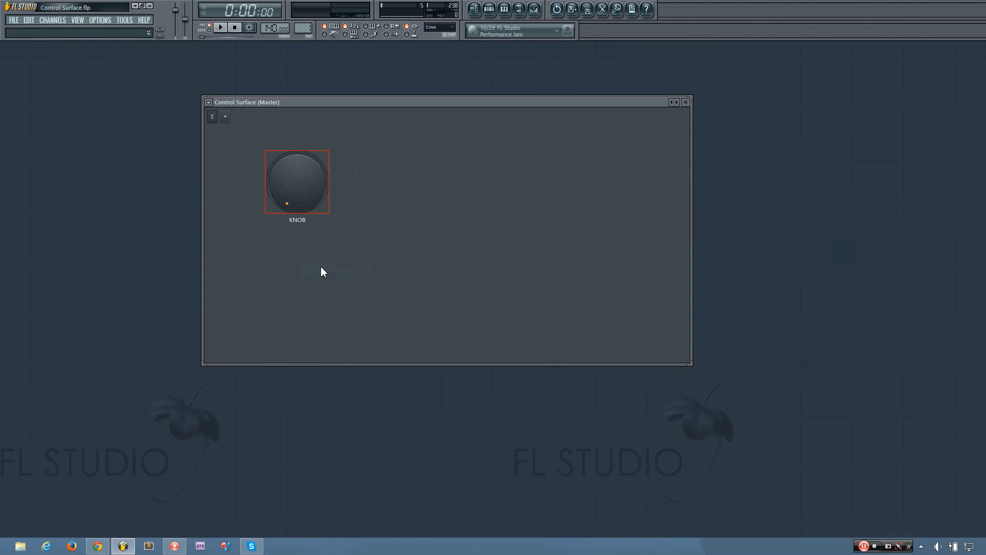
Turn the KNOB down and up to test it, view its automation options, then re-enable Edit controls.
right_click(297, 183)
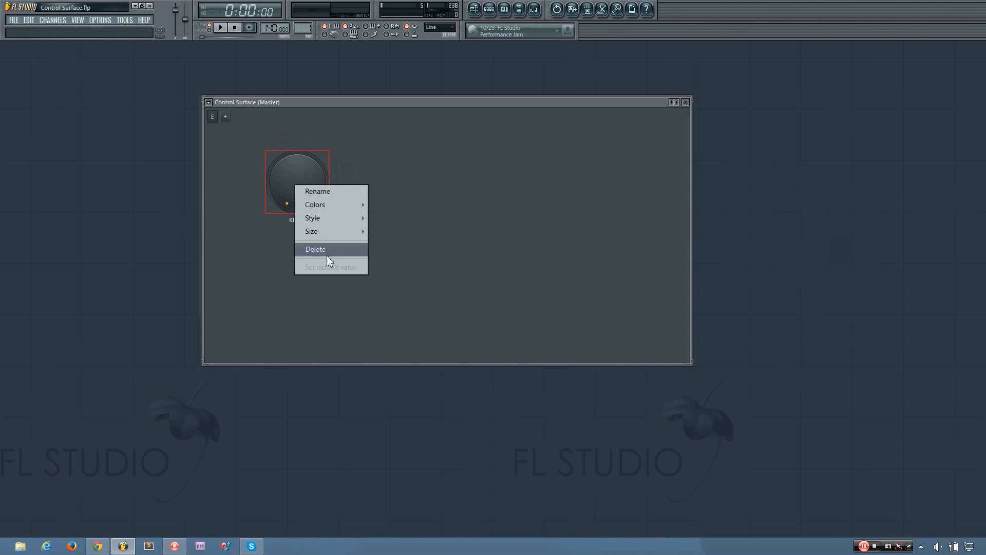
mouse_move(300, 267)
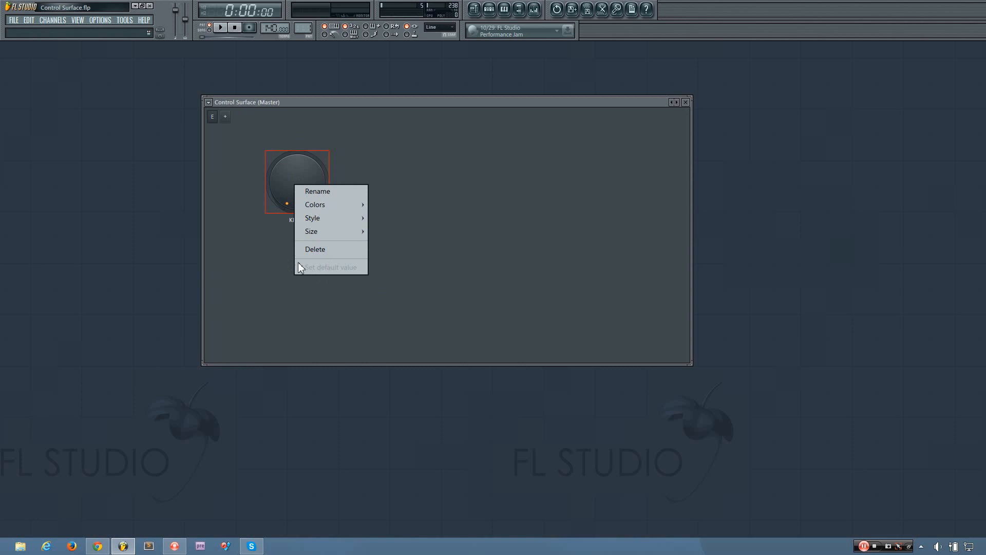
left_click(299, 182)
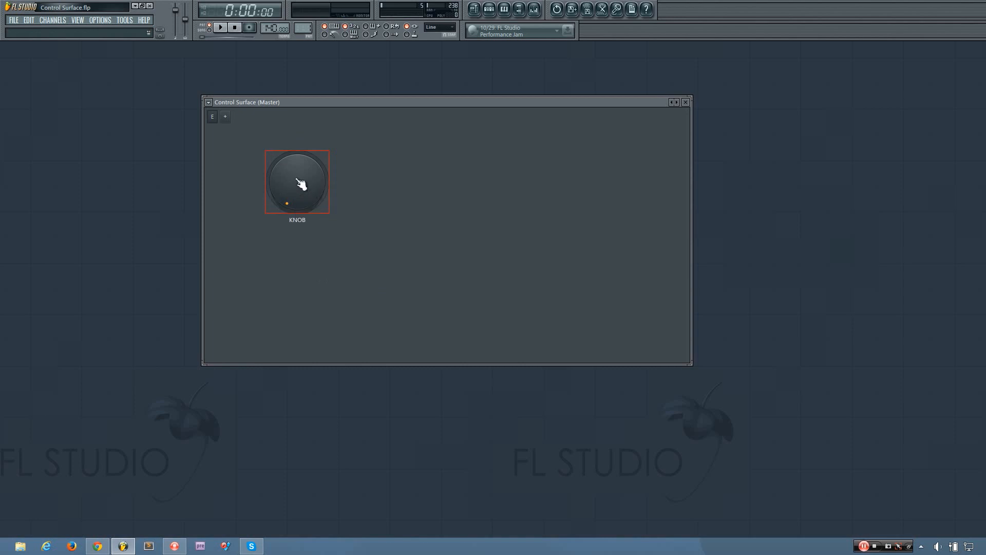
left_click_drag(295, 183, 276, 201)
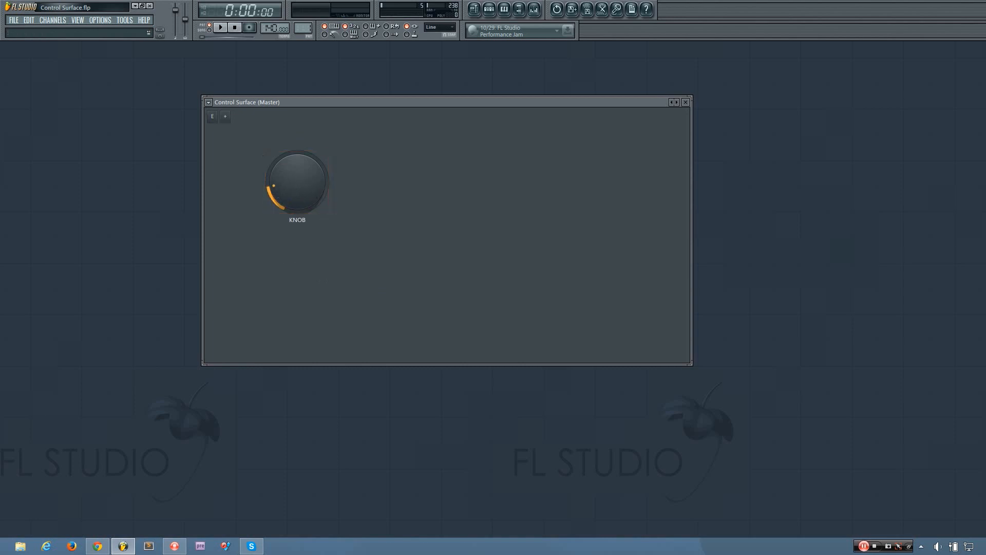
left_click_drag(296, 186, 295, 175)
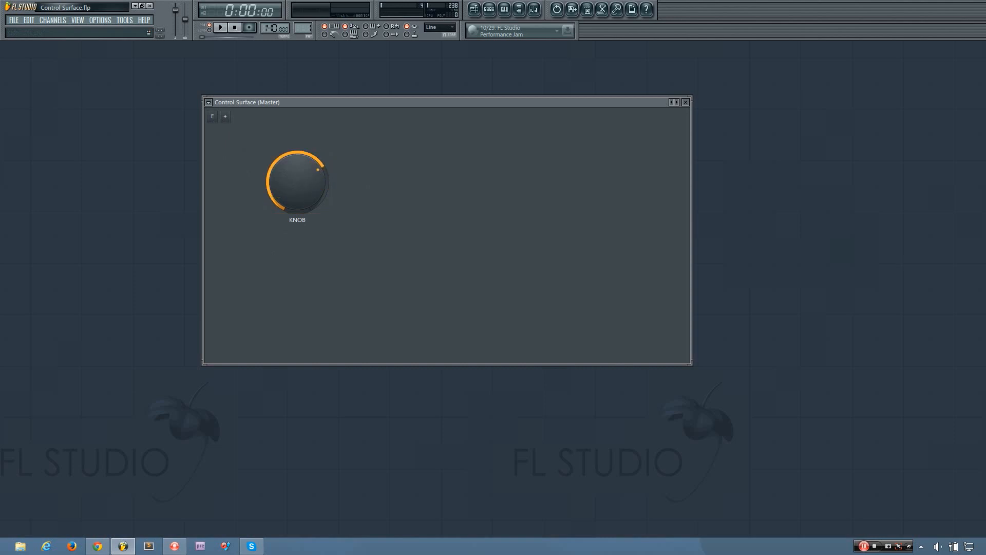
right_click(296, 182)
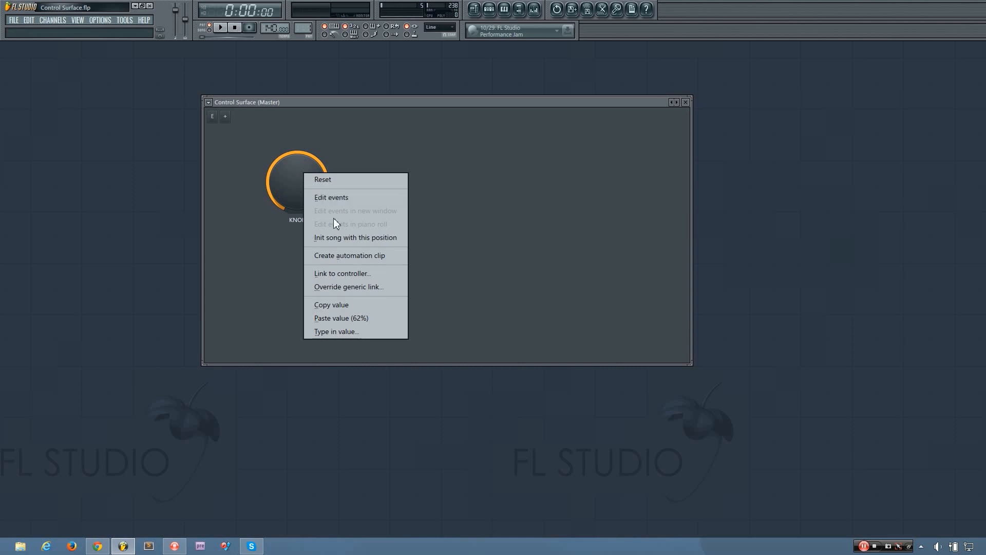
mouse_move(357, 273)
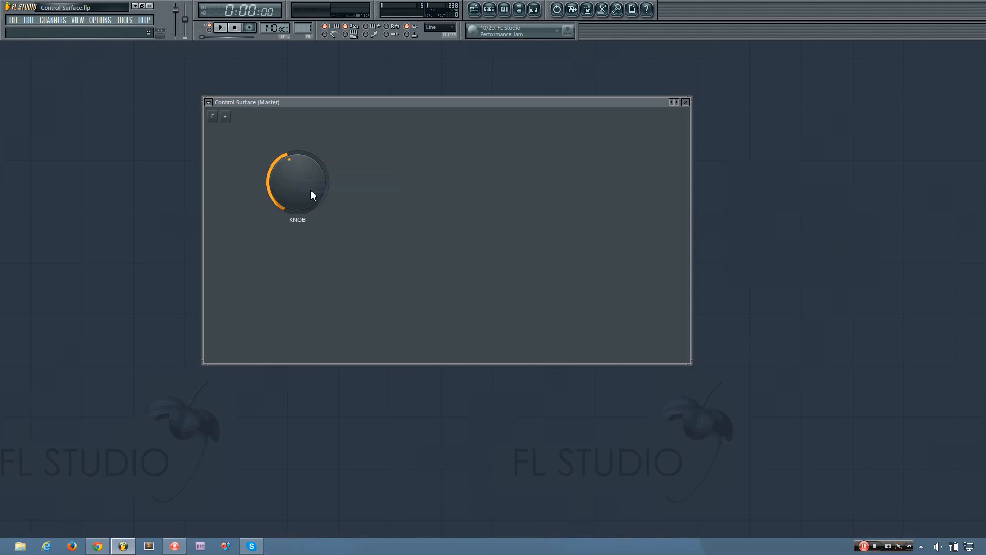
left_click(212, 116)
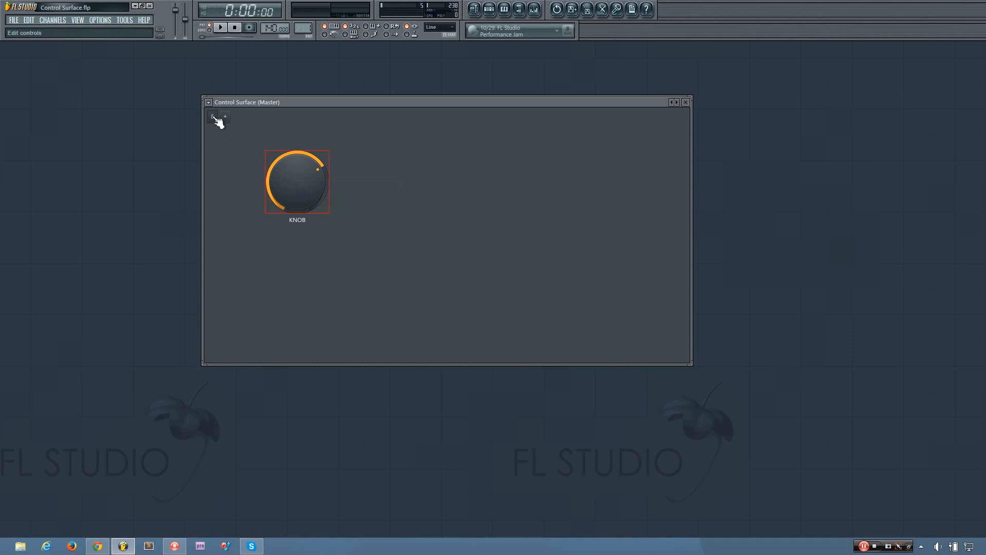
Delete the KNOB so the Master control surface is empty.
right_click(296, 181)
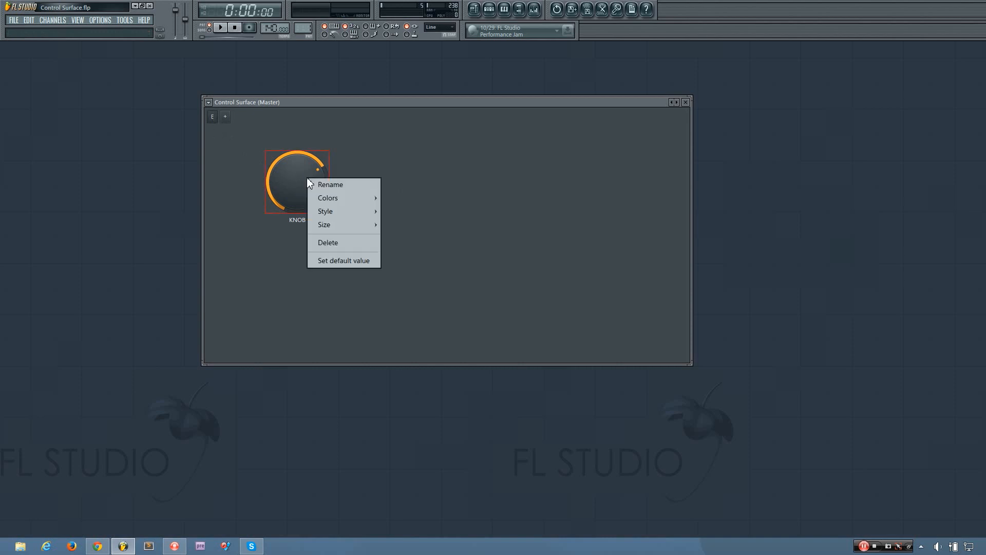
mouse_move(340, 257)
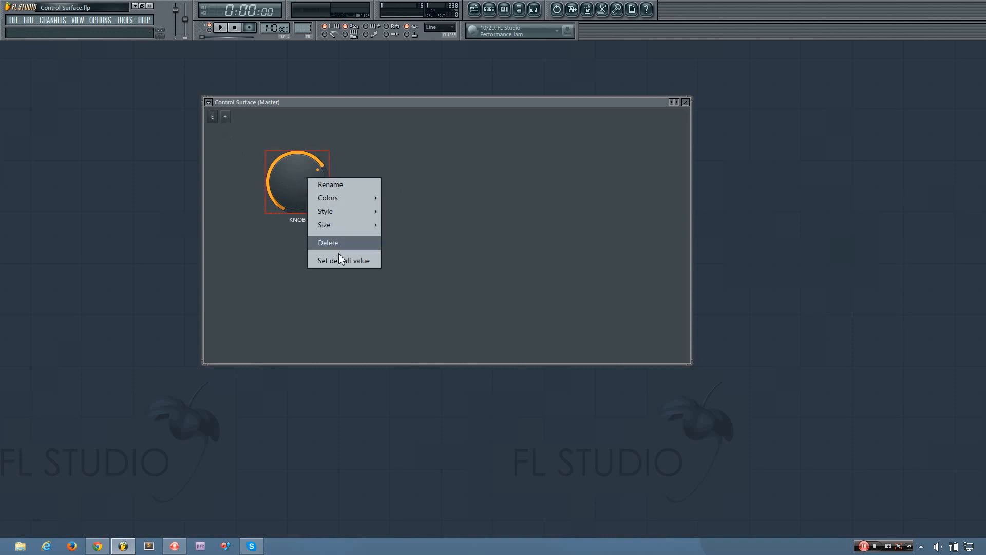
left_click(328, 243)
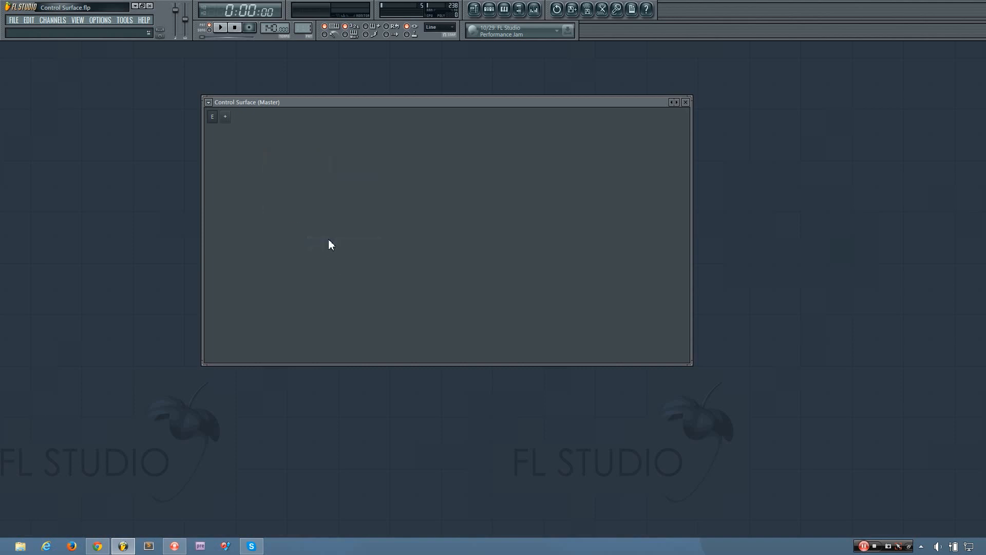
mouse_move(307, 238)
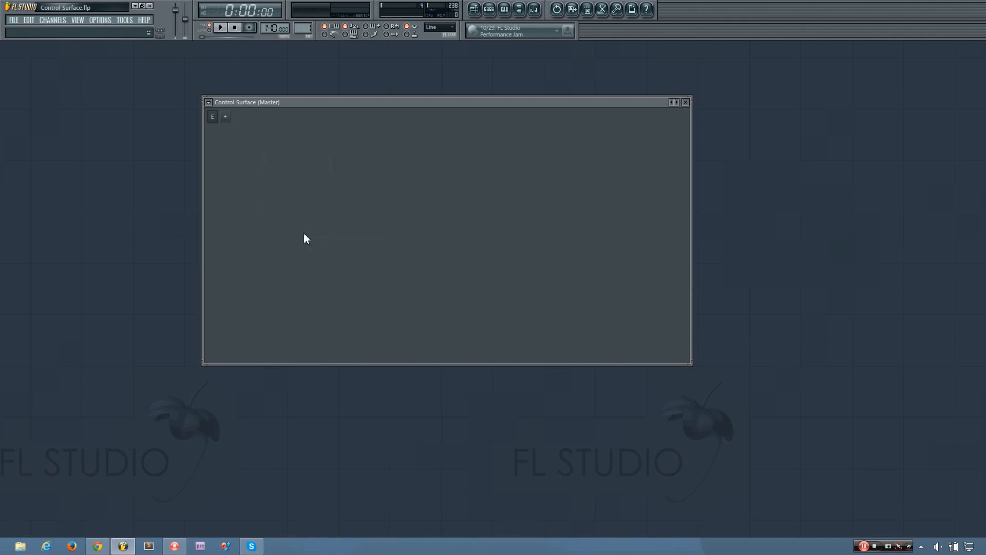
Add an XY pad (XY 2) and a slider (Slider 3) to the empty surface.
left_click(224, 116)
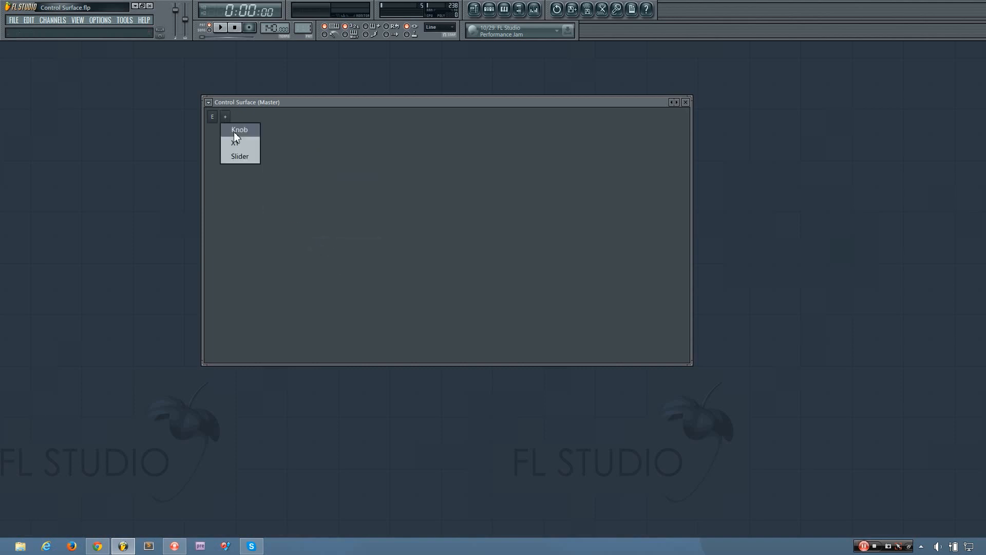
left_click(236, 143)
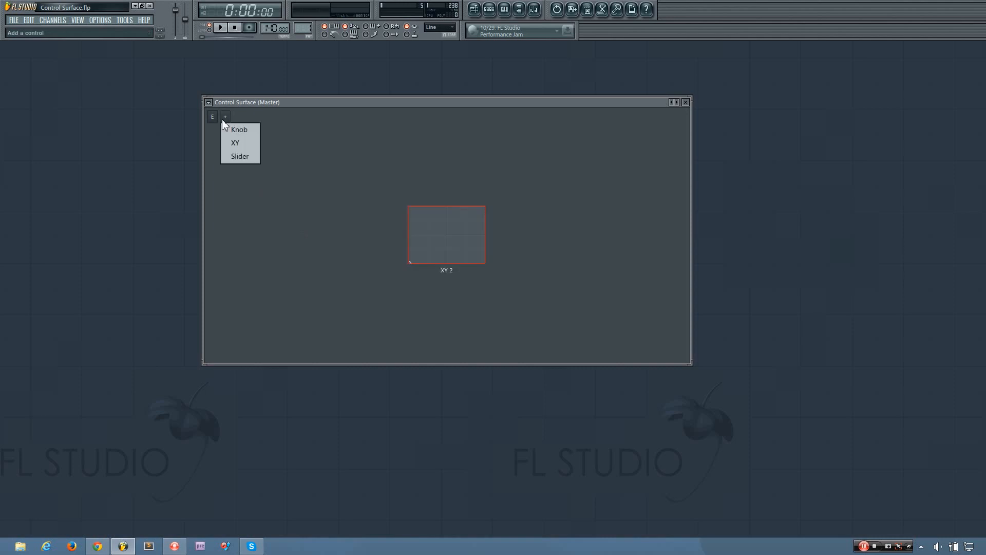
left_click(238, 156)
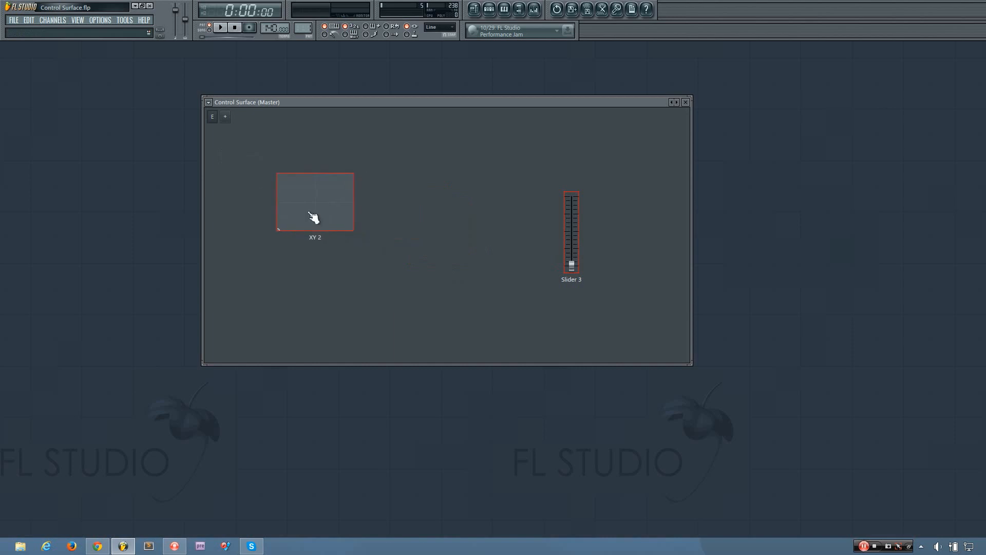
right_click(313, 217)
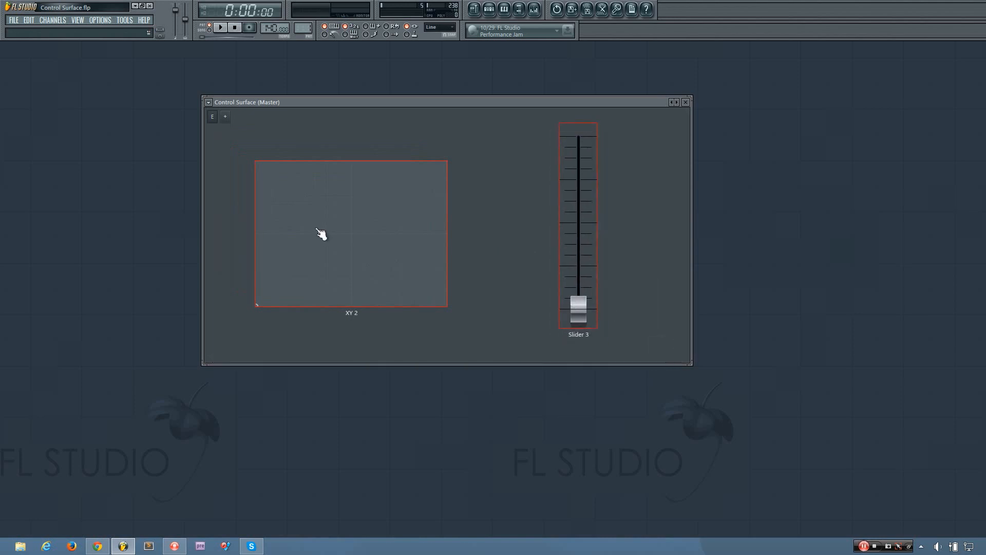
Review the XY 2 pad's per-axis options and Slider 3's options, leaving both unchanged.
right_click(320, 235)
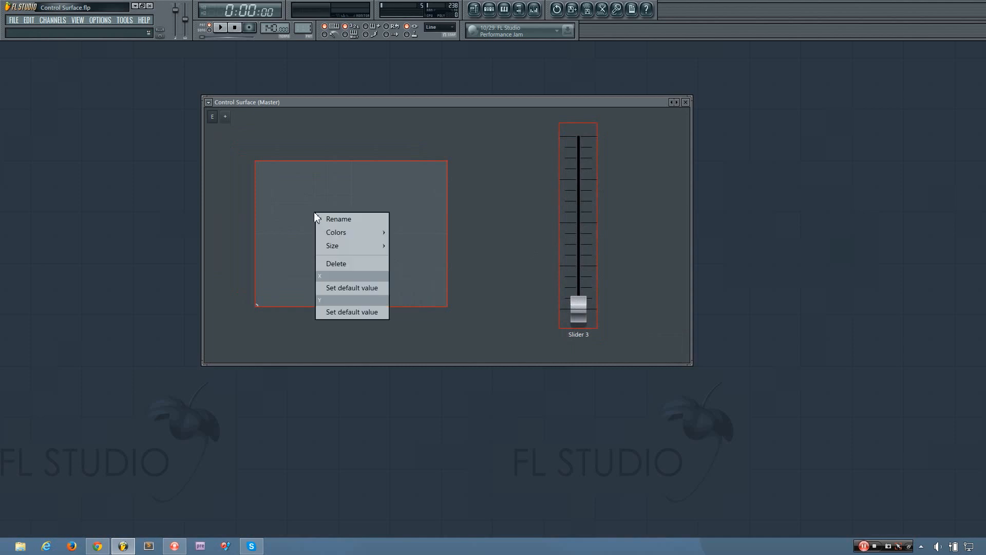
mouse_move(332, 245)
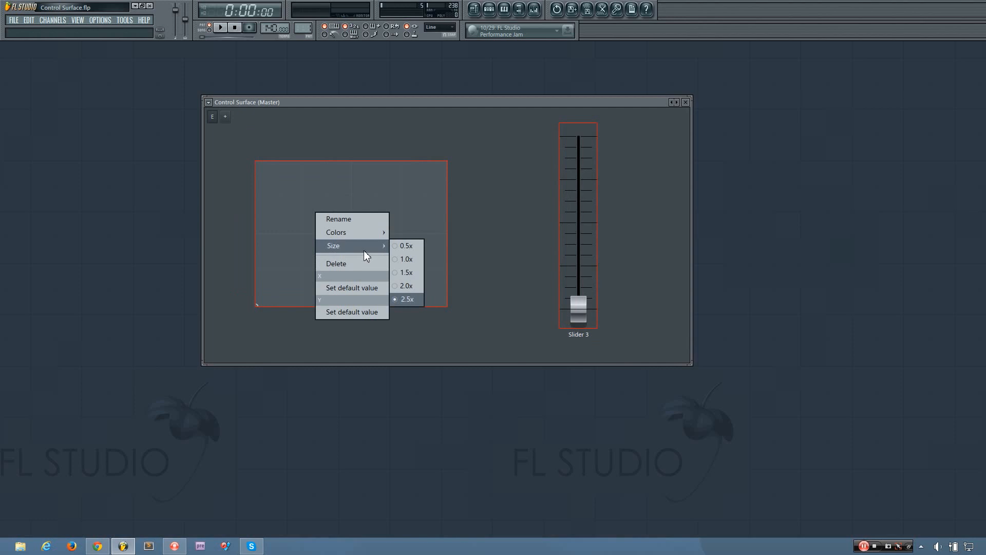
mouse_move(328, 262)
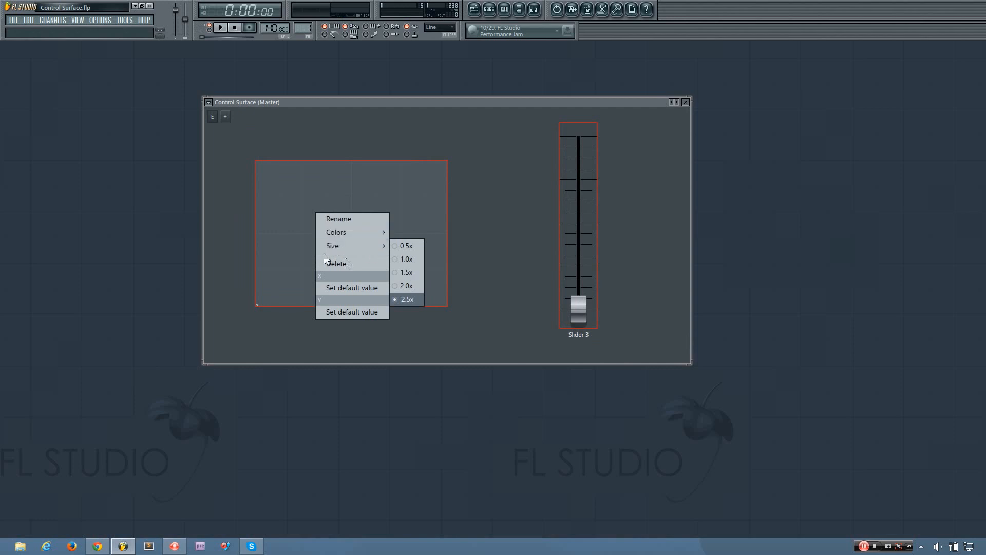
mouse_move(345, 249)
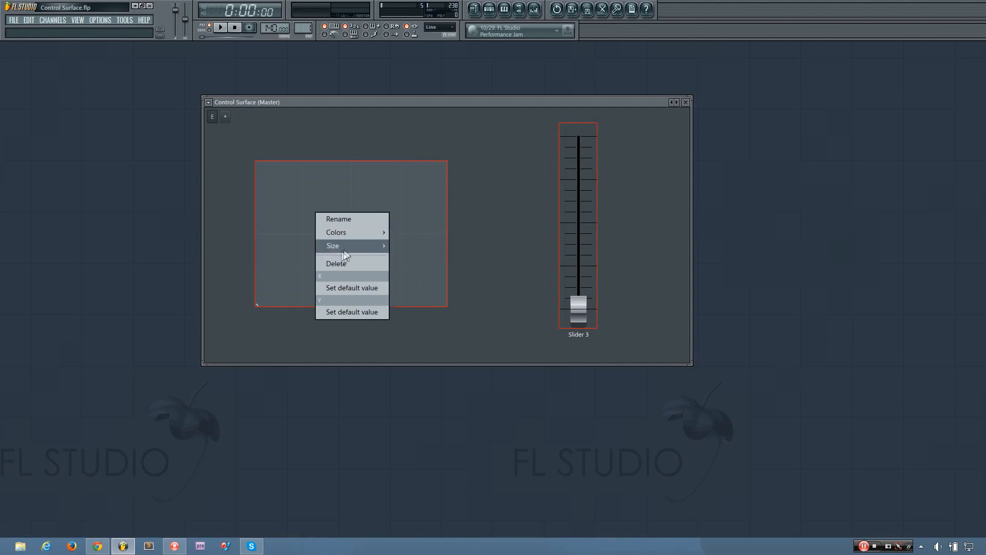
mouse_move(346, 287)
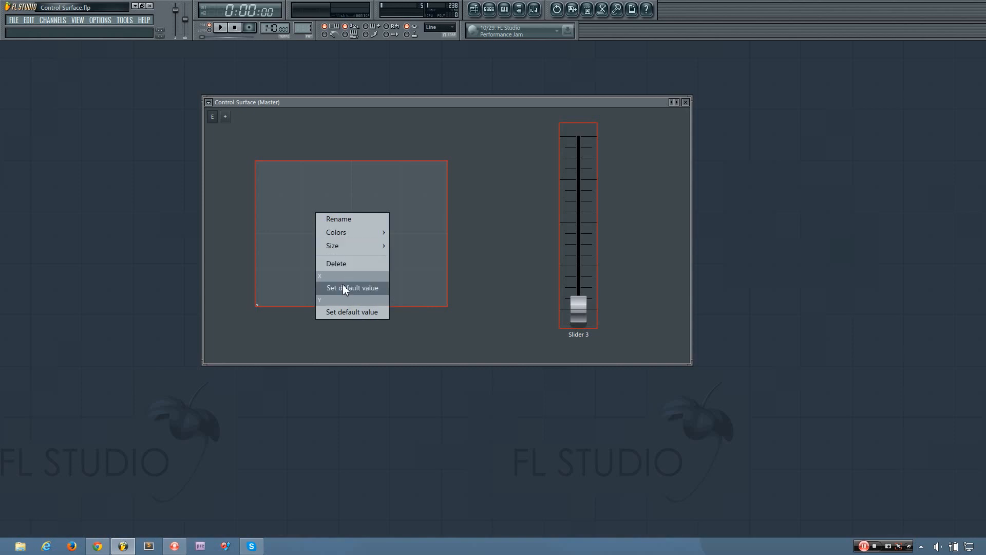
mouse_move(349, 296)
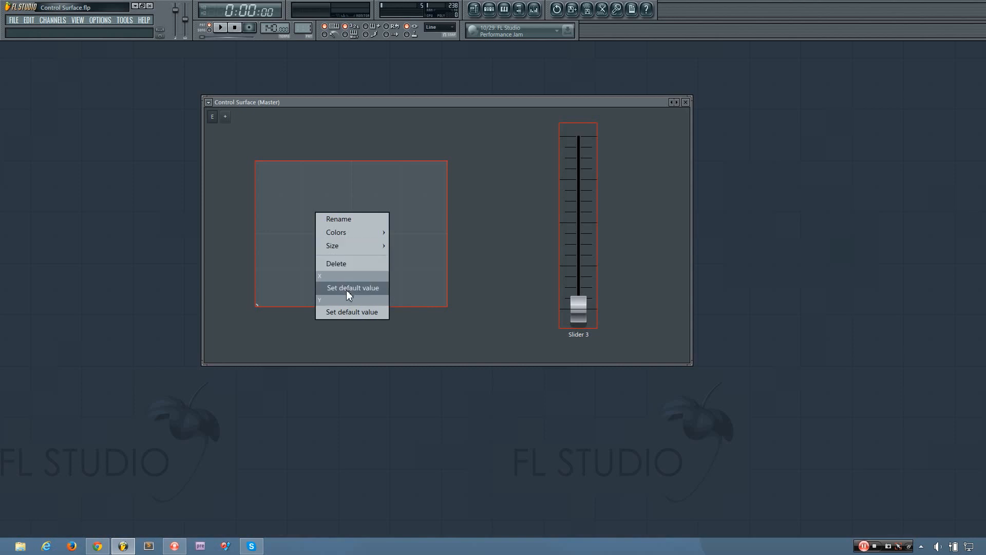
mouse_move(346, 313)
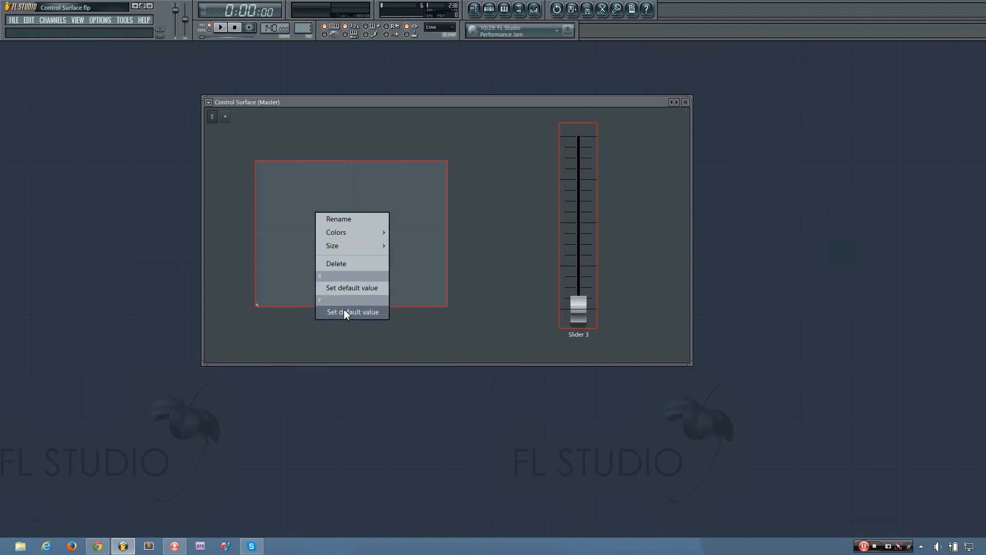
left_click(351, 312)
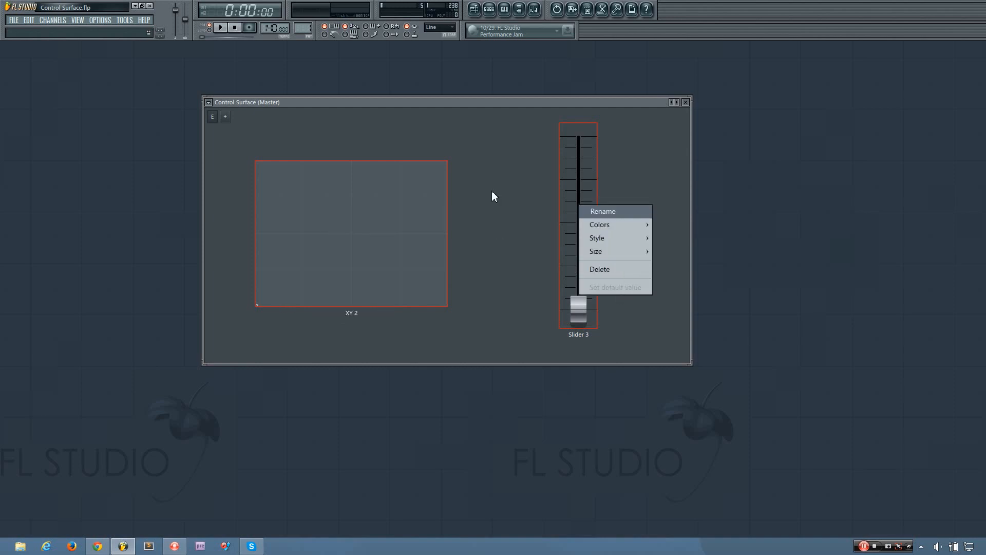
left_click(419, 262)
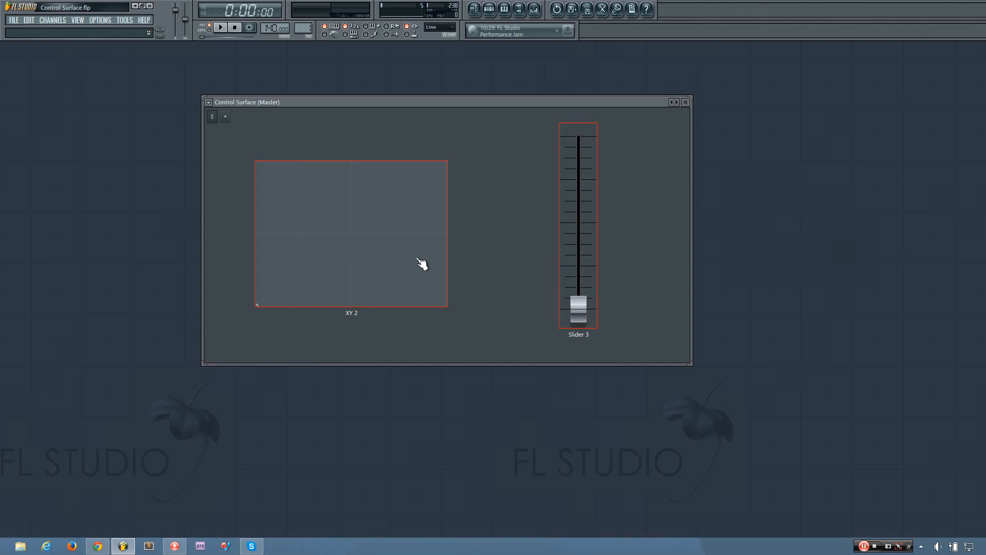
mouse_move(211, 116)
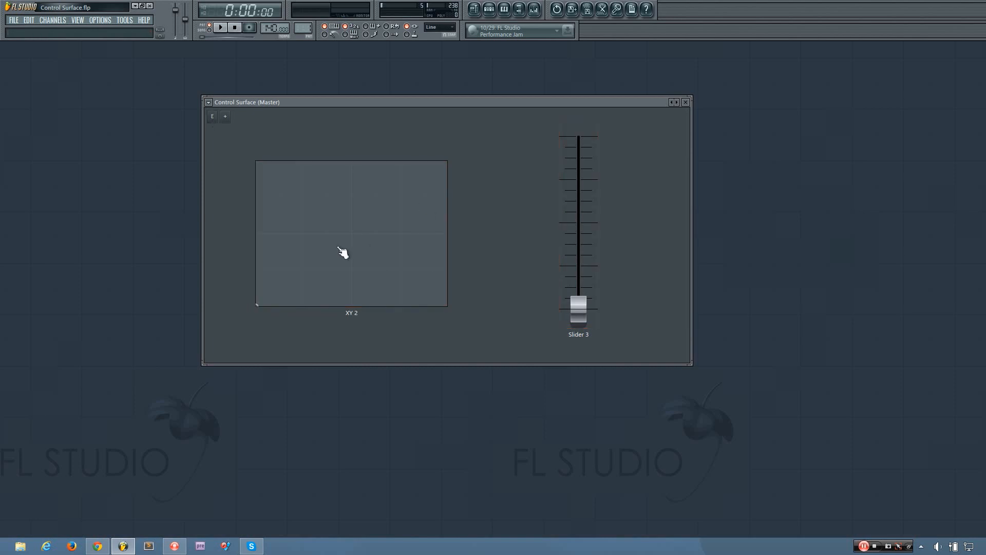
mouse_move(370, 227)
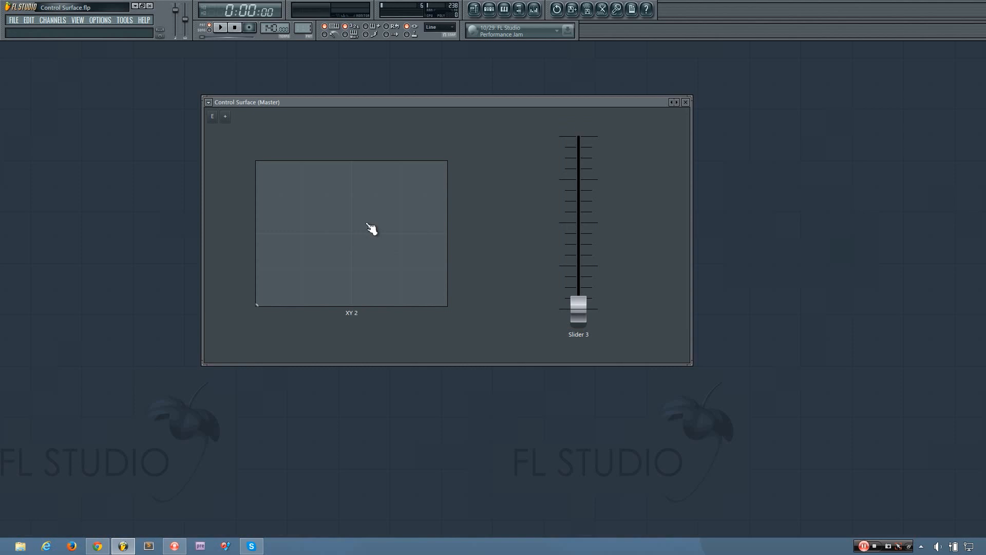
mouse_move(383, 216)
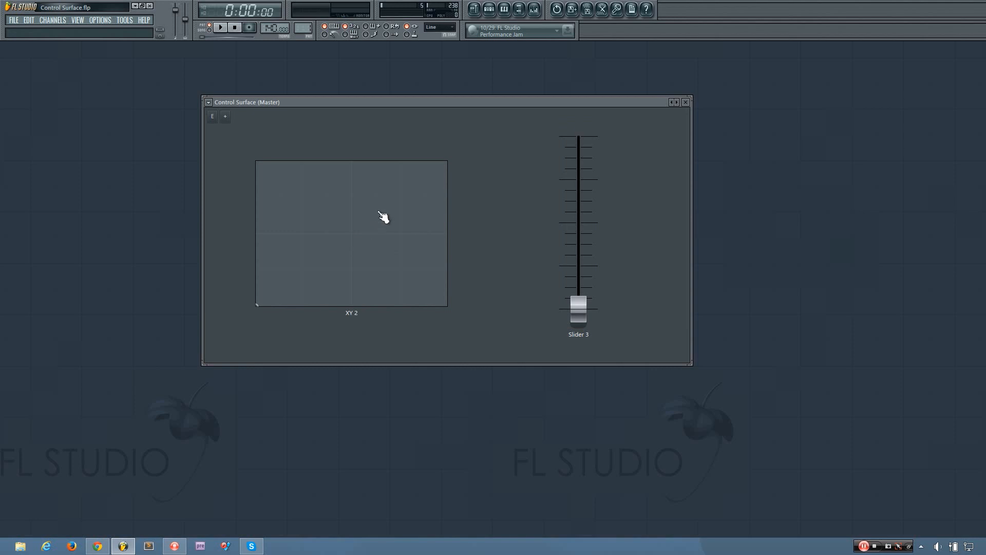
mouse_move(186, 105)
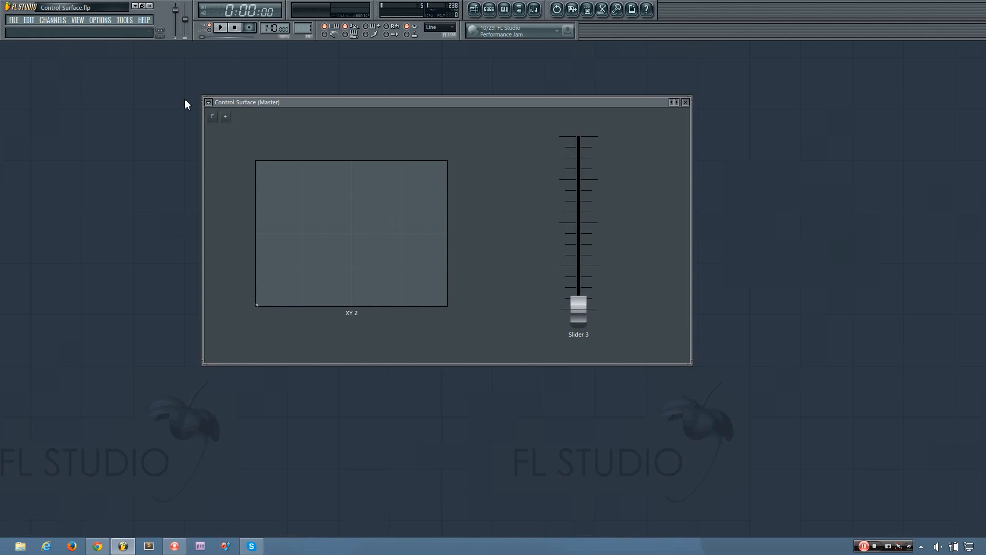
Add a Patcher channel, switch between its Map and Surface tabs, then close it.
left_click(51, 19)
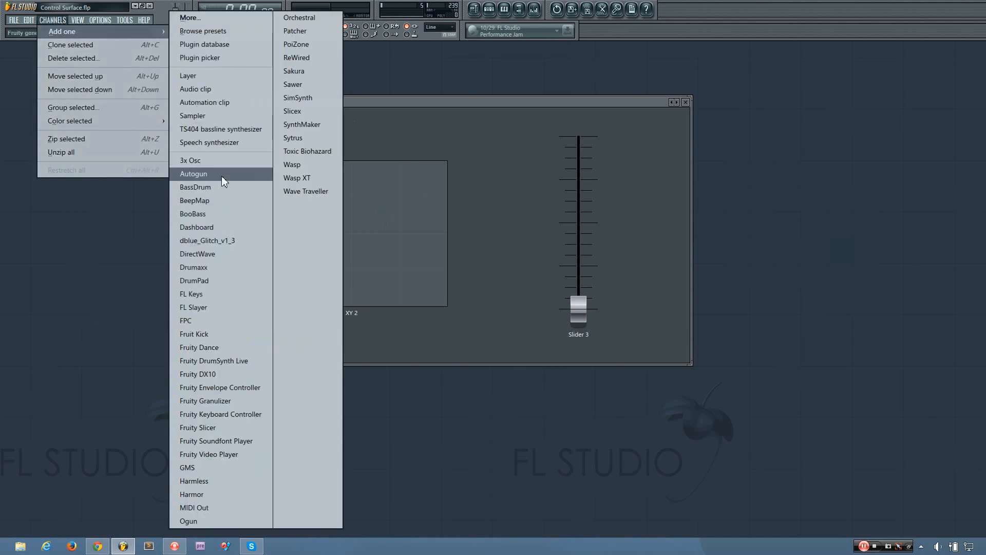
mouse_move(300, 31)
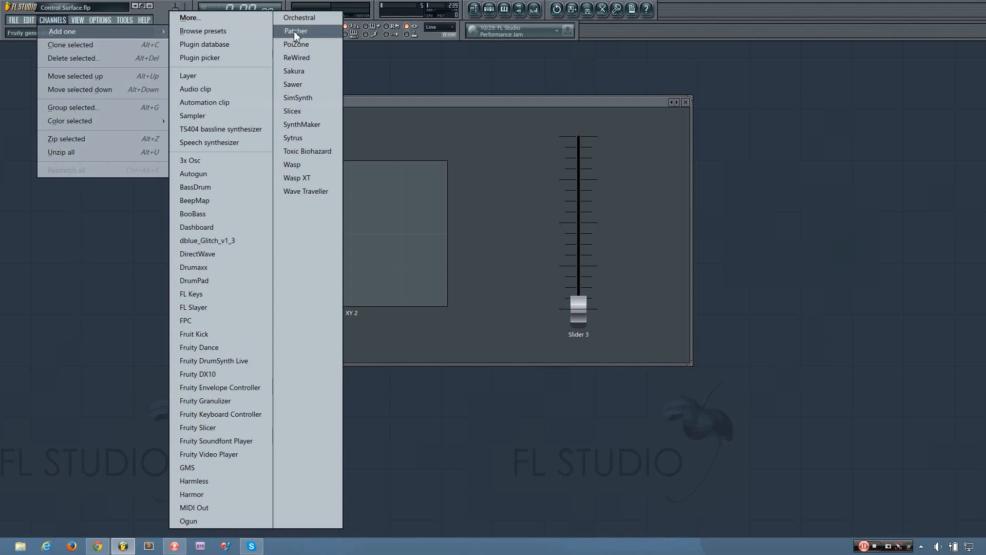
left_click(295, 31)
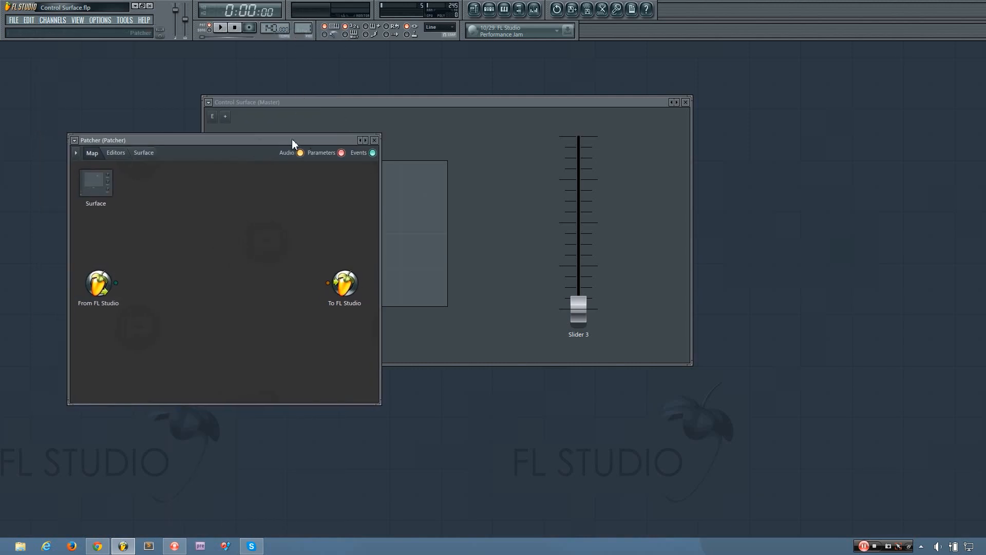
left_click(144, 152)
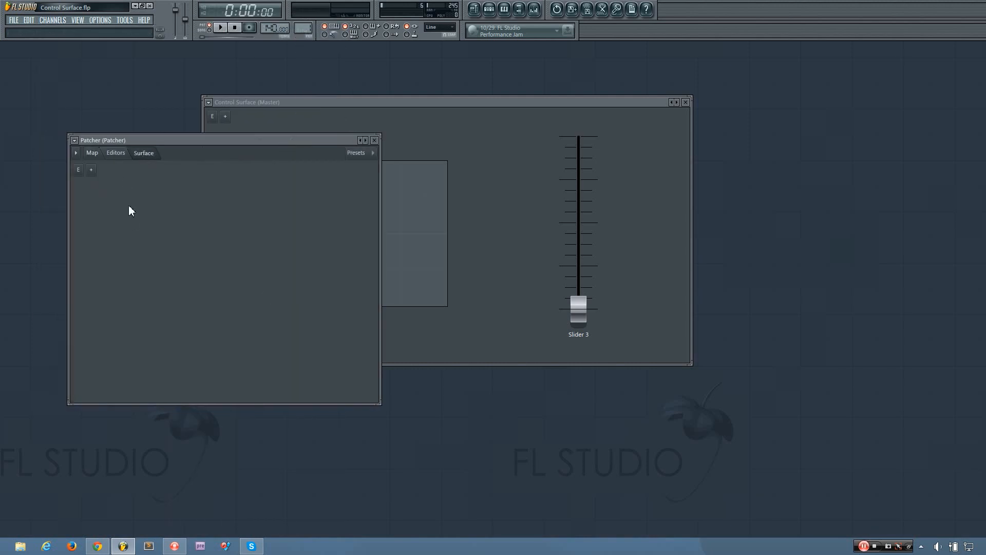
left_click(91, 152)
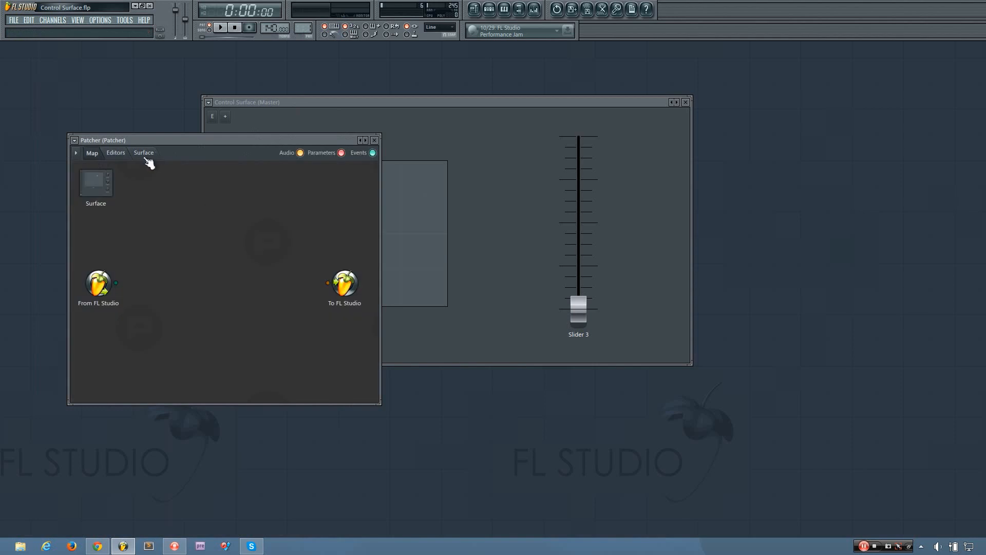
left_click(144, 152)
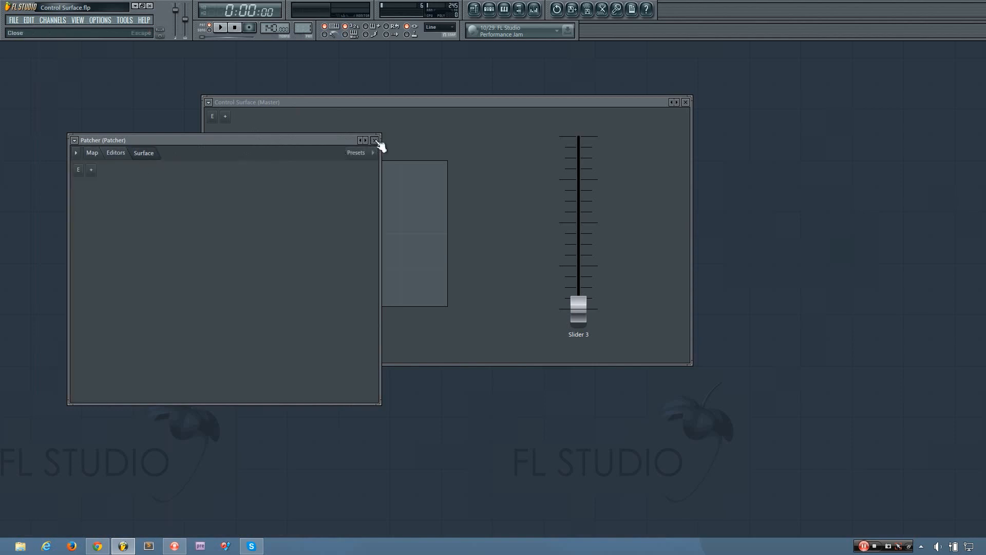
left_click(376, 139)
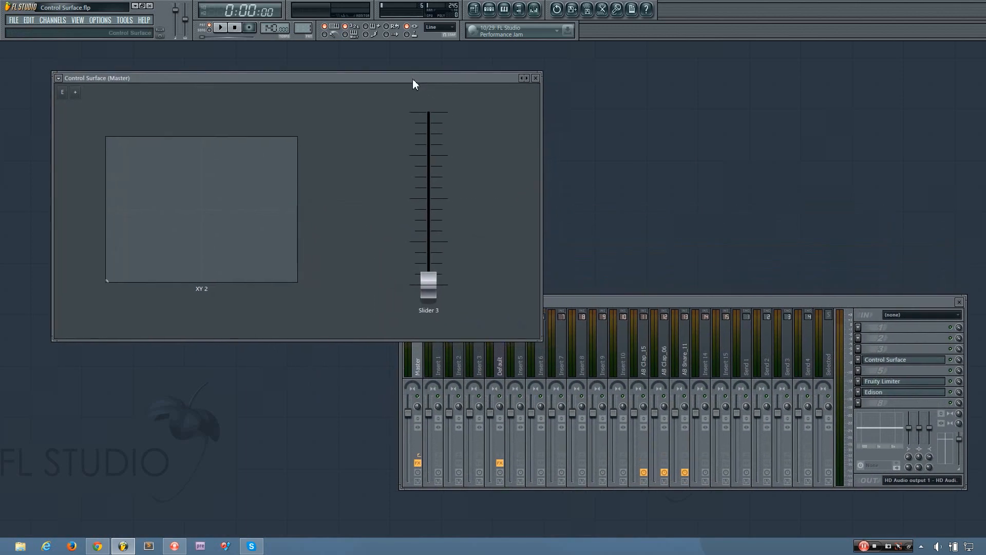
mouse_move(433, 74)
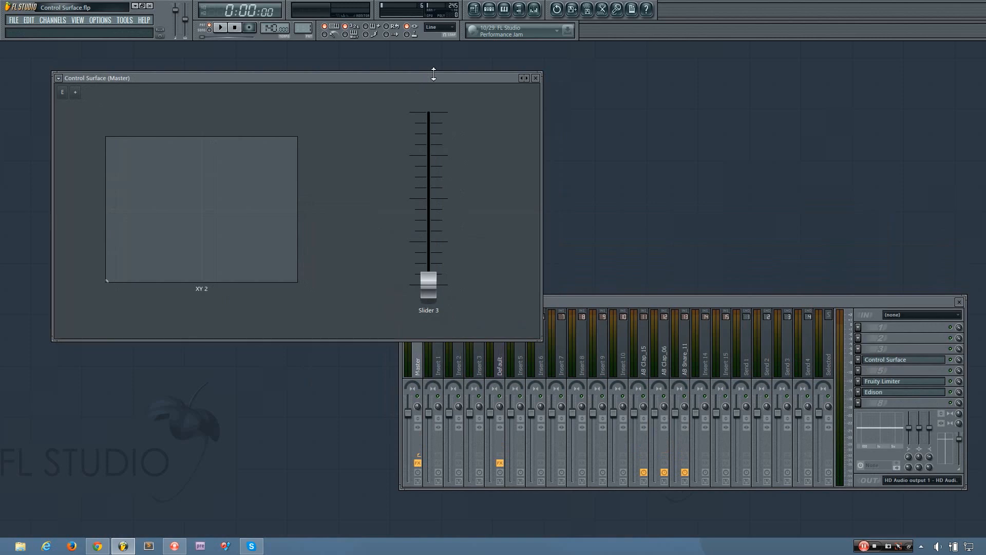
mouse_move(489, 11)
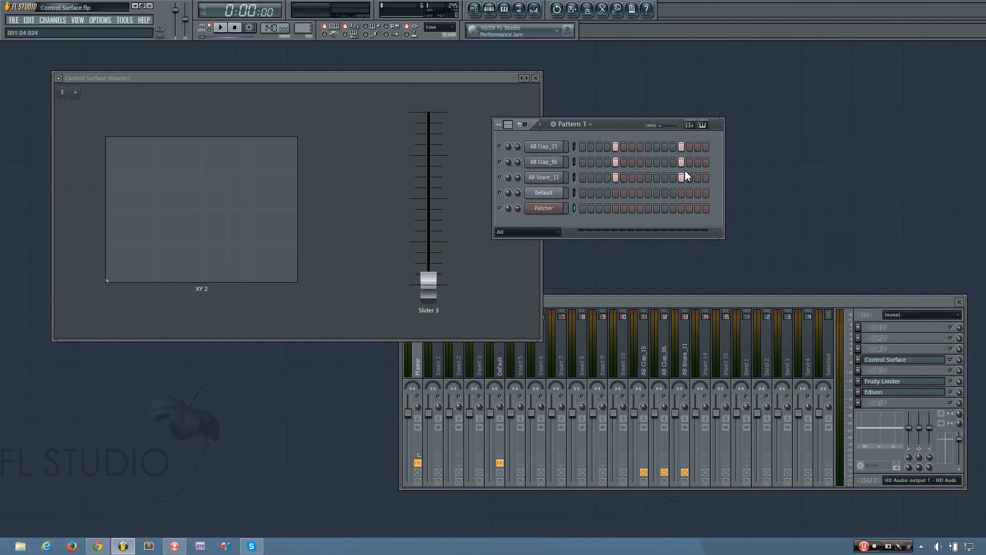
mouse_move(220, 29)
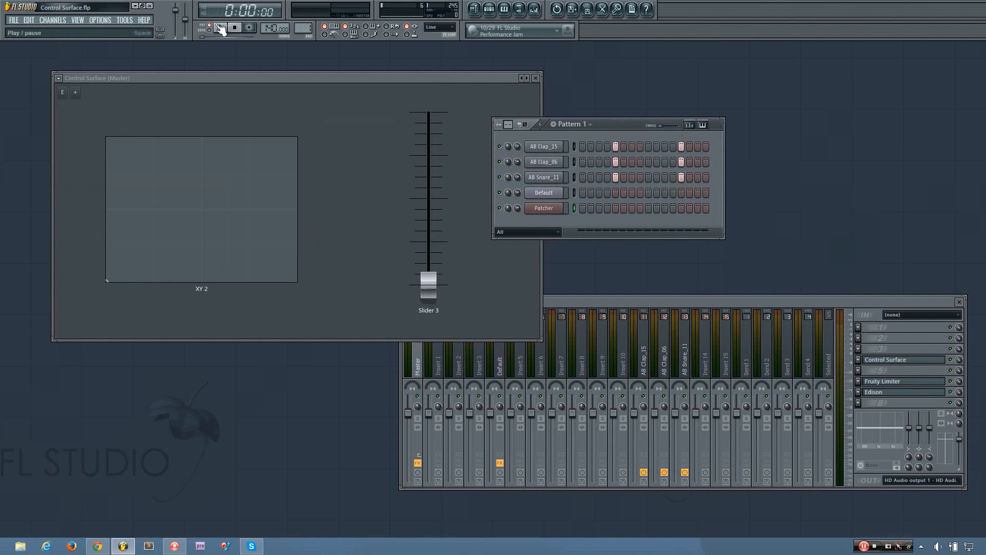
Play the drum pattern briefly and stop playback.
left_click(215, 26)
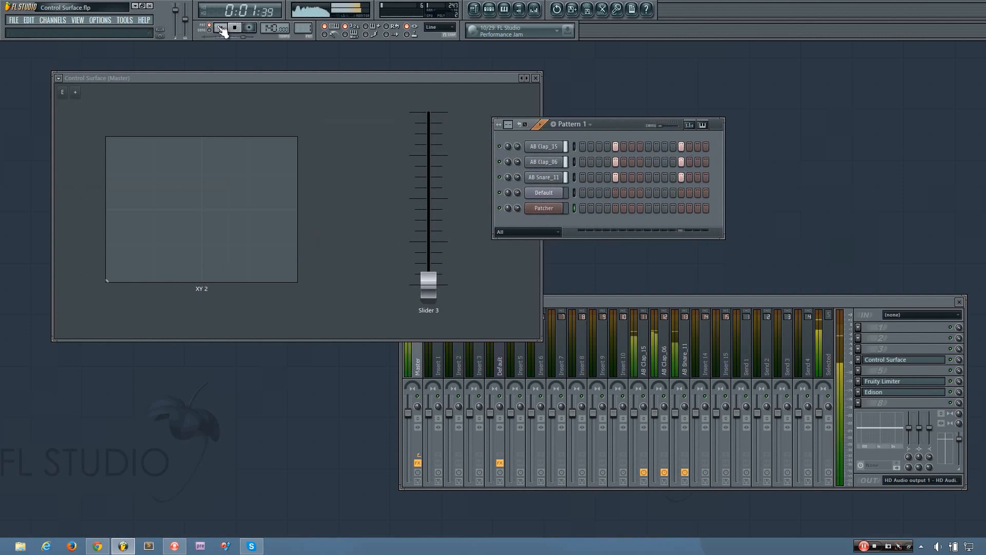
left_click(221, 26)
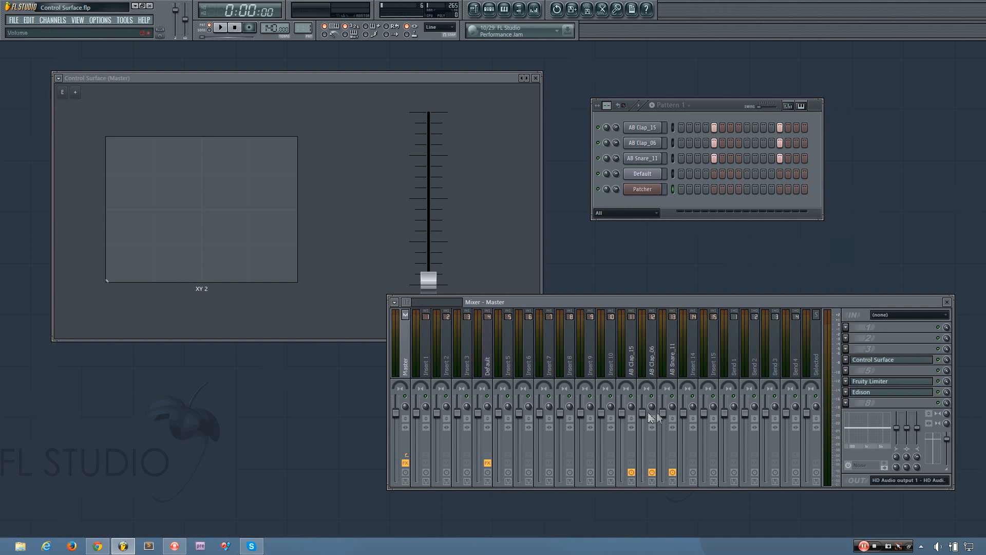
mouse_move(626, 419)
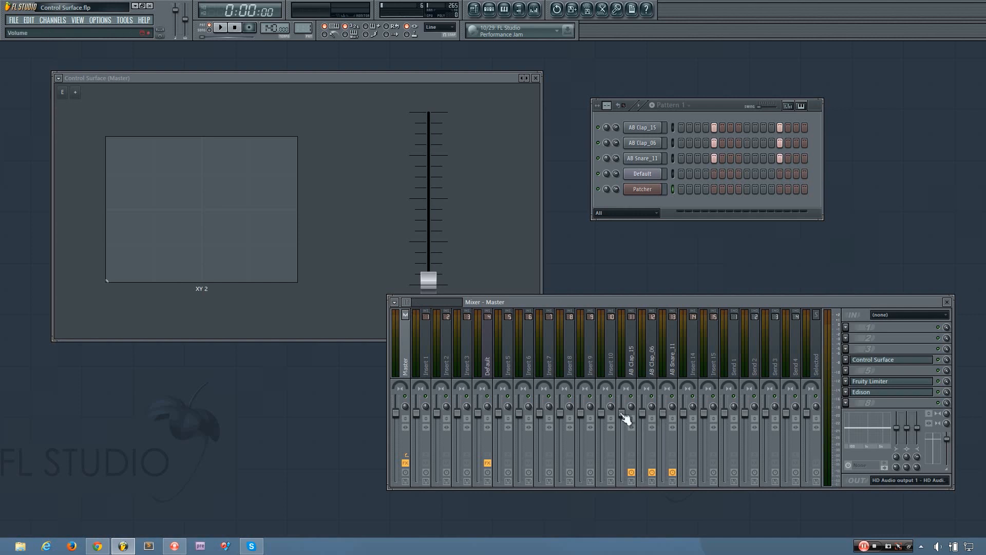
mouse_move(665, 432)
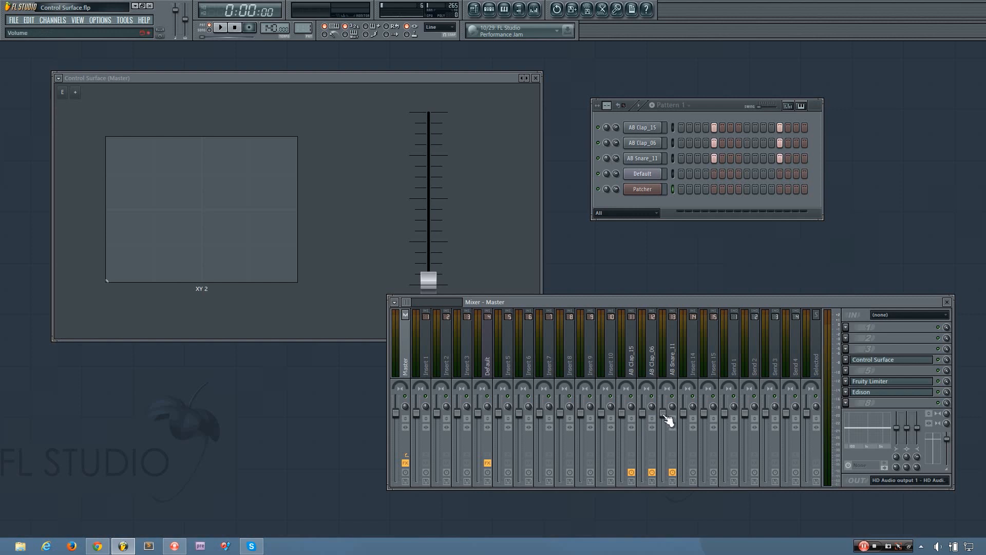
Link the AB Snare_11 volume fader to Surface (Master) - Slider 3 and accept.
right_click(664, 407)
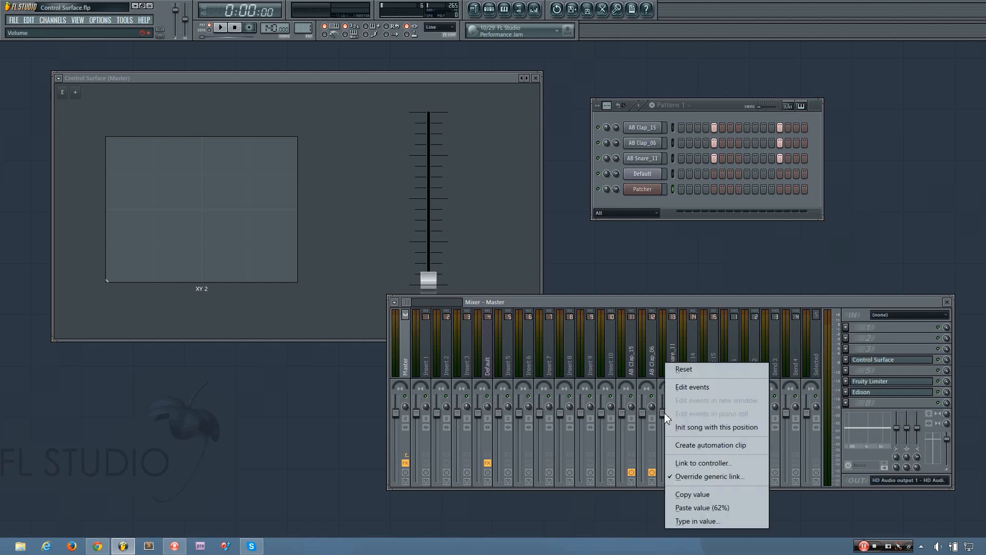
mouse_move(691, 462)
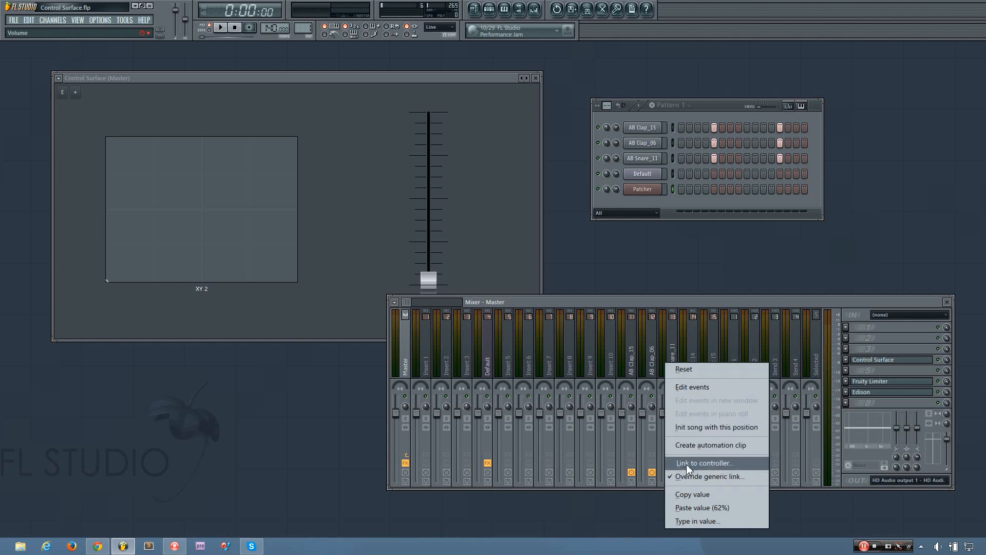
left_click(704, 462)
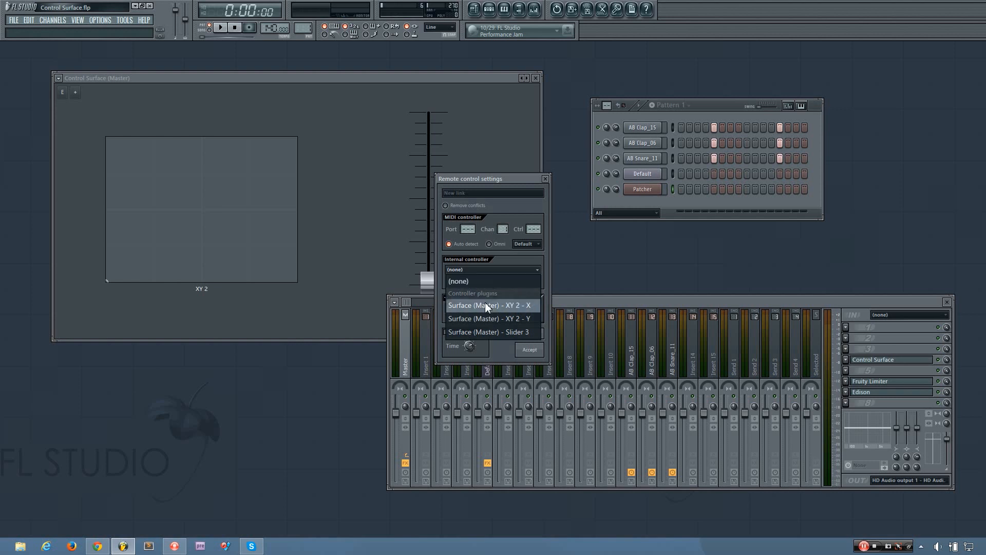
mouse_move(499, 336)
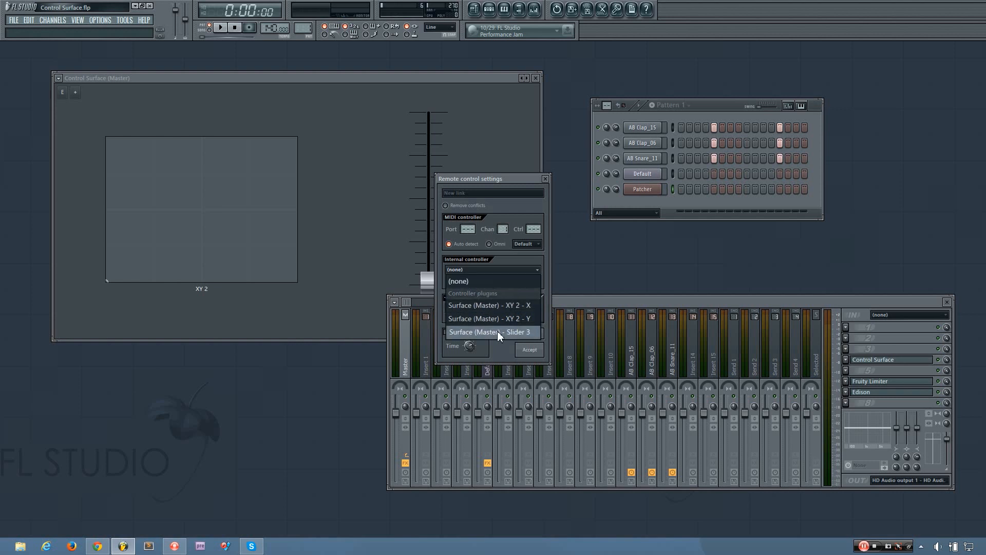
left_click(490, 332)
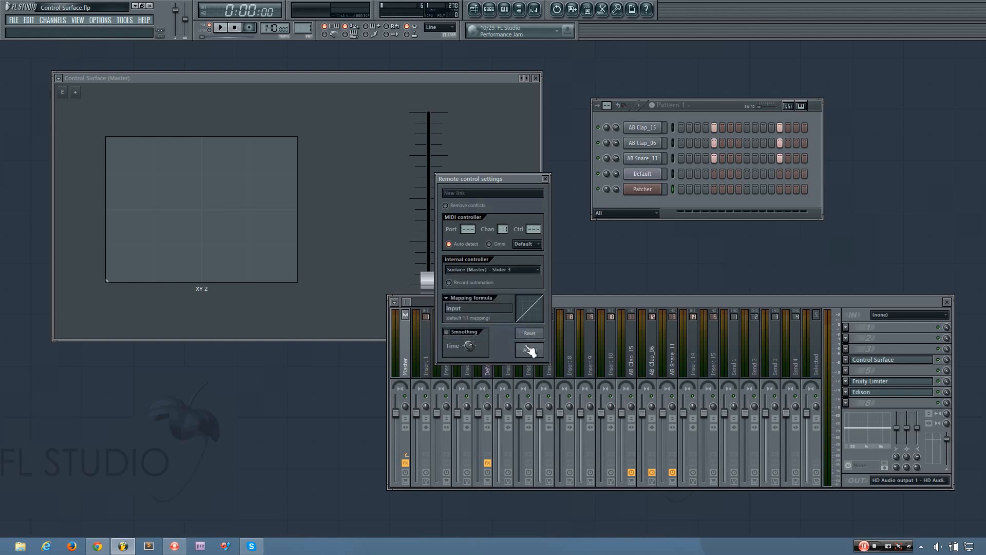
left_click(651, 361)
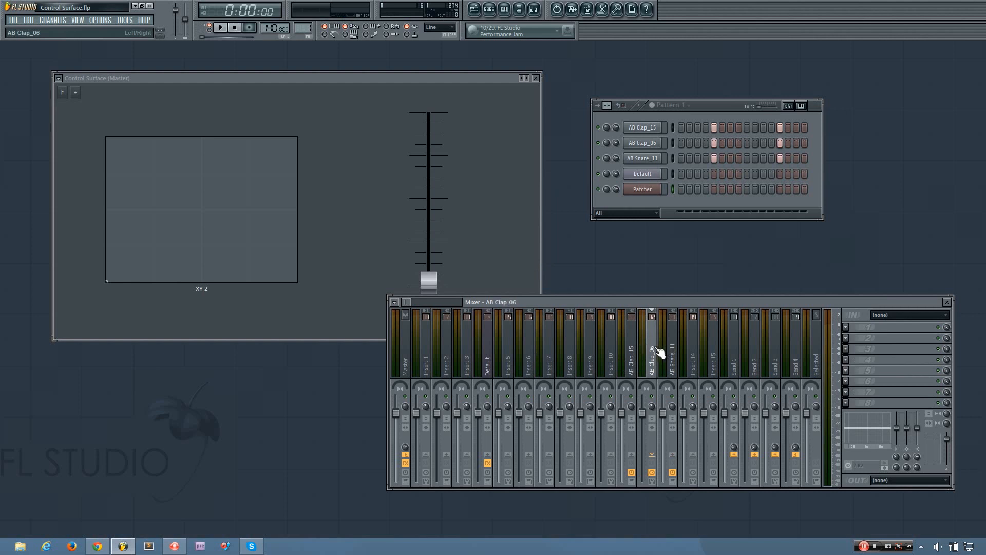
Link the AB Clap_06 and AB Clap_15 volume faders to Slider 3 as well.
right_click(658, 353)
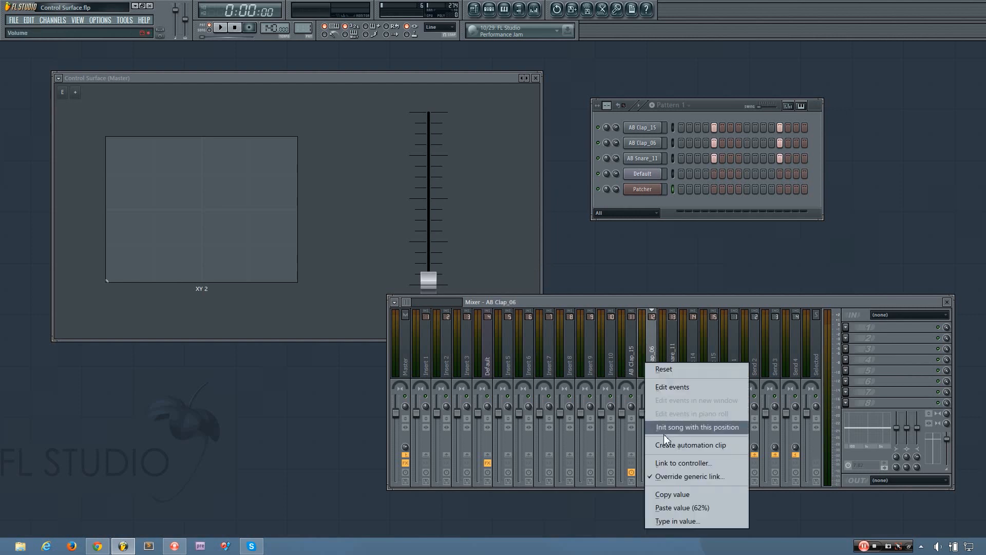
left_click(683, 462)
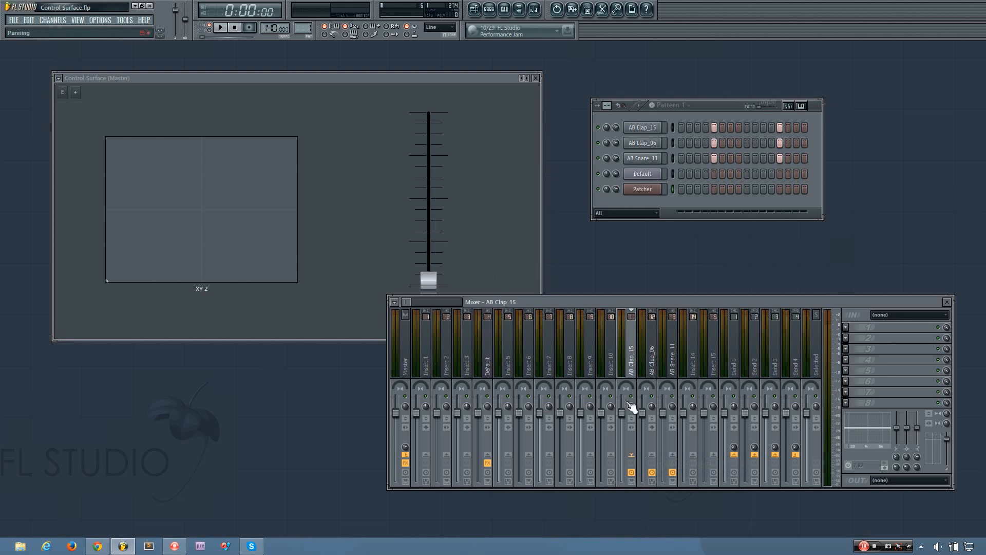
right_click(631, 407)
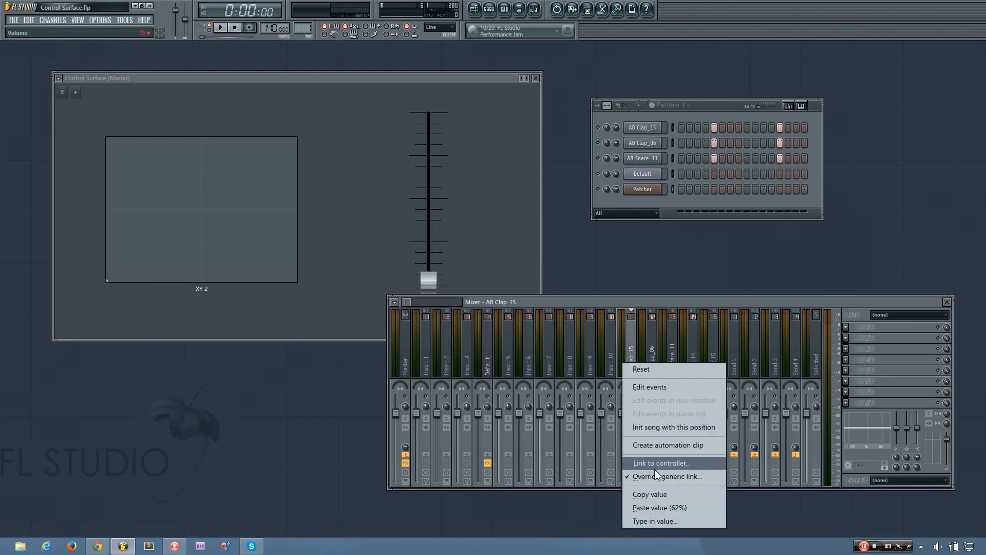
left_click(661, 463)
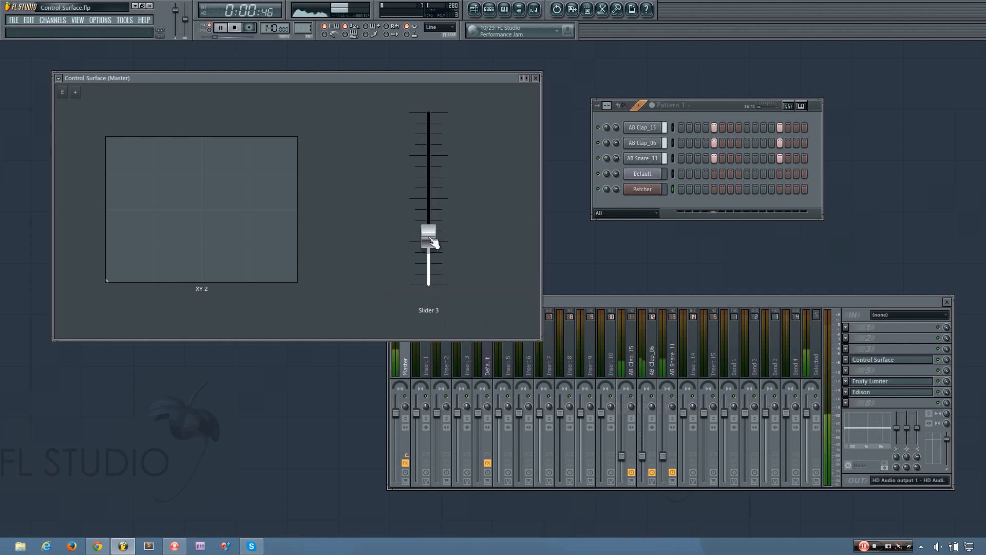
Raise Slider 3 near its top so the linked drum volumes go up, then stop playback.
left_click_drag(428, 236, 428, 189)
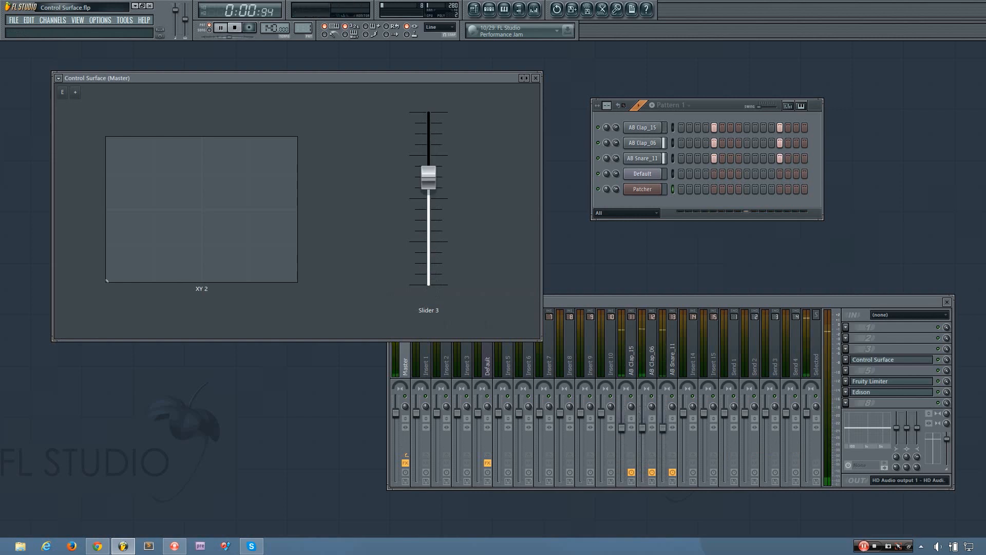
left_click_drag(427, 175, 427, 154)
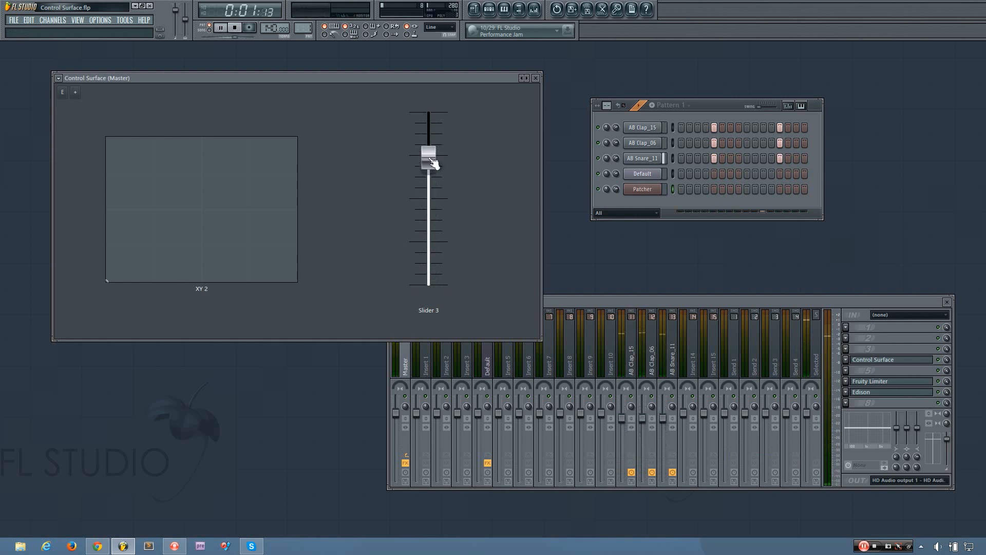
left_click(228, 28)
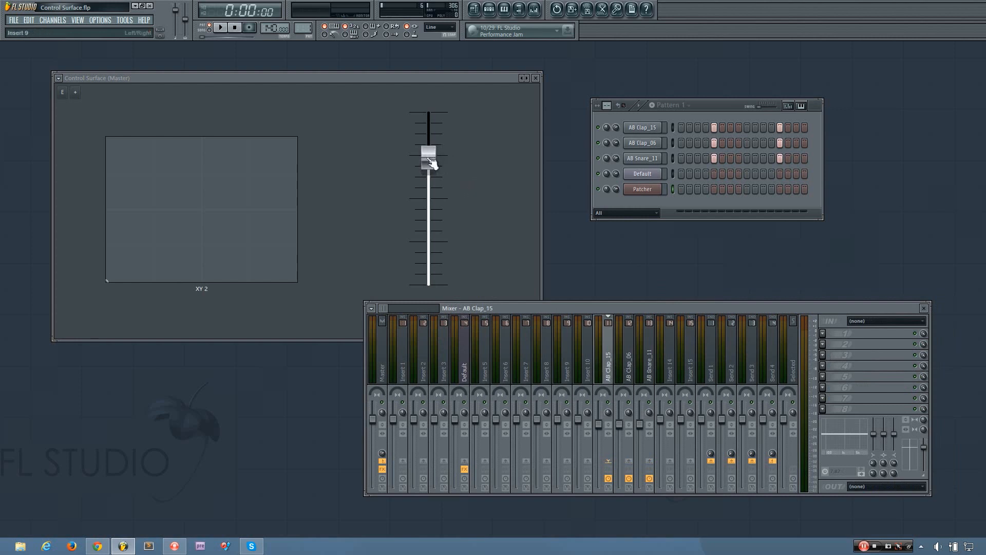
Sweep Slider 3 fully down, up and back to confirm the drum faders follow.
left_click_drag(427, 160, 427, 226)
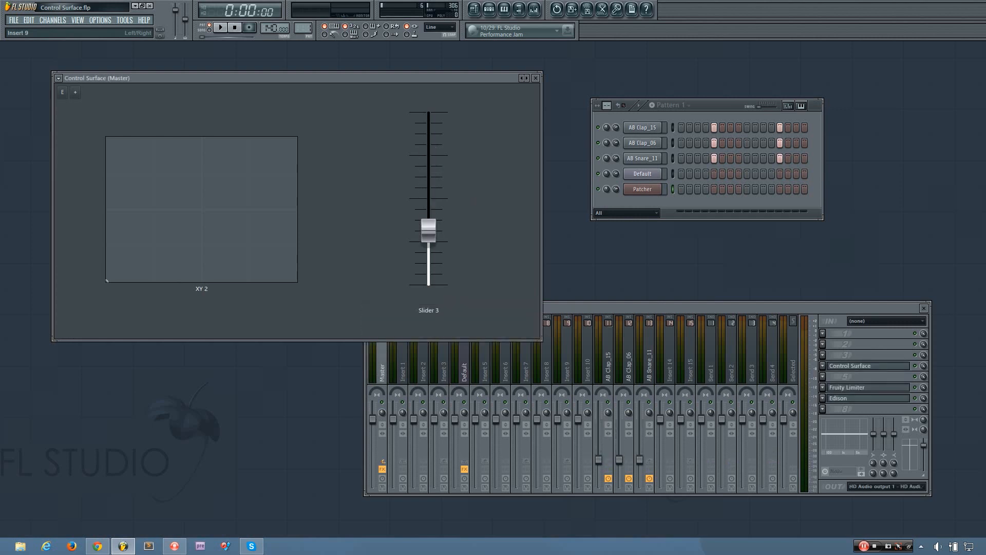
left_click_drag(427, 226, 427, 287)
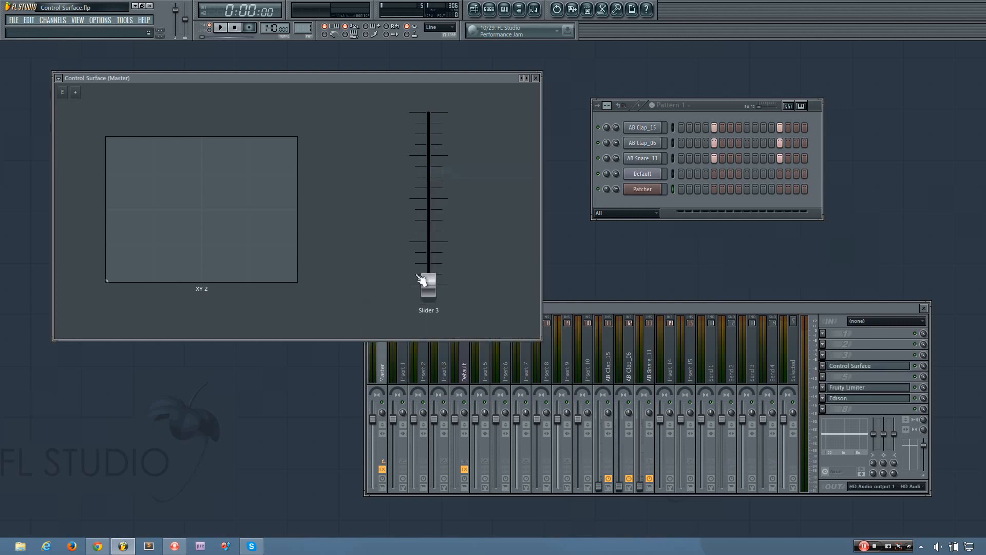
left_click_drag(427, 287, 427, 194)
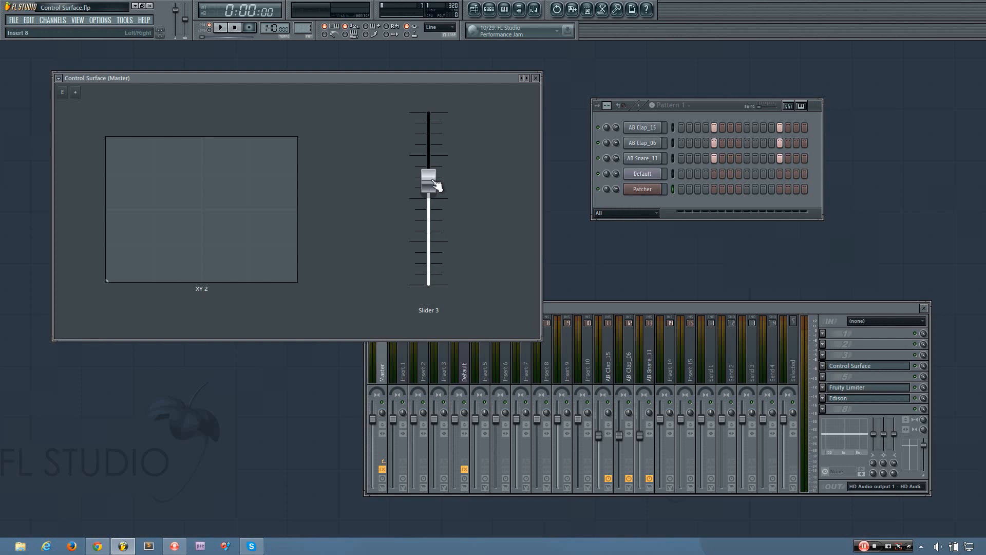
left_click_drag(428, 180, 428, 118)
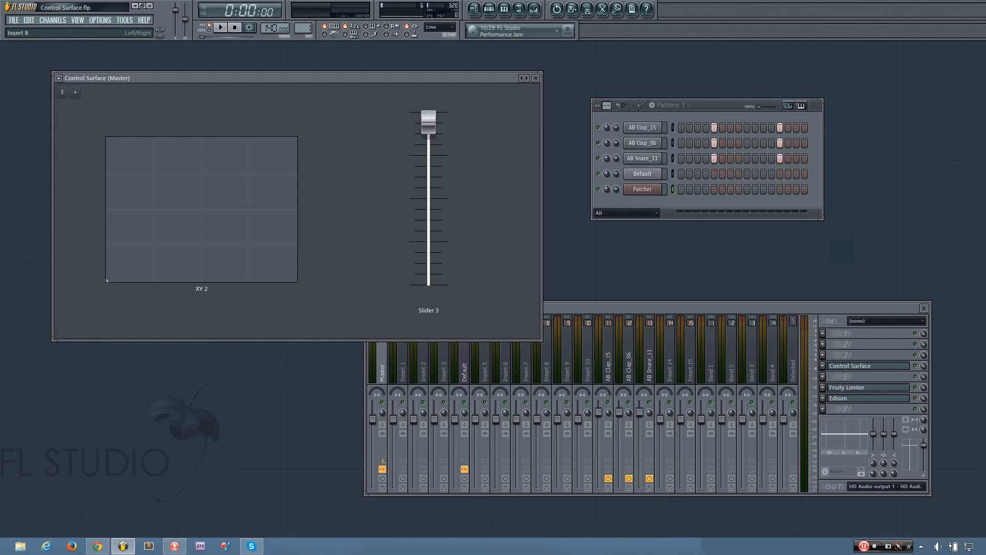
left_click_drag(428, 122, 428, 231)
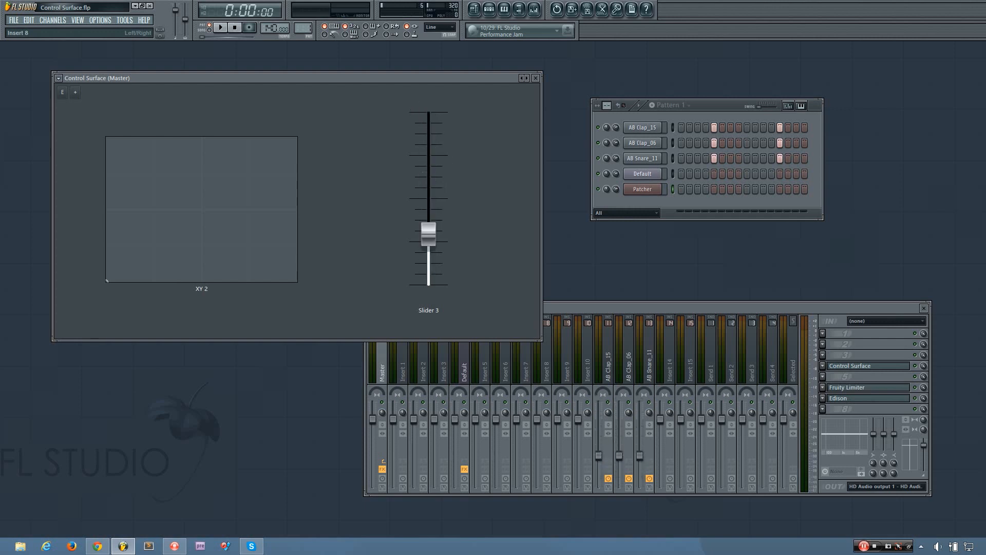
left_click_drag(429, 231, 429, 159)
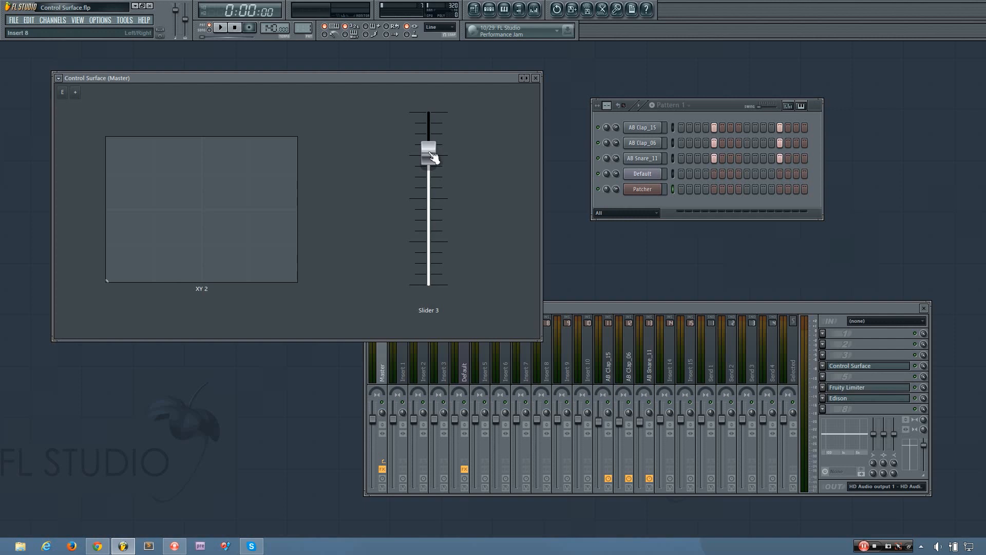
left_click_drag(428, 154, 428, 220)
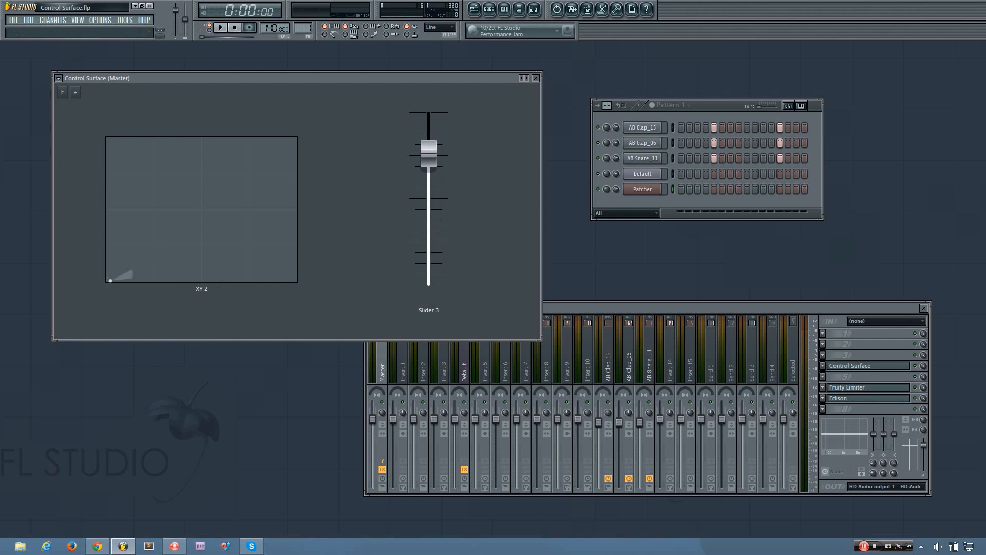
Move the XY 2 pad point to the centre of the pad.
left_click_drag(111, 279, 212, 195)
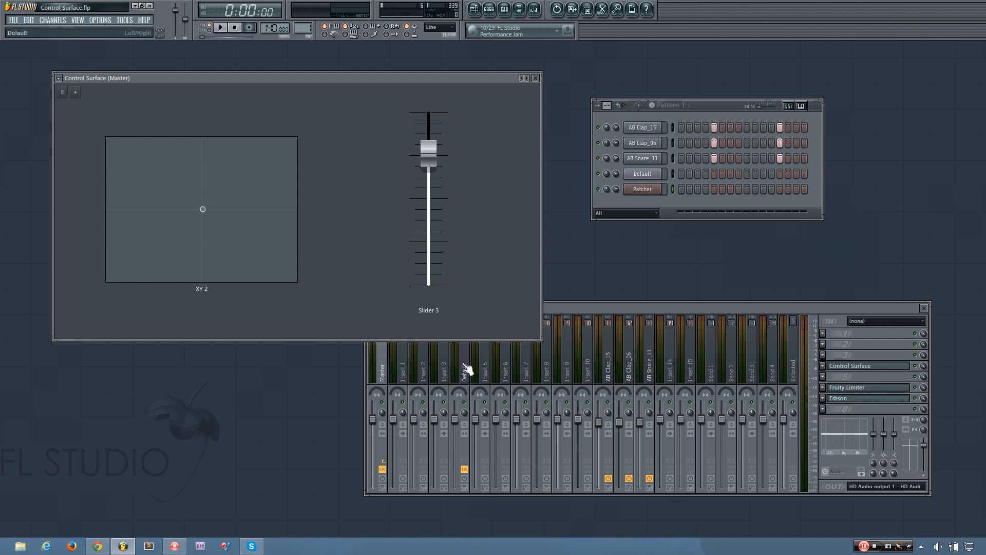
mouse_move(214, 212)
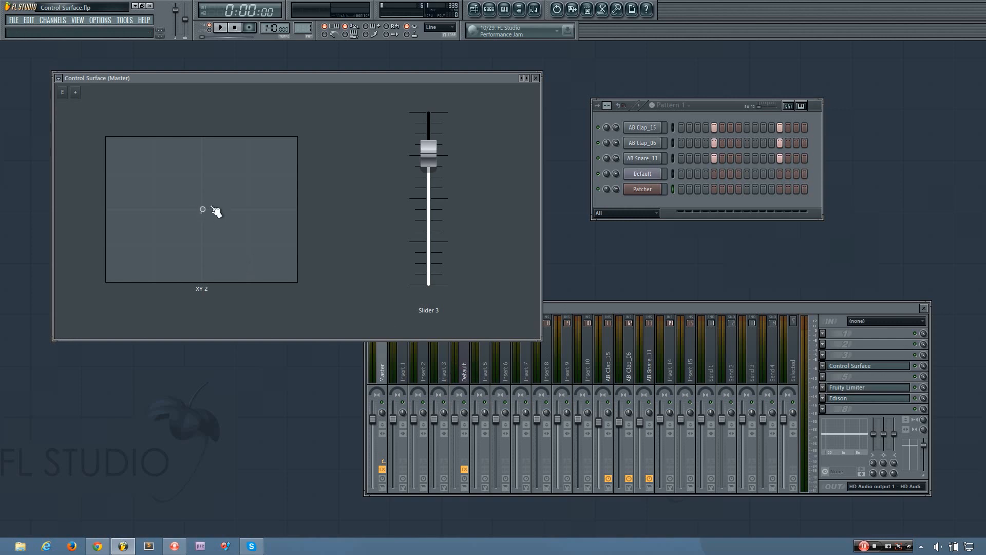
Nudge the XY 2 point slightly down and left while the Default track's FX chain shows.
left_click_drag(202, 208, 192, 228)
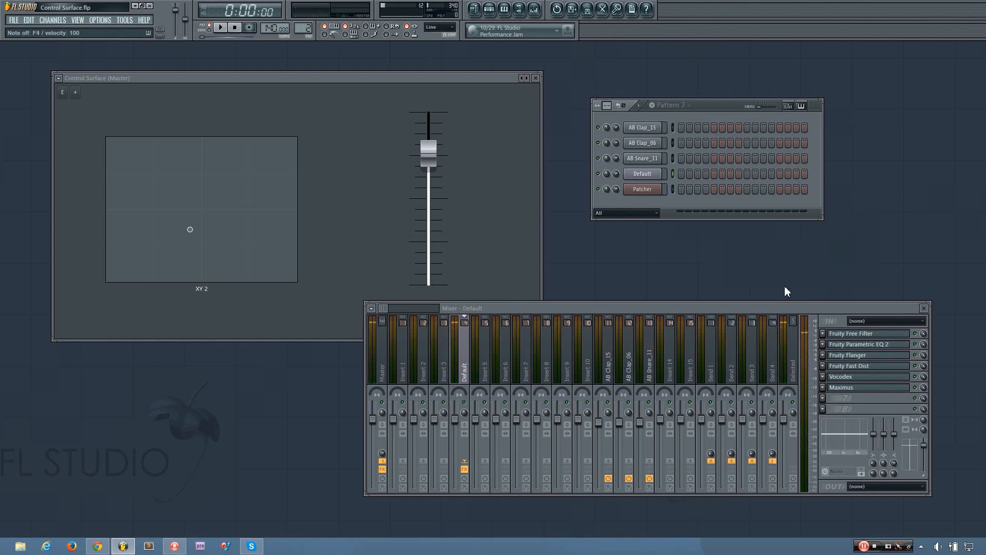
mouse_move(738, 300)
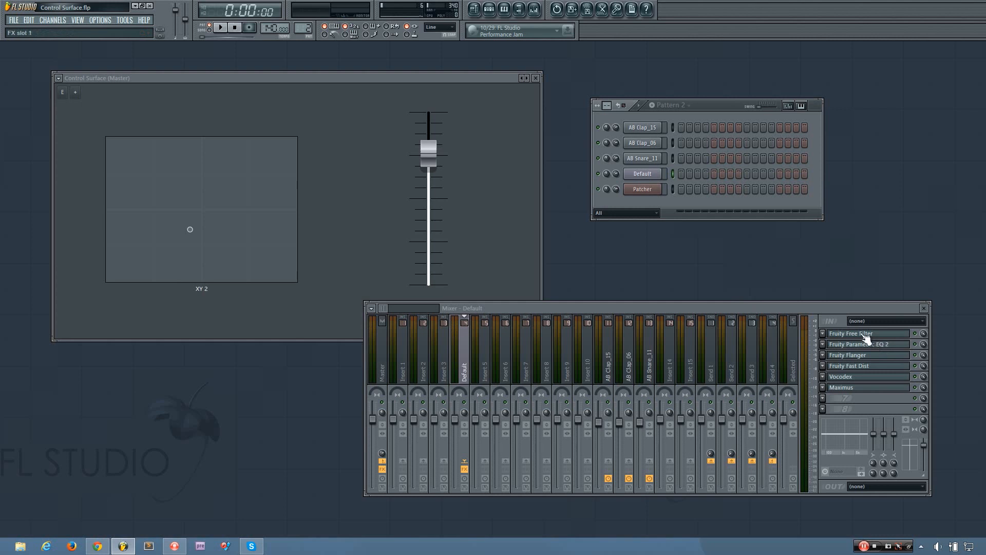
Start linking Fruity Free Filter's Freq knob, listing the Surface XY 2 axes as internal controllers.
left_click(866, 333)
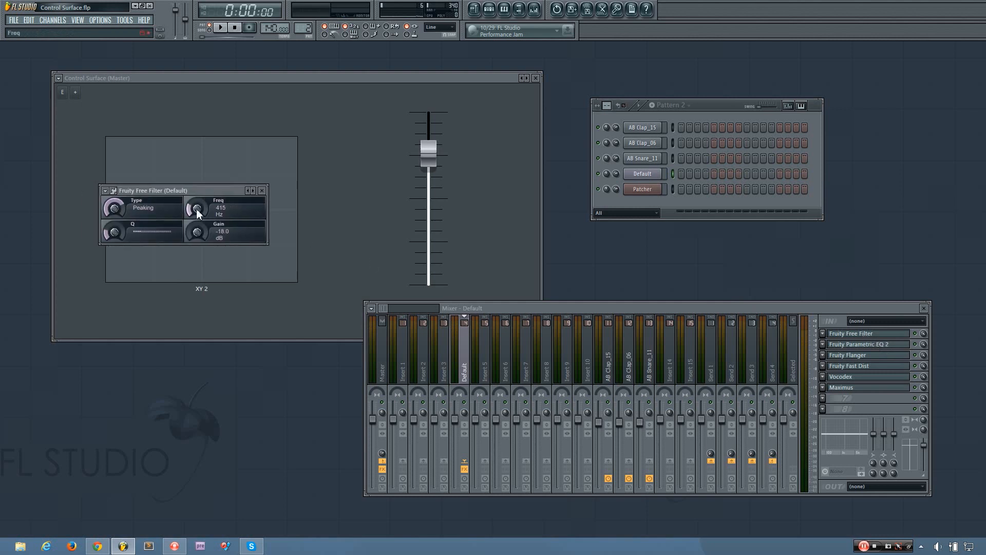
right_click(197, 209)
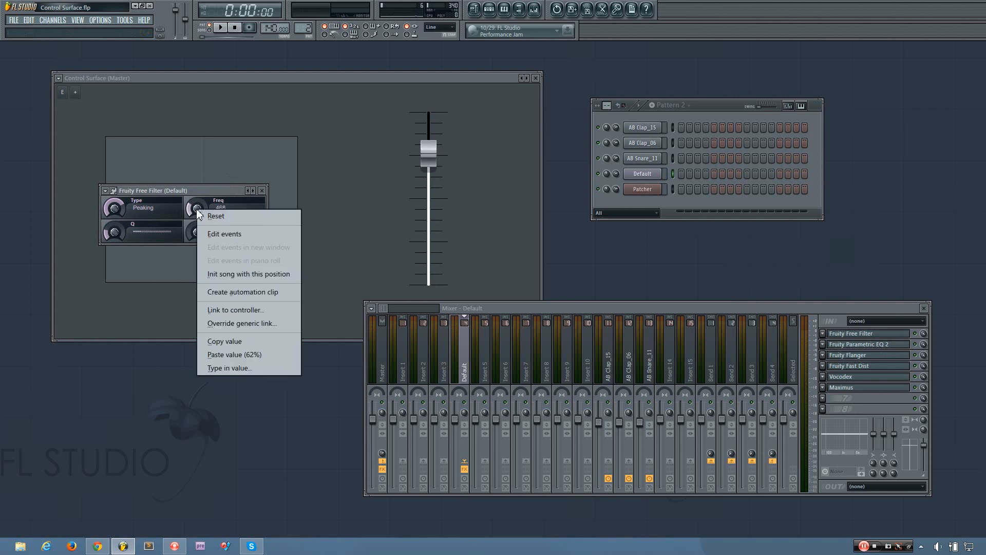
mouse_move(226, 316)
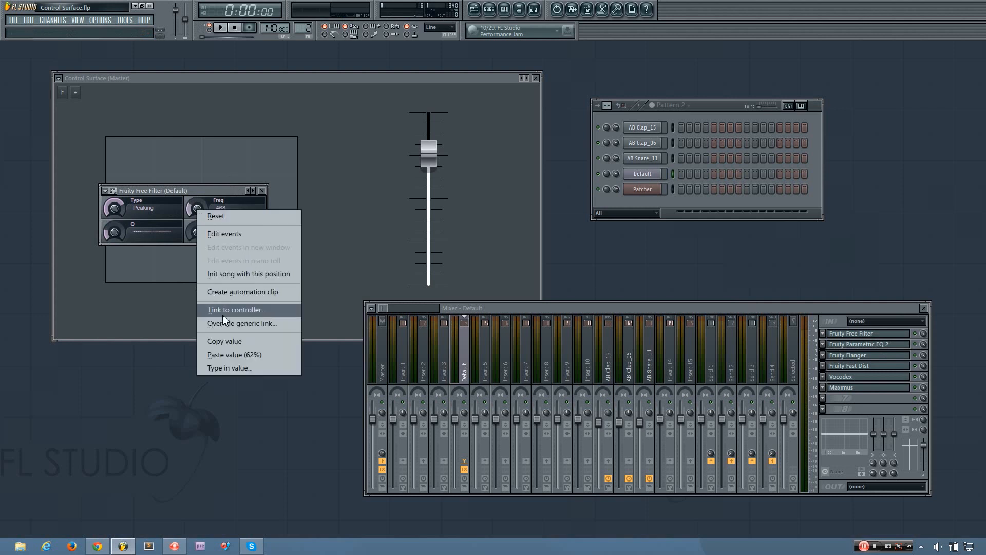
left_click(237, 311)
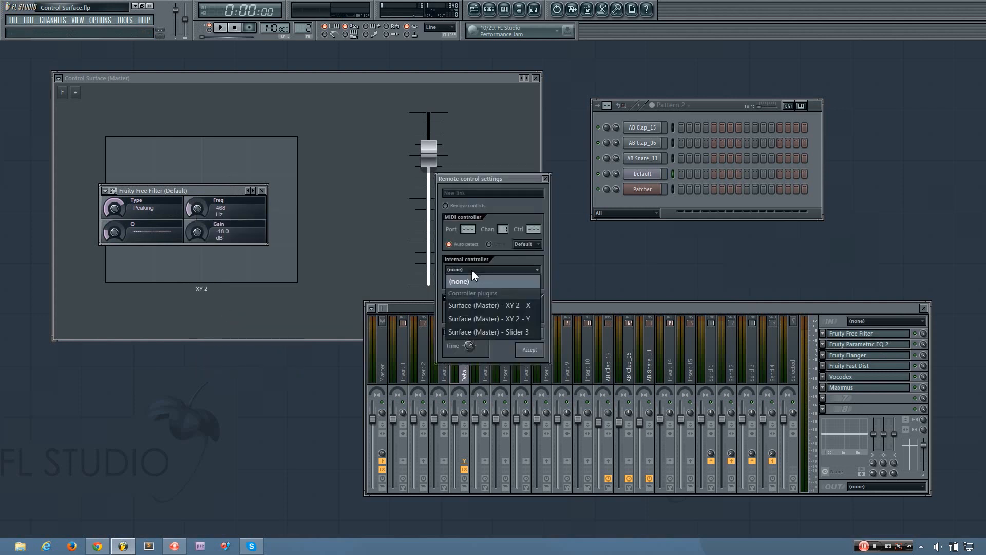
left_click(489, 305)
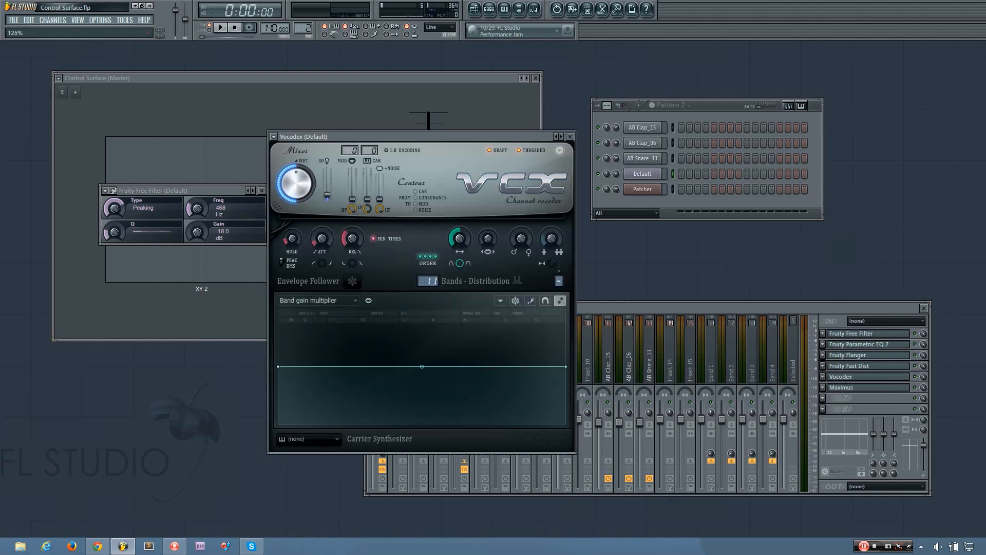
Link a Vocodex knob to the control surface, then close the Vocodex window.
right_click(460, 239)
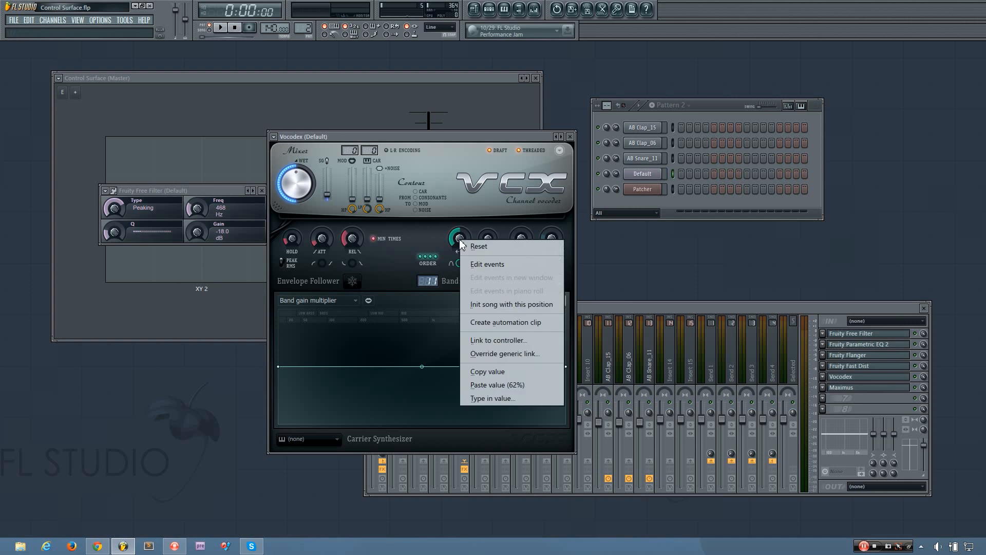
left_click(499, 340)
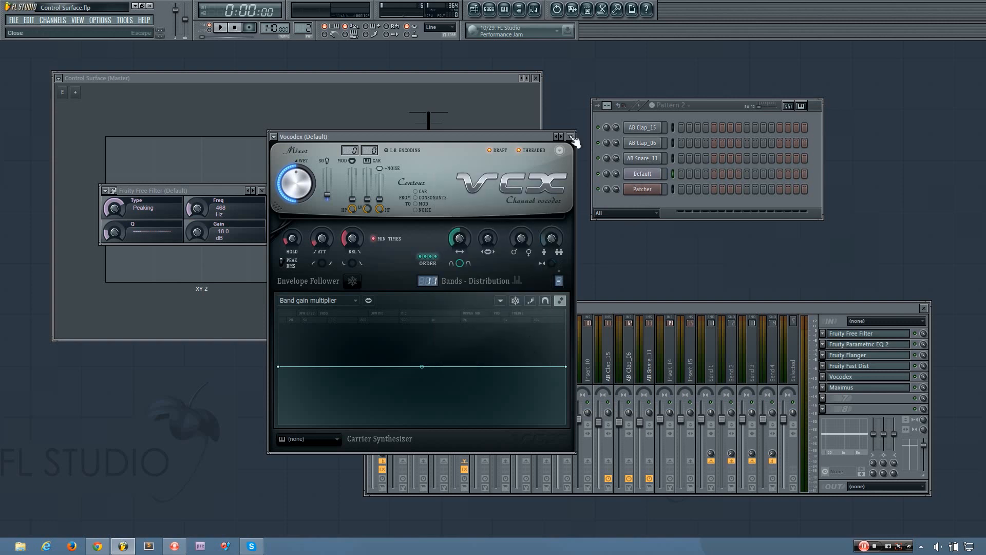
left_click(569, 137)
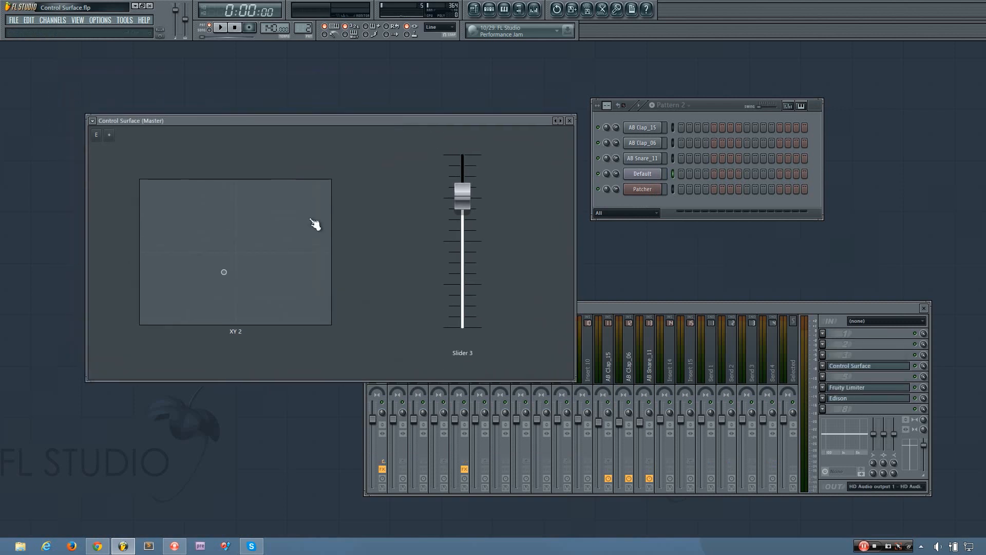
mouse_move(238, 280)
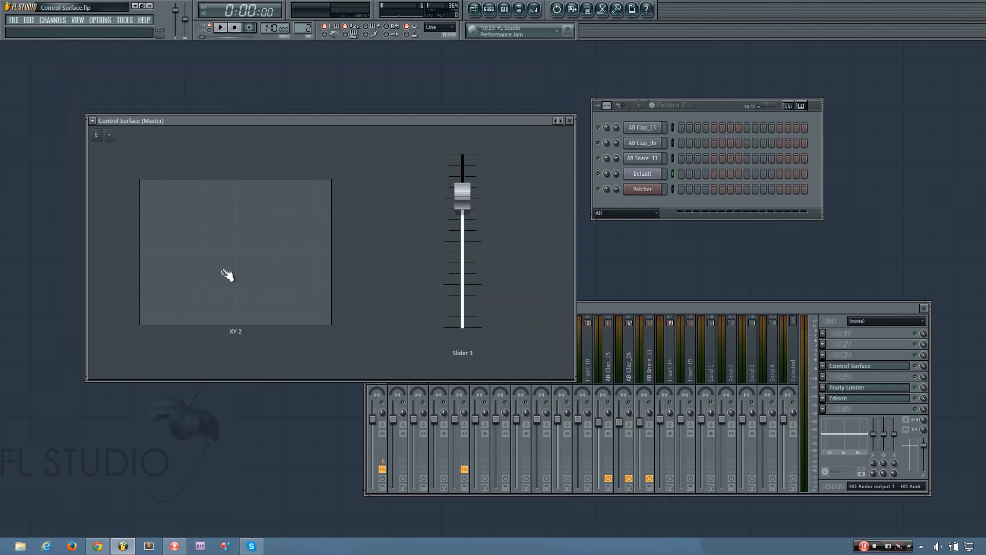
mouse_move(187, 255)
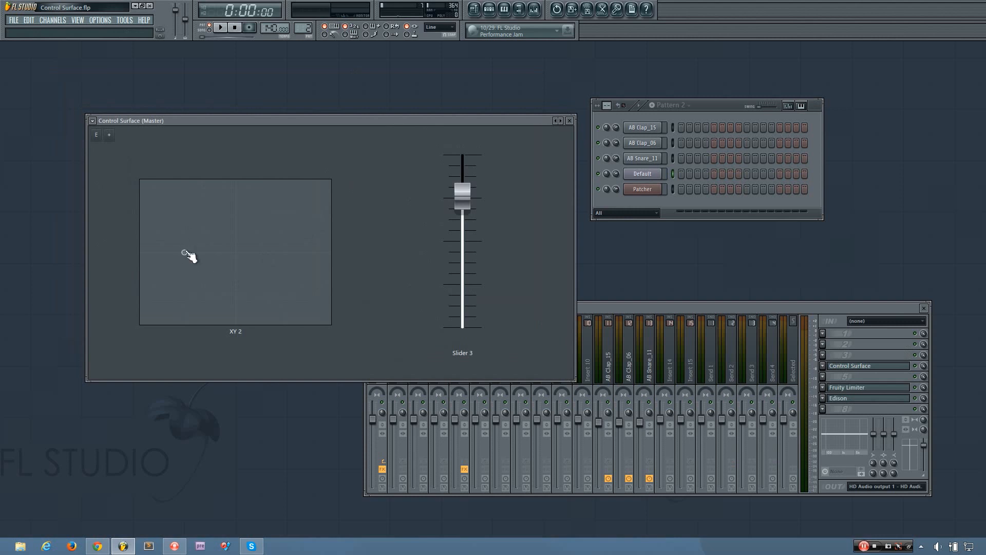
Sweep the XY 2 point around the pad while notes play to hear the linked filter and Vocodex.
left_click(146, 252)
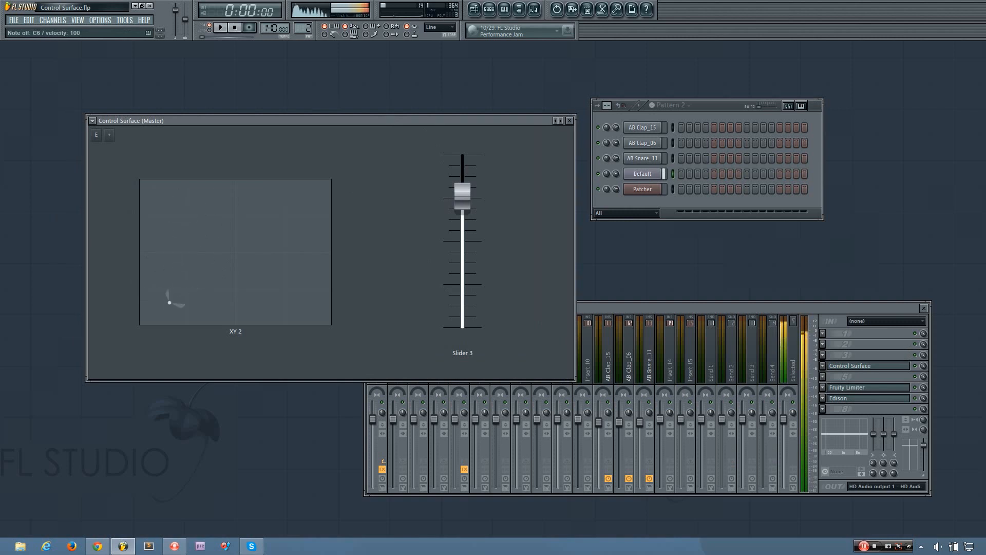
left_click_drag(170, 302, 175, 205)
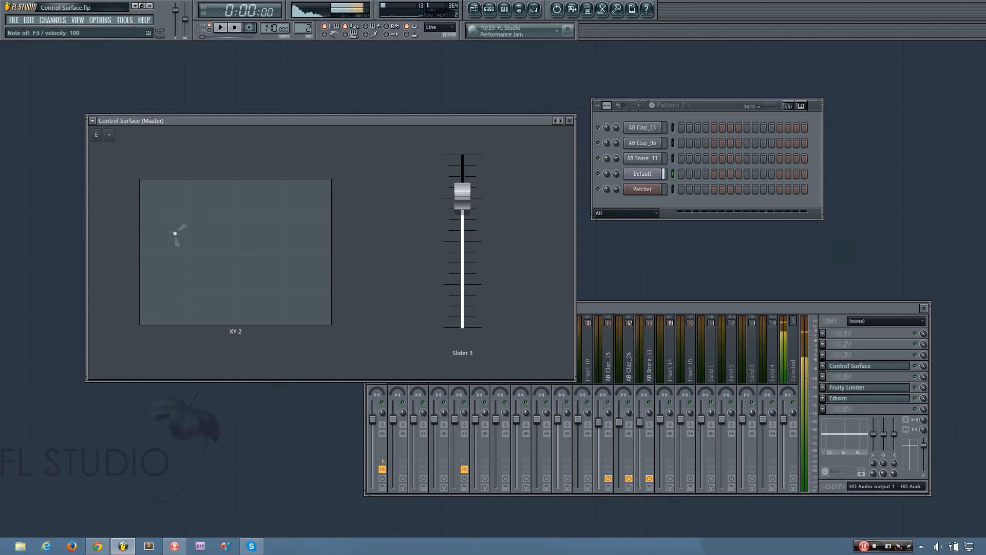
left_click_drag(175, 233, 140, 209)
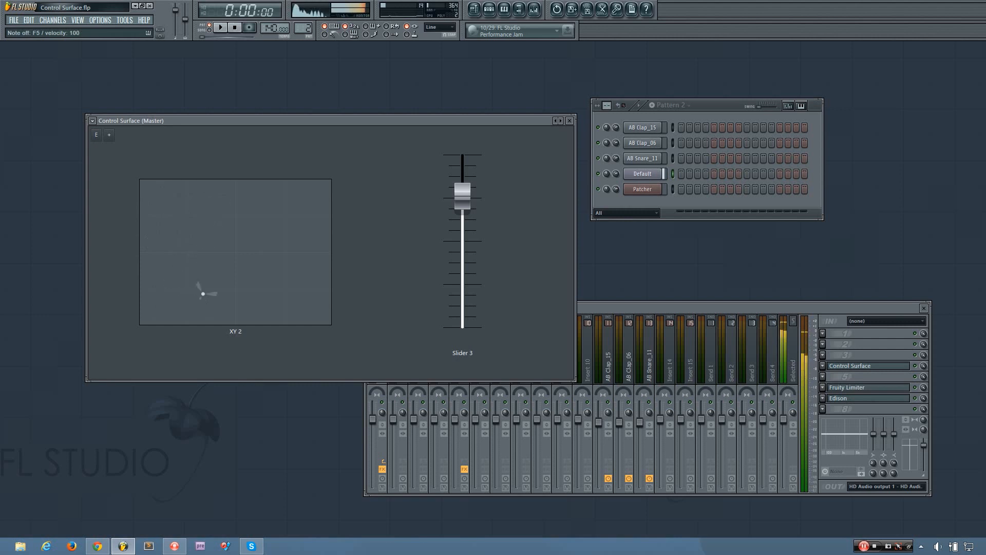
left_click_drag(203, 293, 166, 224)
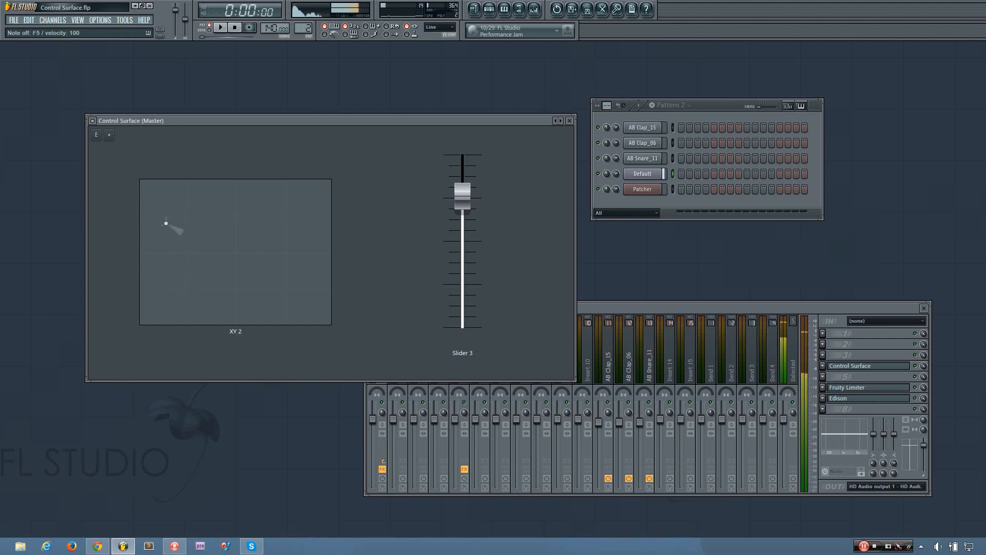
left_click_drag(165, 224, 174, 217)
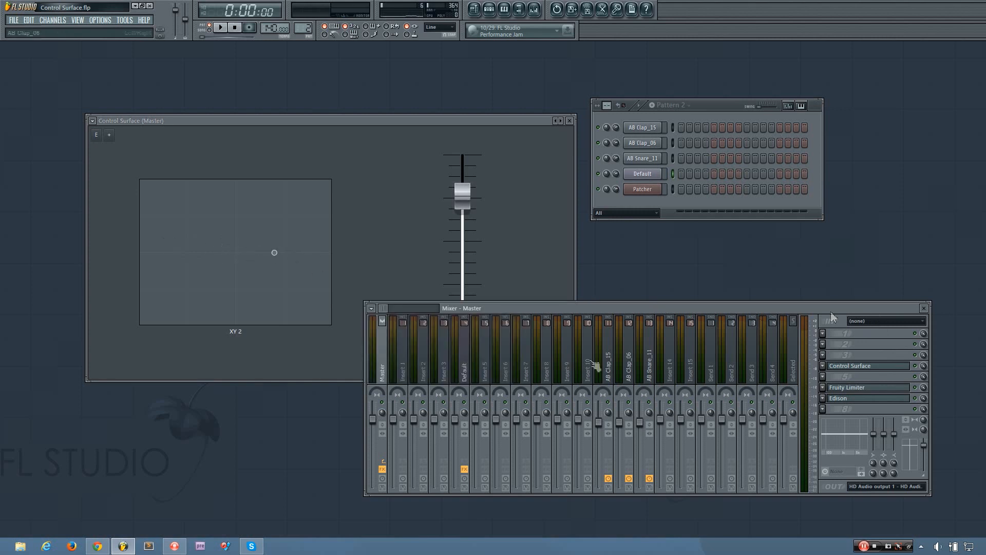
Link another Vocodex knob to a controller from the Default track's effect slot.
left_click(858, 376)
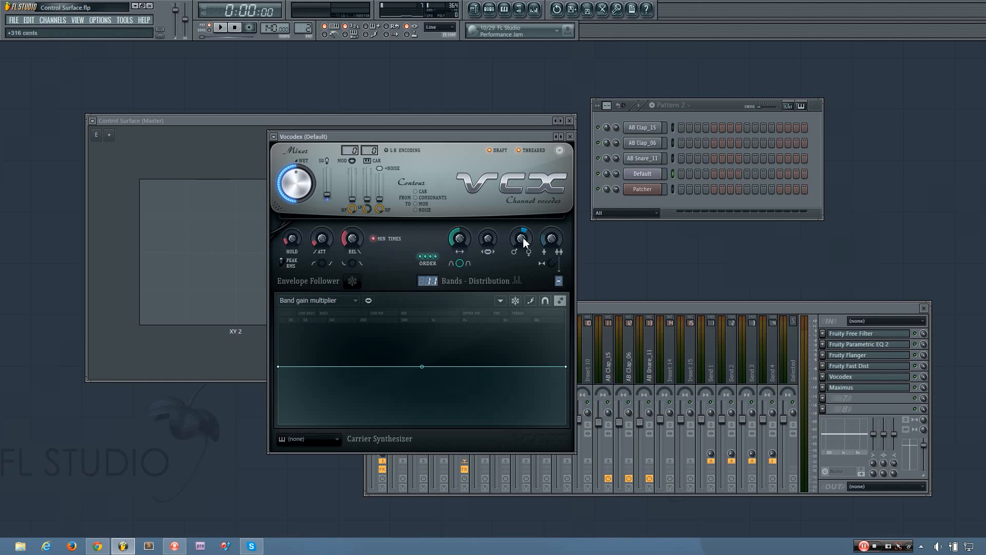
right_click(520, 239)
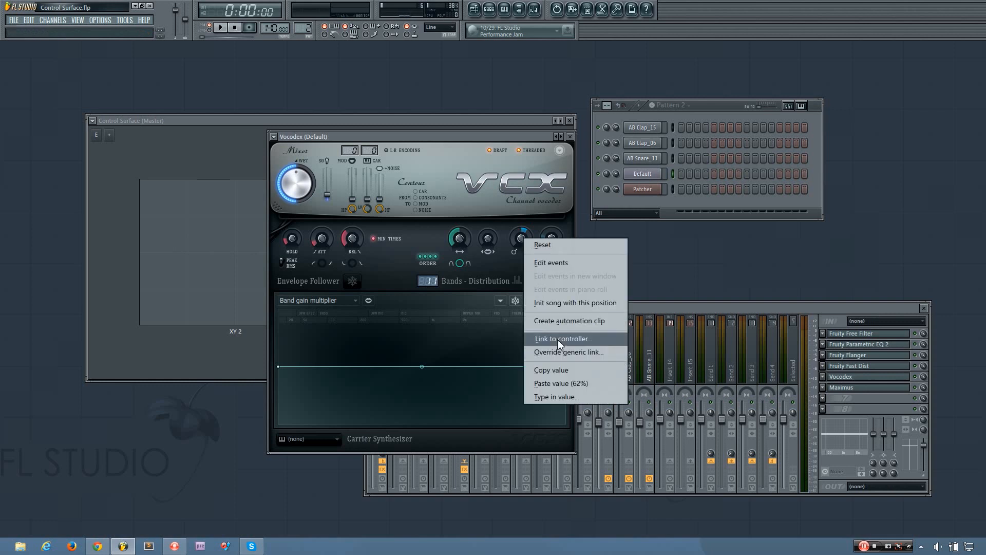
left_click(562, 339)
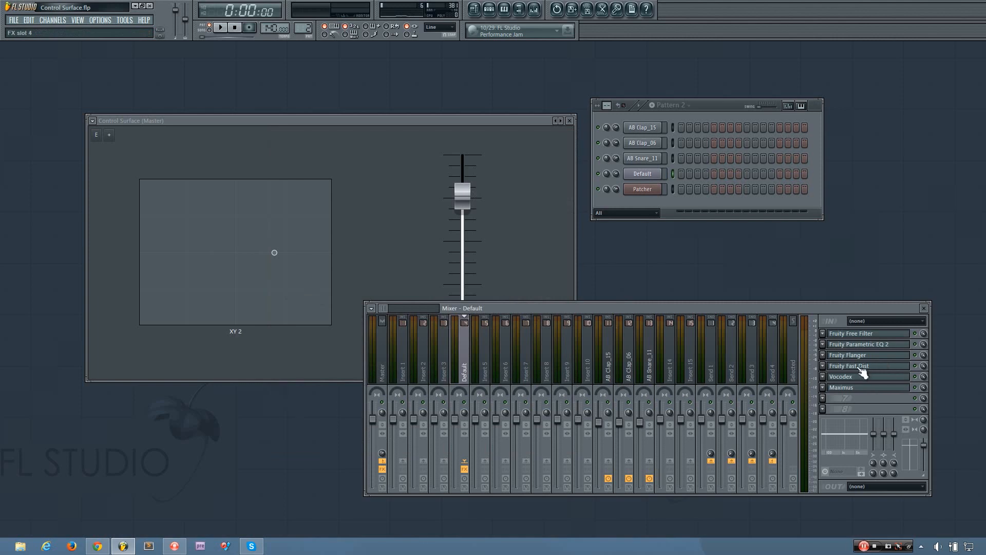
Reopen the Vocodex and Fruity Free Filter windows beside the Control Surface.
left_click(841, 376)
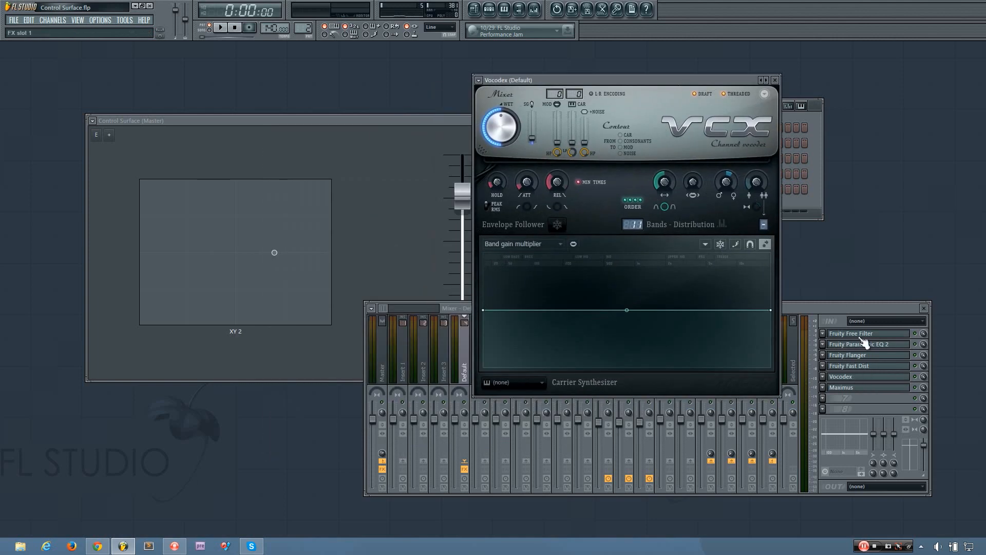
left_click(851, 333)
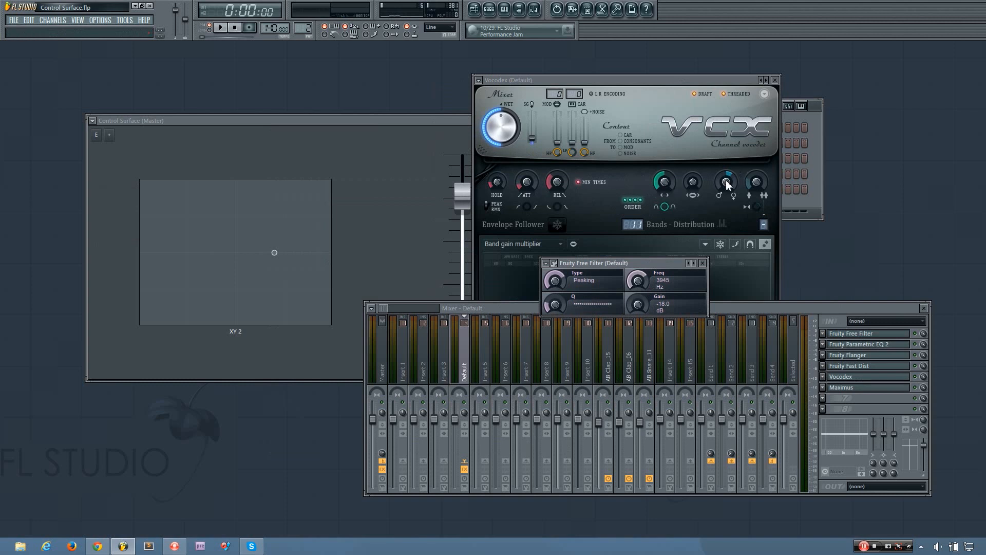
mouse_move(732, 191)
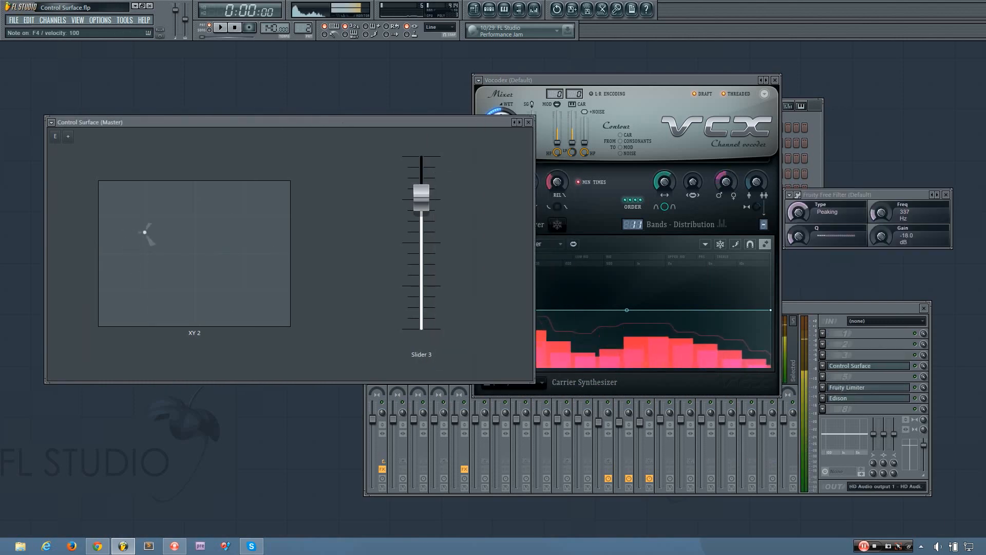
Drag the XY 2 point low, centre and to the top edge, sweeping the filter frequency live.
left_click_drag(145, 232, 175, 226)
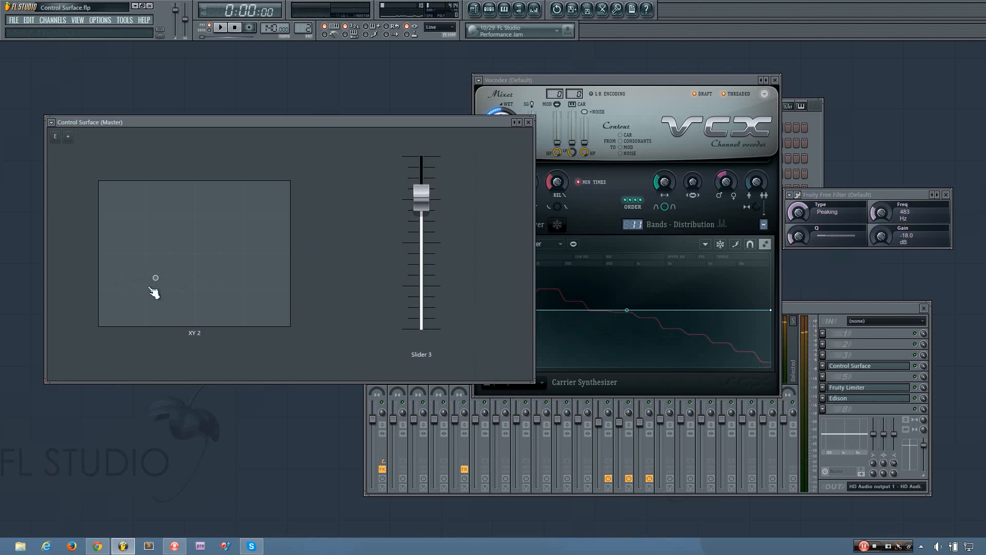
left_click_drag(155, 279, 152, 273)
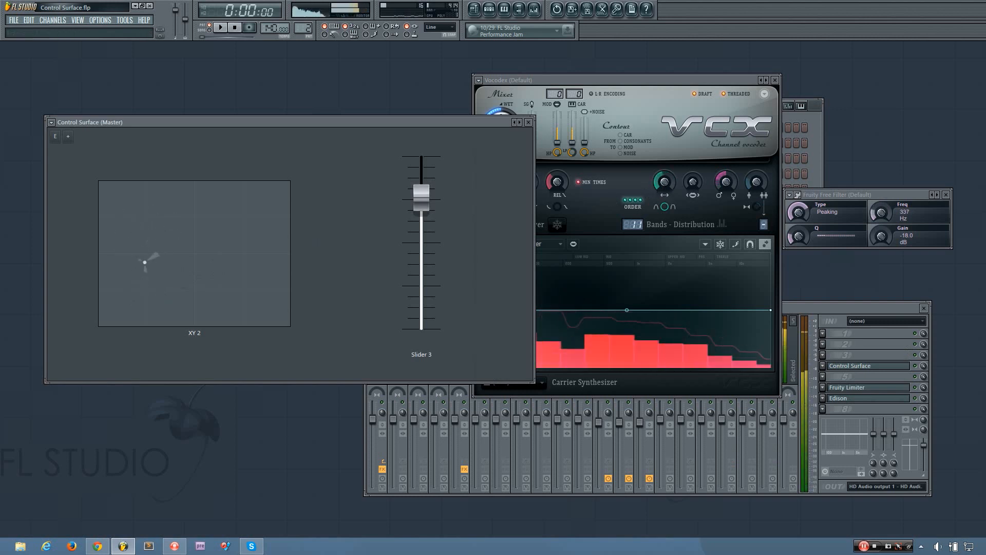
left_click_drag(145, 262, 125, 184)
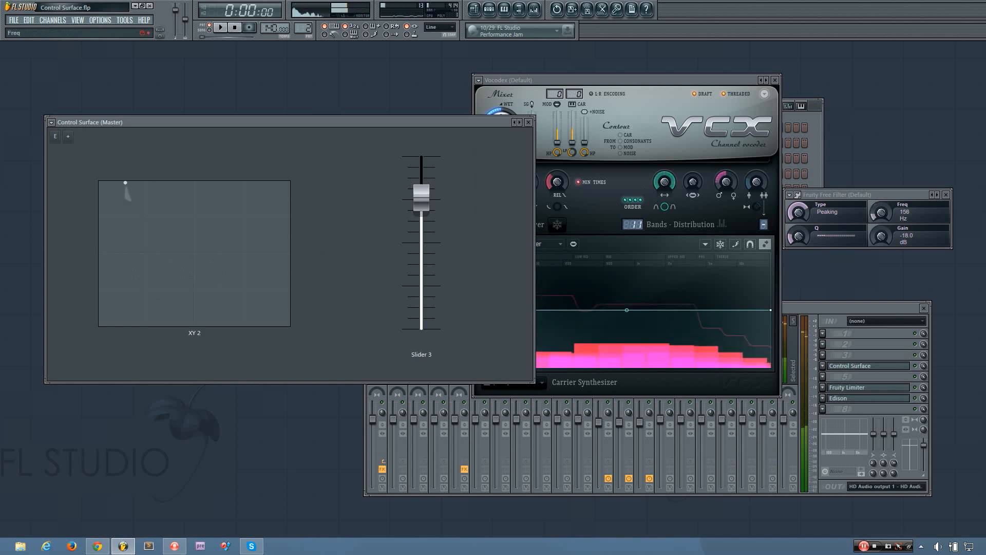
left_click_drag(125, 184, 102, 269)
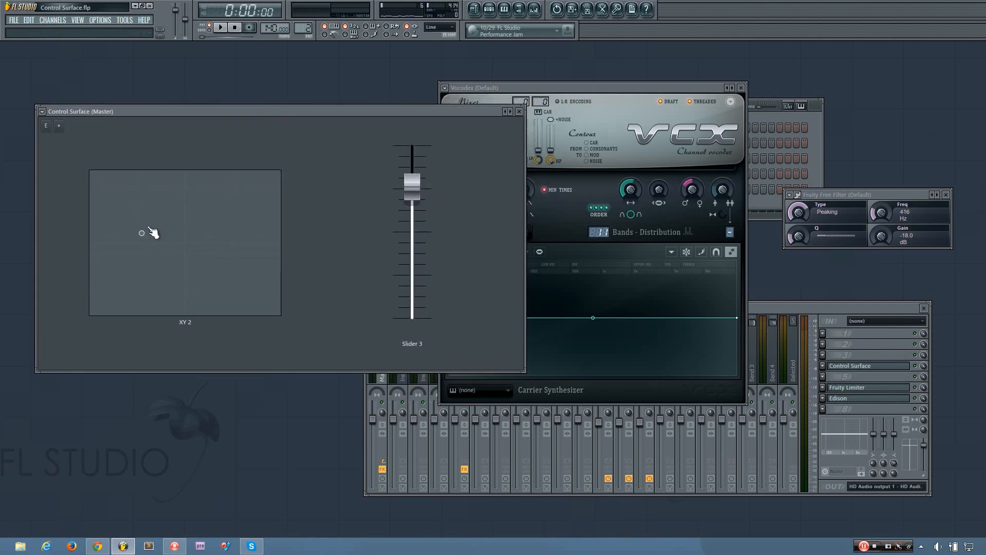
mouse_move(170, 246)
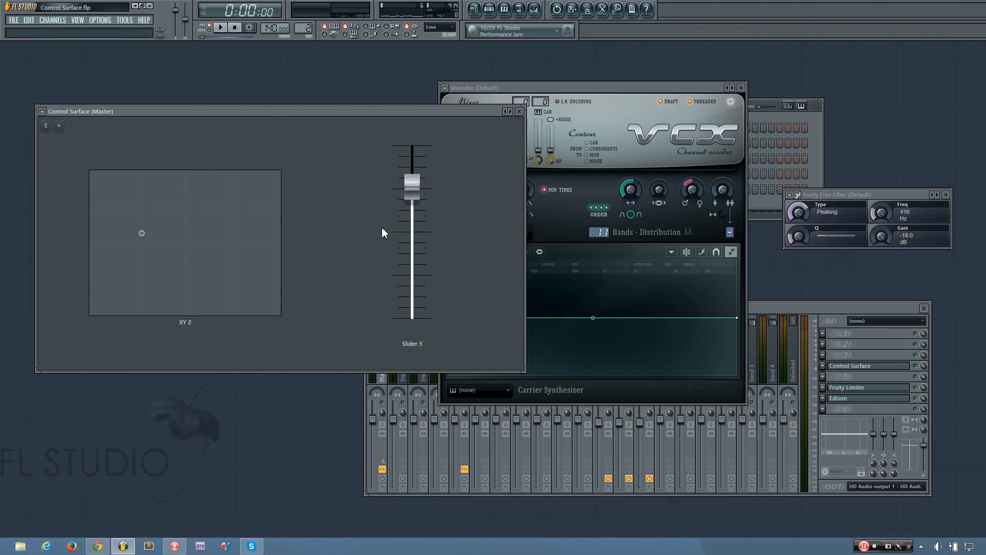
mouse_move(351, 225)
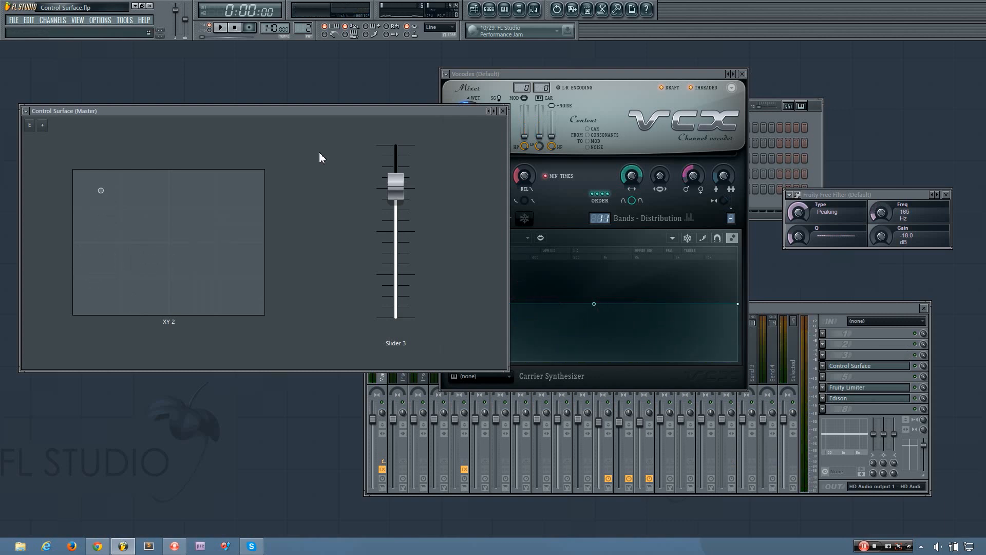
View the Link to controller and automation menus for Slider 3 and both XY 2 axes, then dismiss them.
left_click_drag(321, 111, 349, 116)
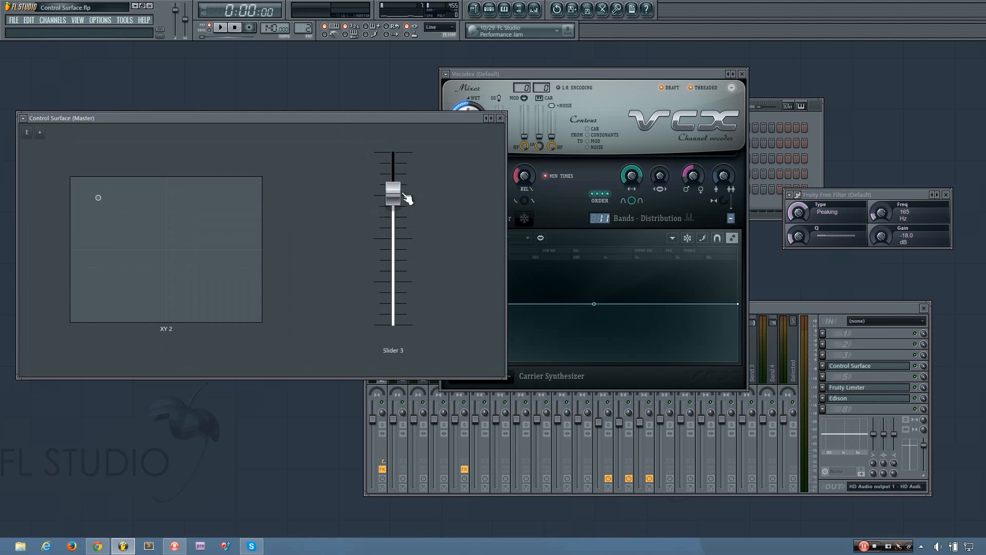
right_click(392, 193)
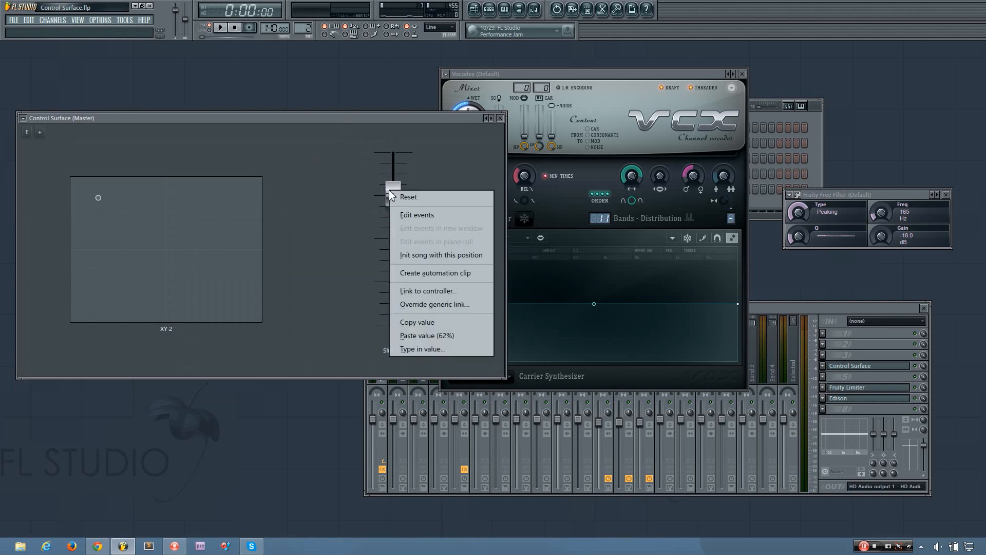
mouse_move(446, 281)
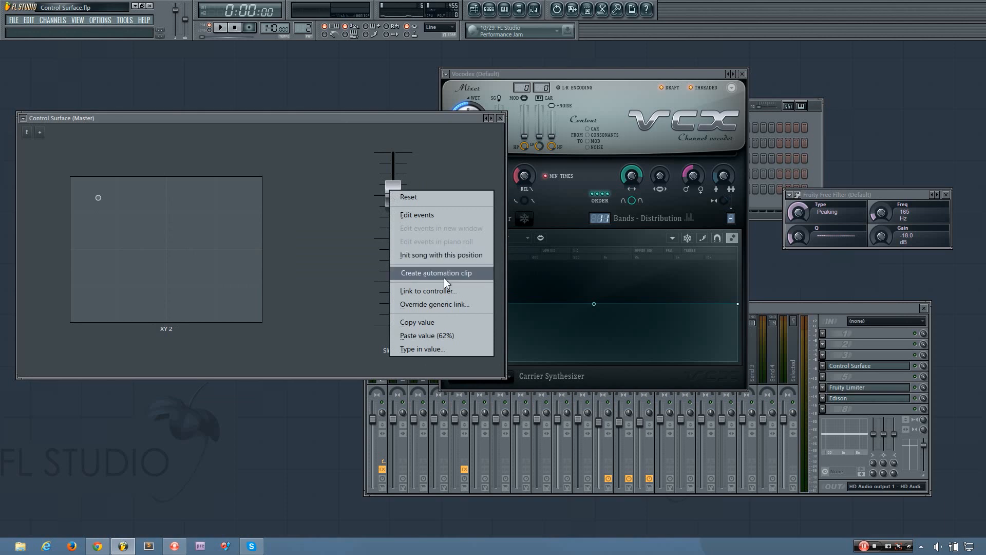
mouse_move(433, 361)
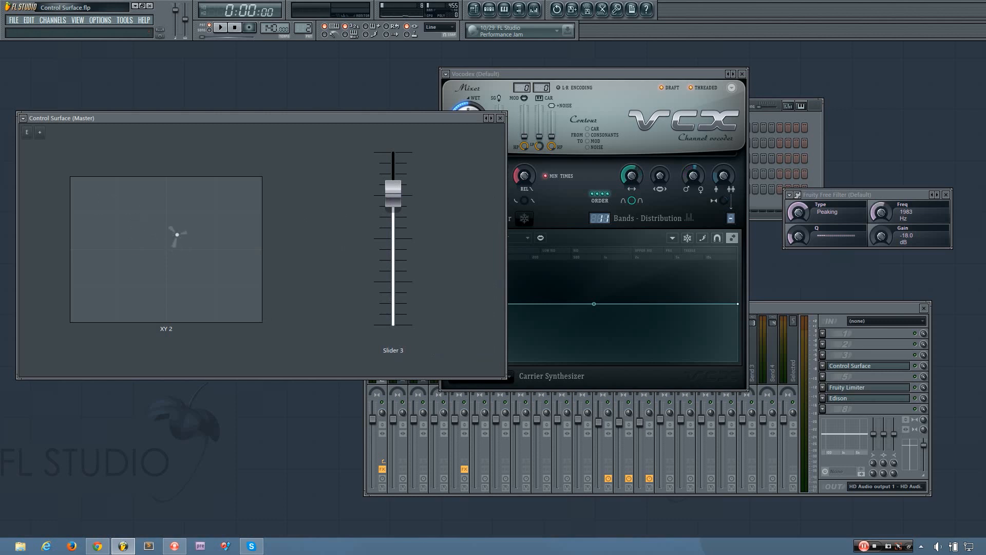
right_click(177, 234)
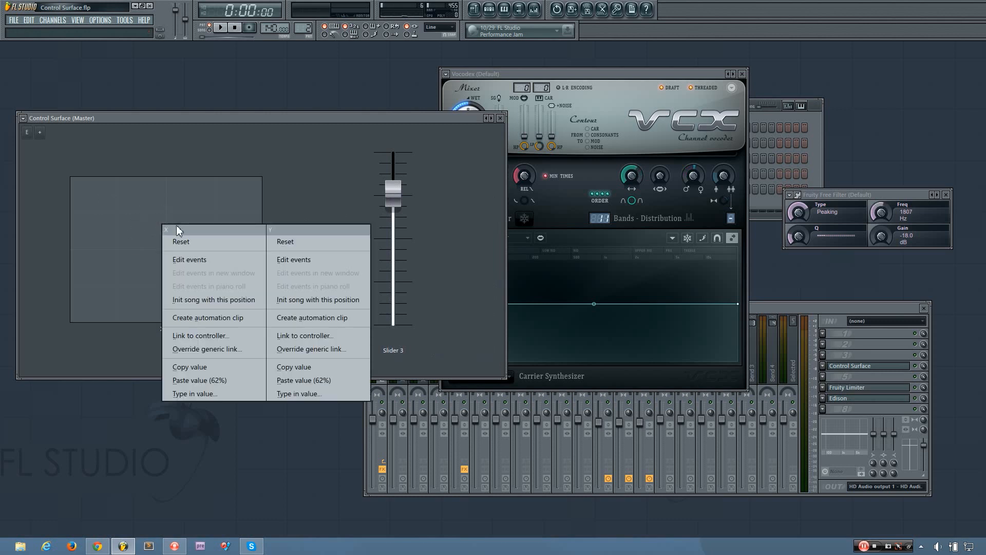
mouse_move(248, 237)
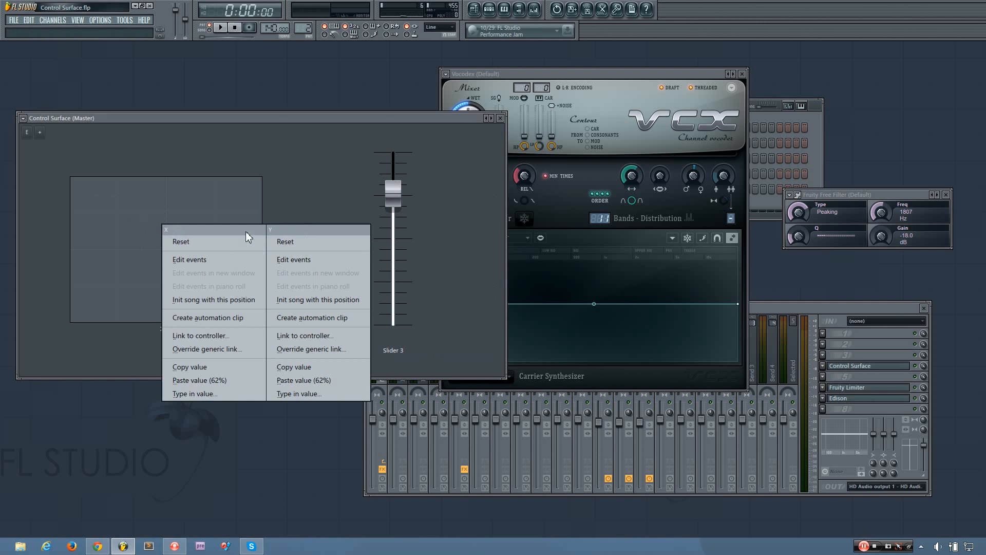
mouse_move(311, 234)
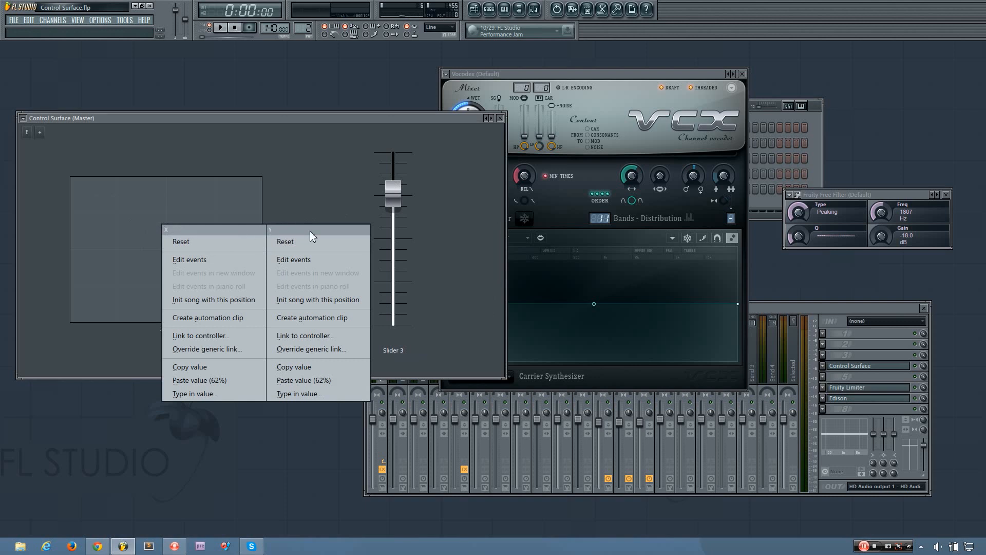
left_click(312, 234)
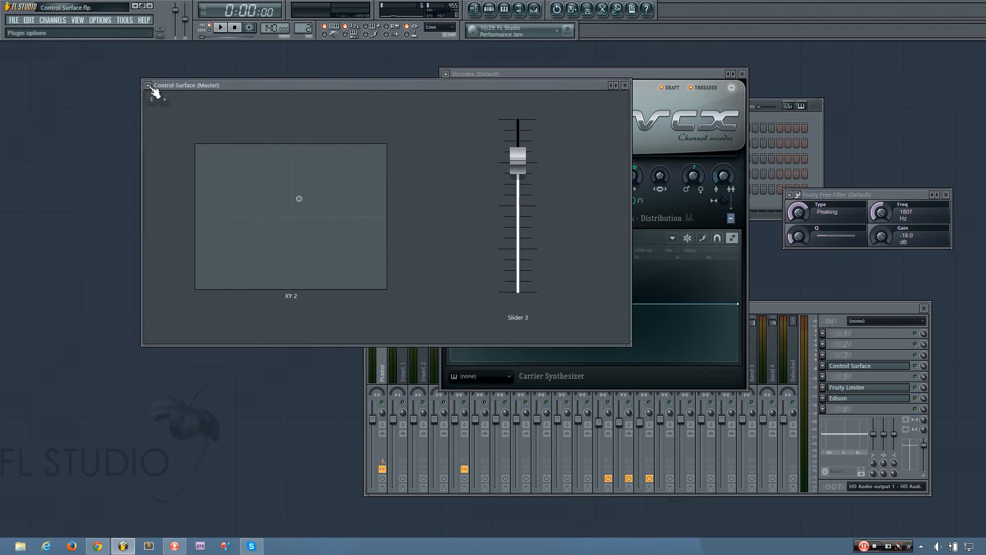
left_click(148, 84)
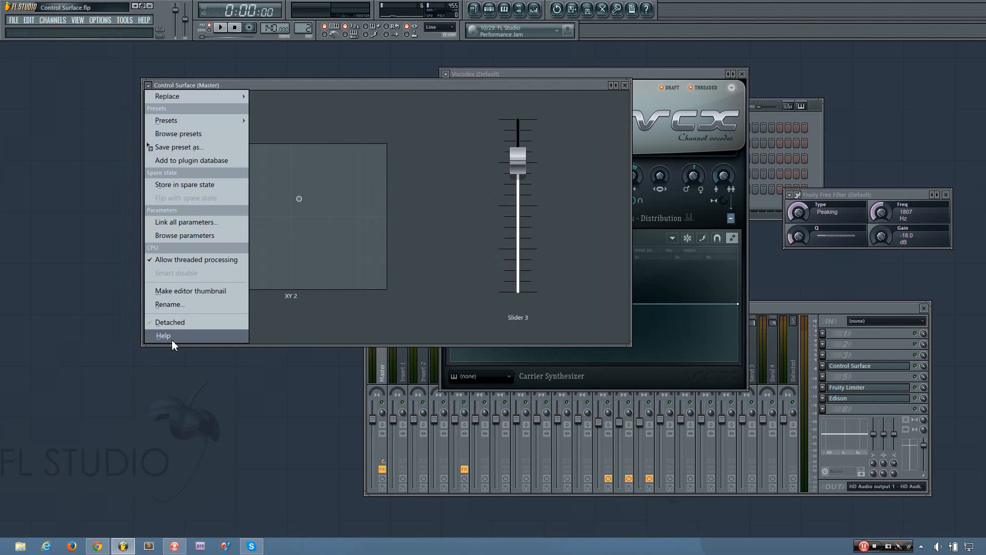
left_click(163, 335)
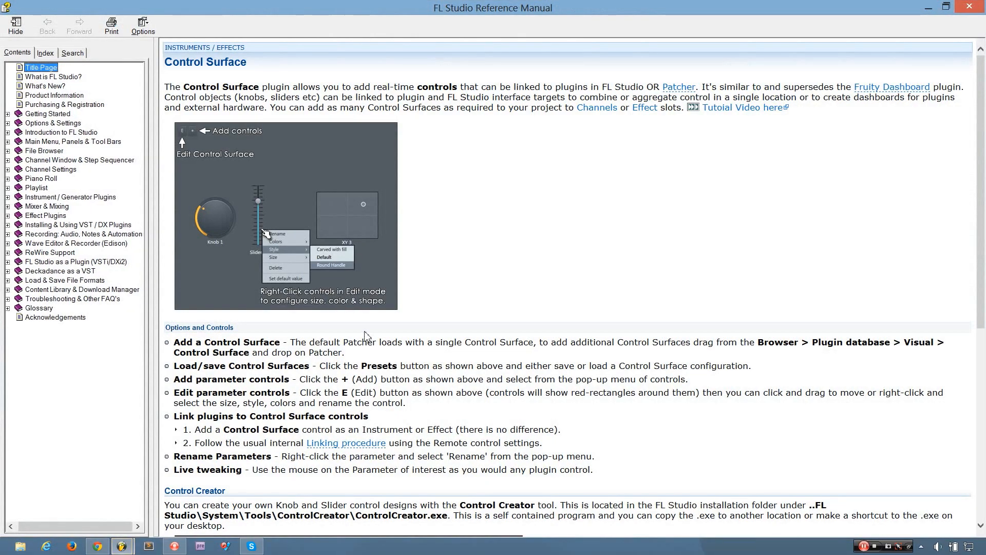
scroll("down", 3)
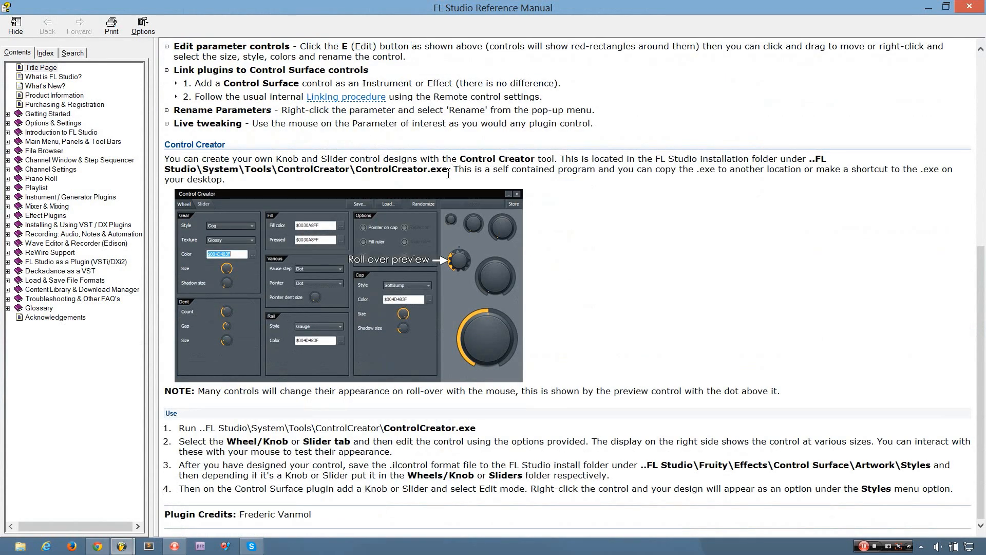
mouse_move(471, 172)
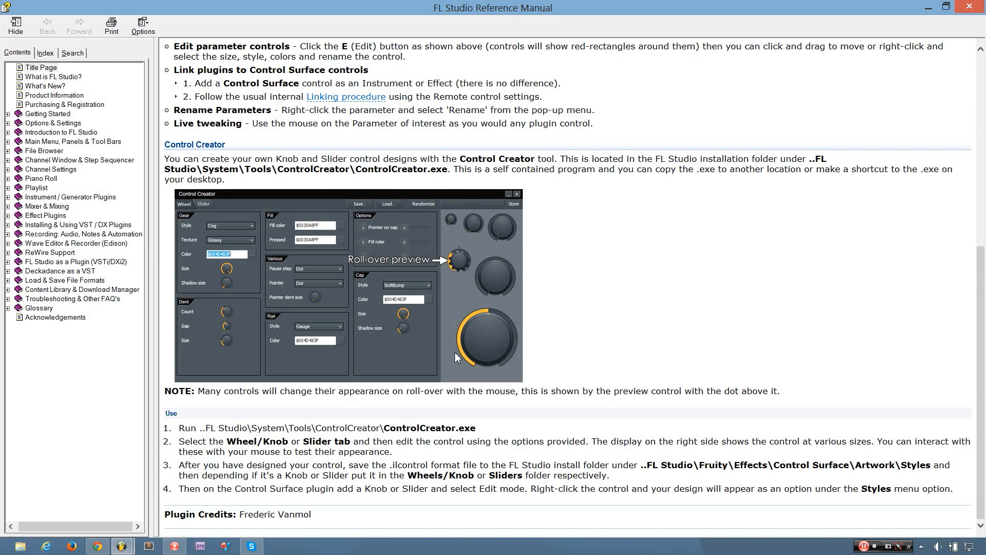
mouse_move(481, 148)
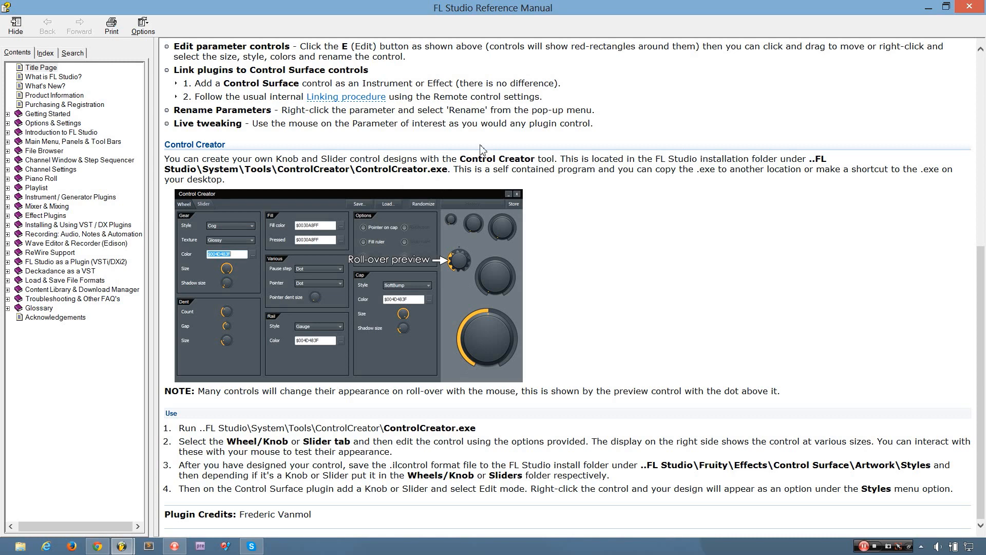
mouse_move(703, 191)
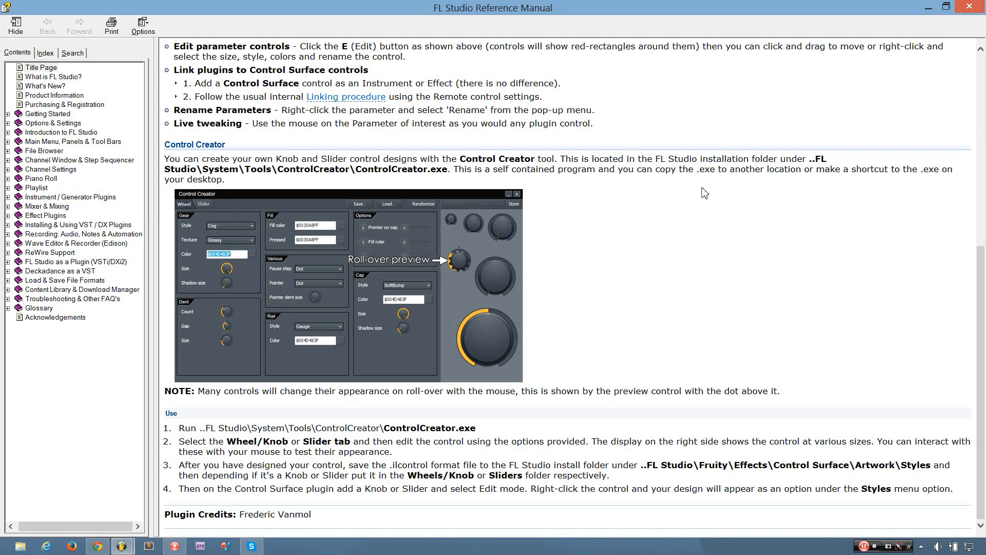
mouse_move(698, 202)
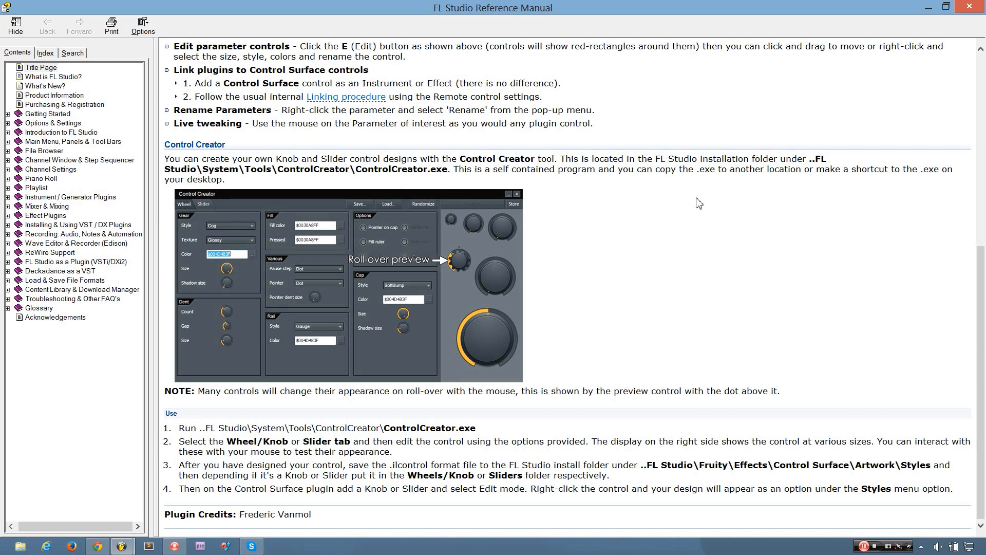
mouse_move(286, 421)
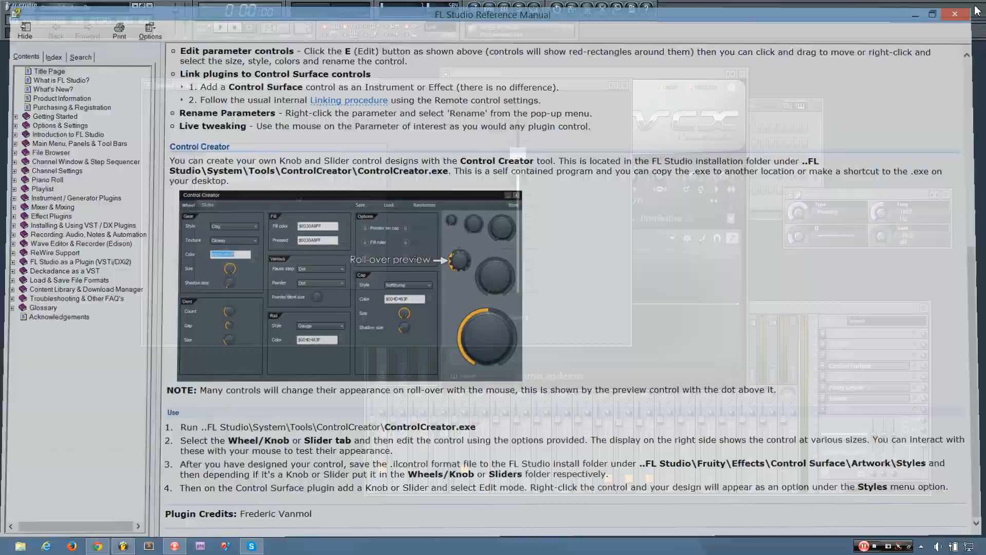
left_click(953, 14)
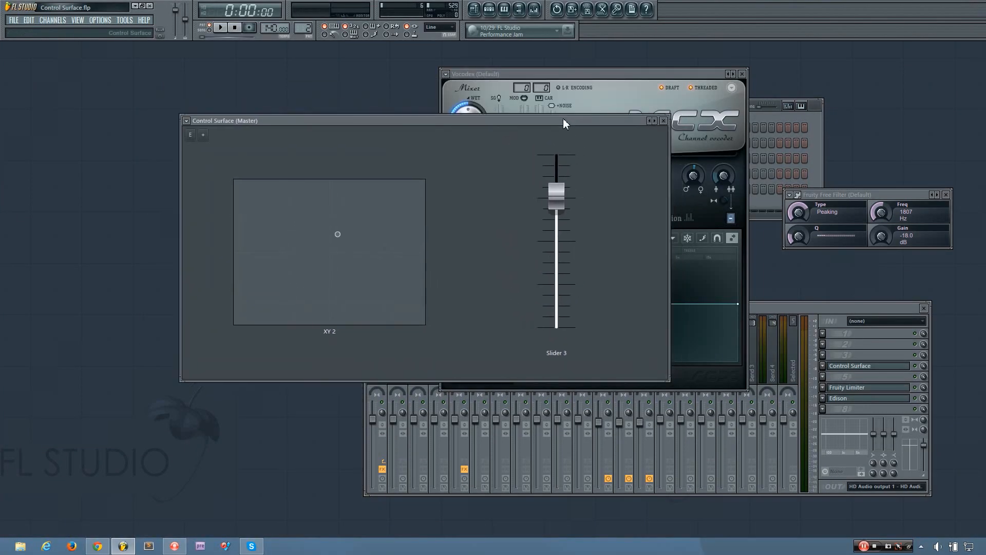